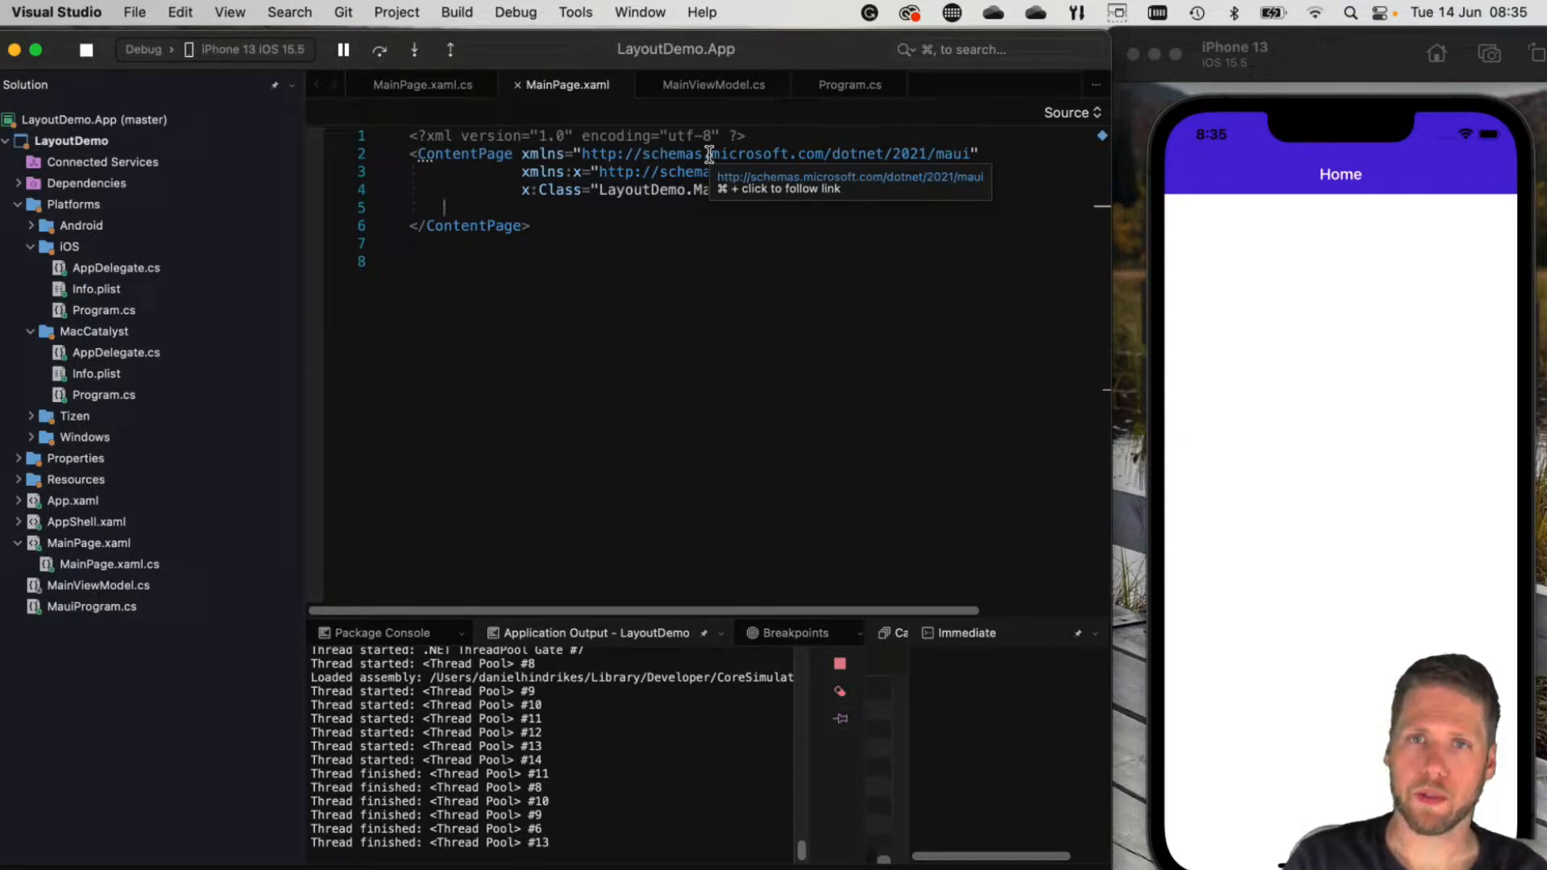
Add a StackLayout containing two labels, 'Hello' and 'World!', to MainPage.xaml
type("<")
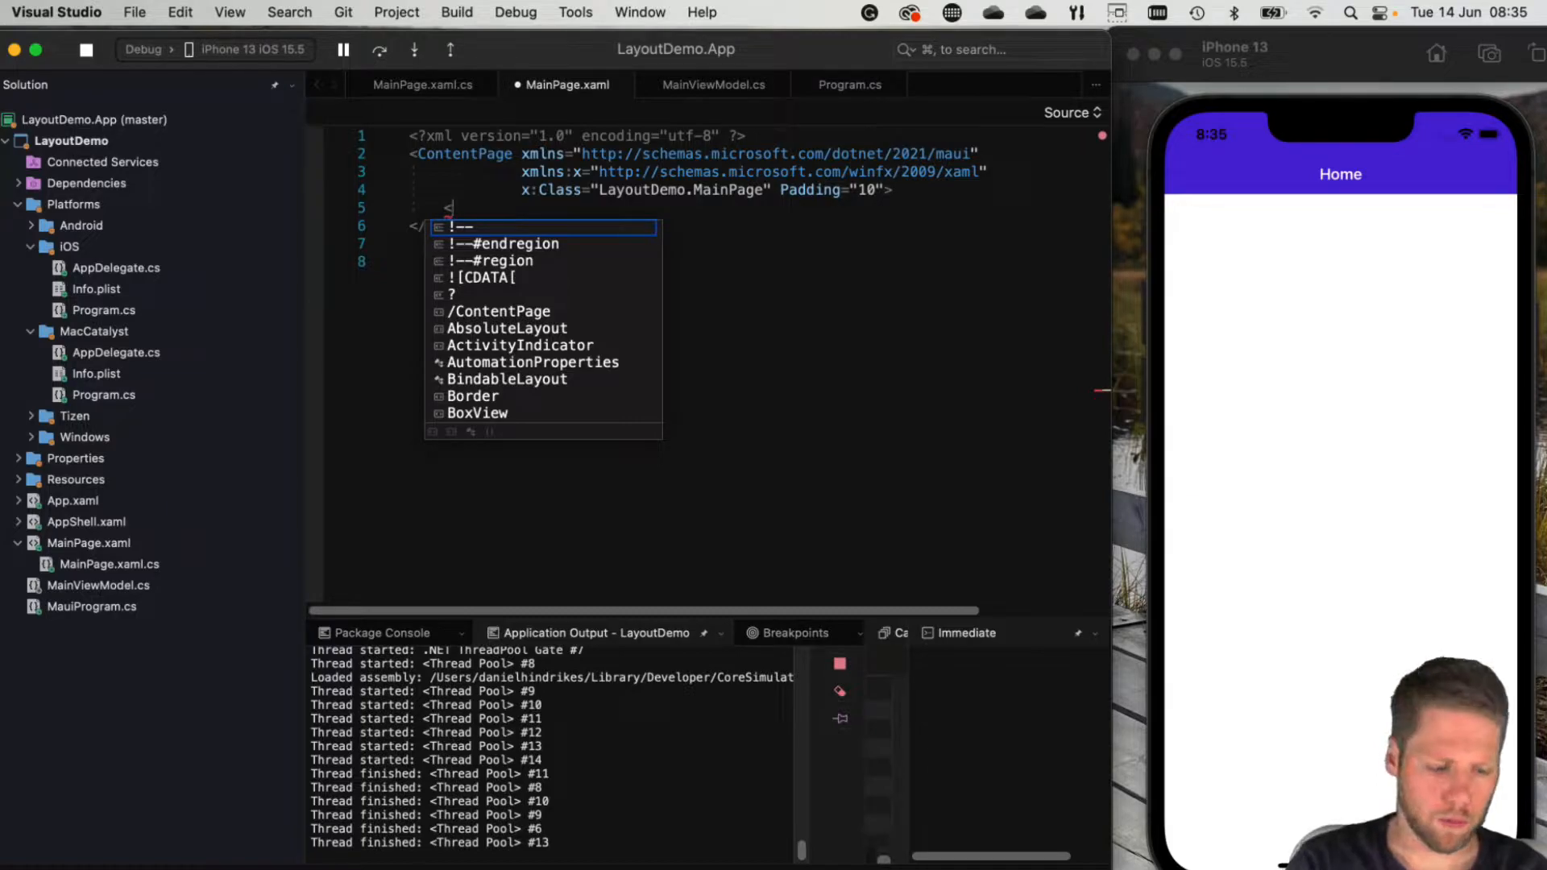
type("StackLayout>")
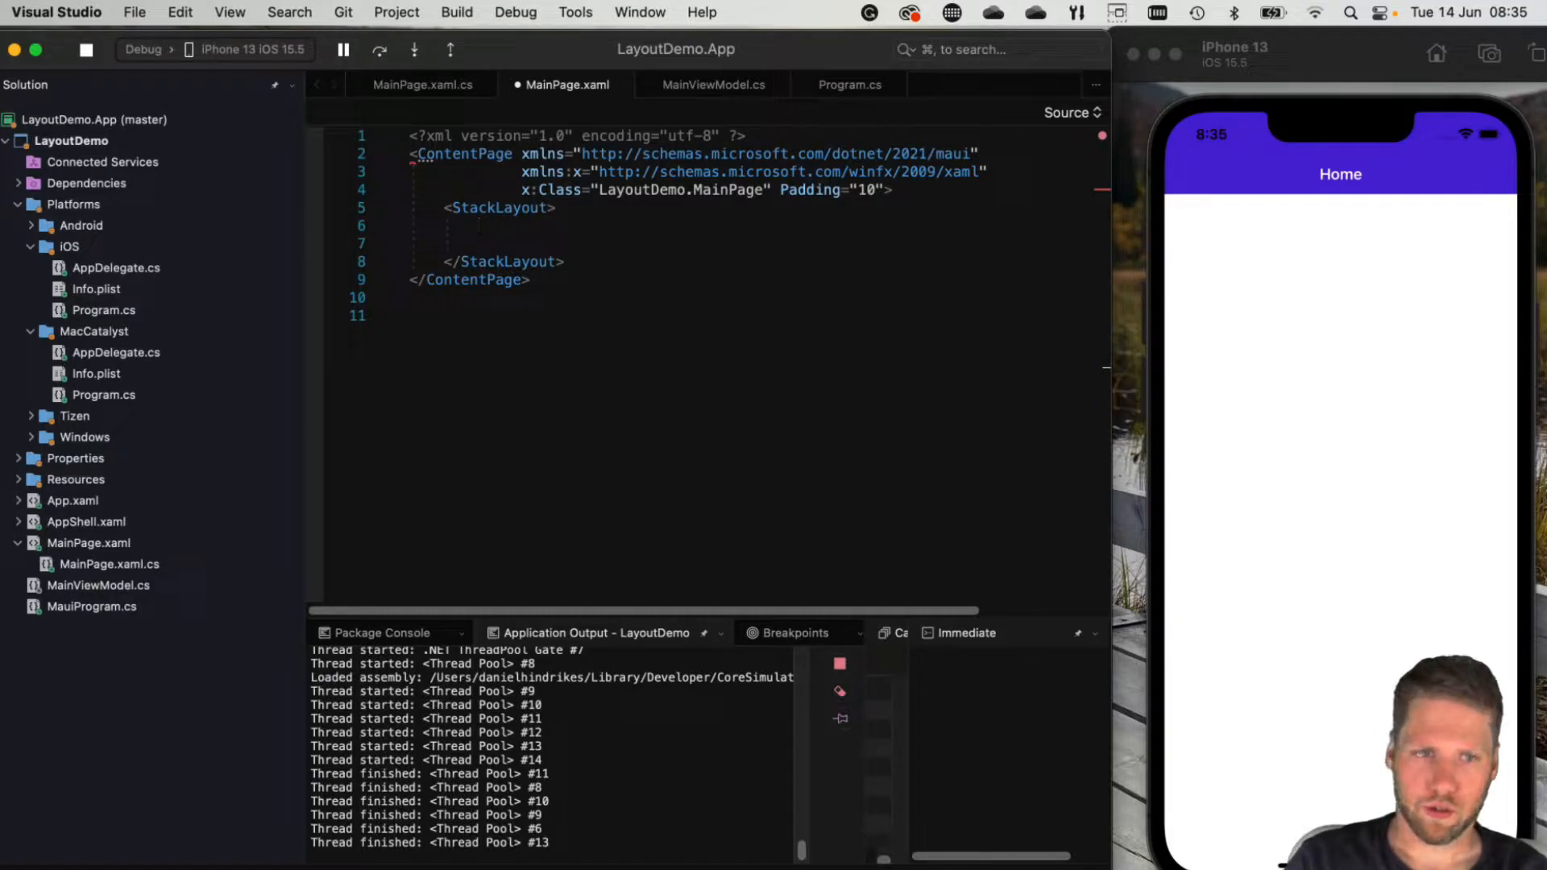
type("<Label Text=\"")
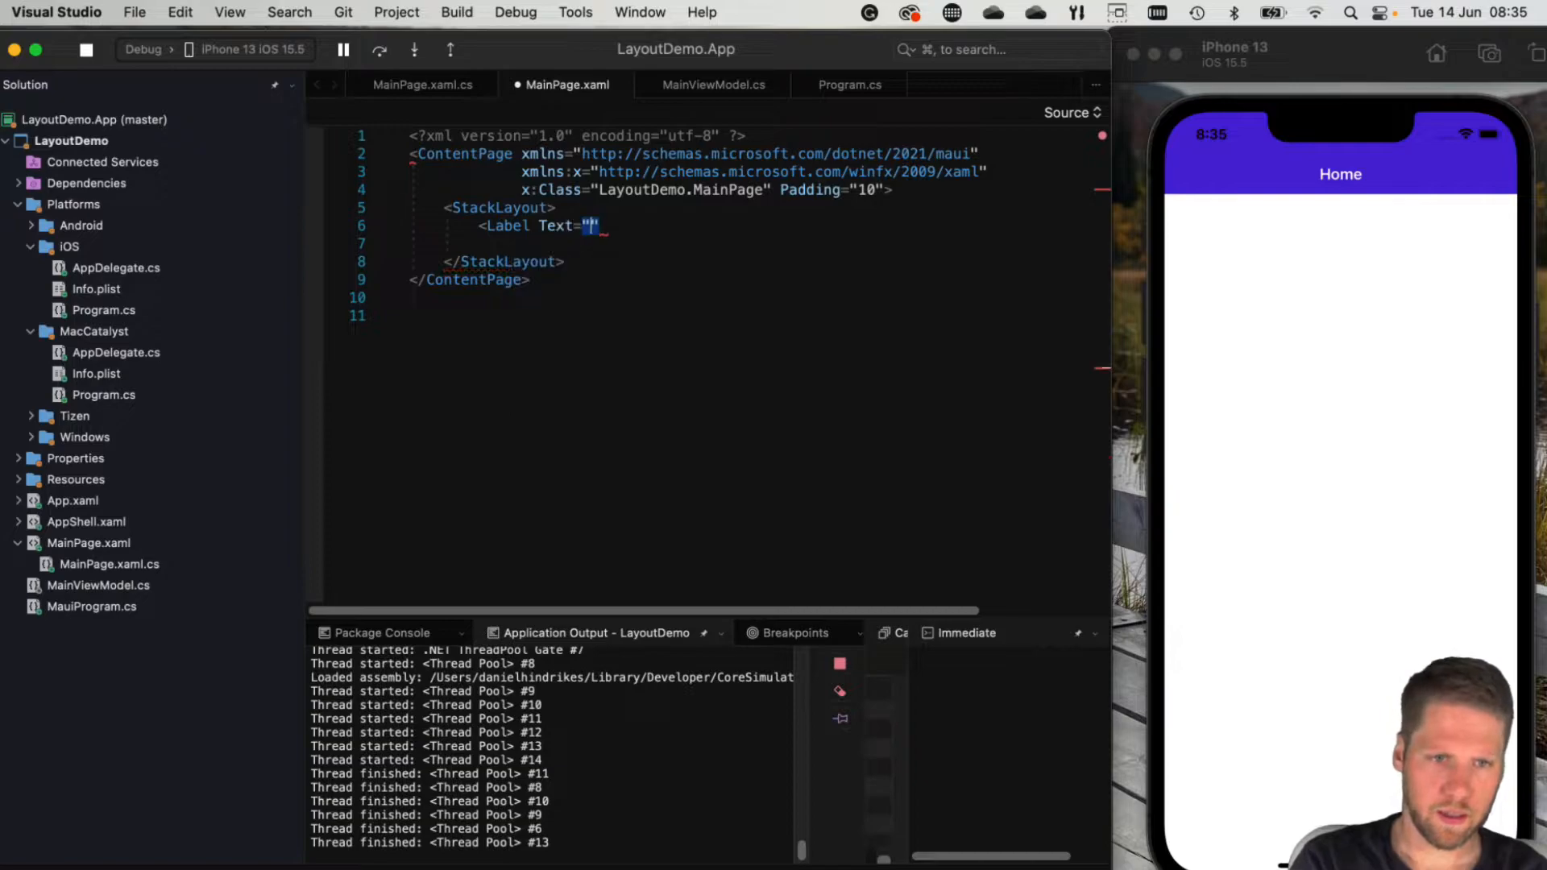
type("Hello")
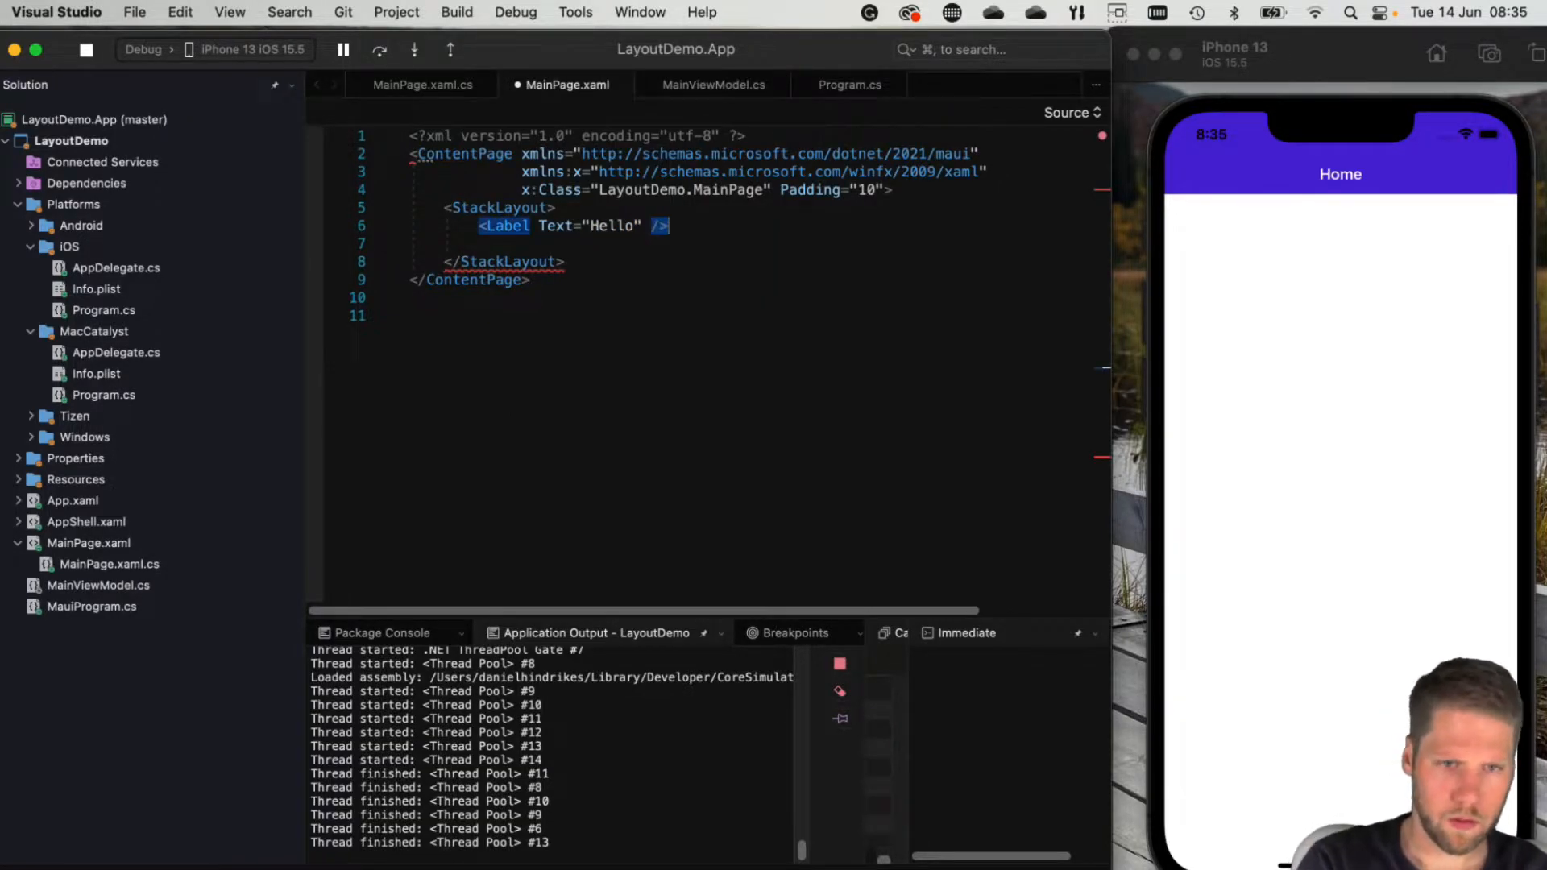
type("<Label Text=\"")
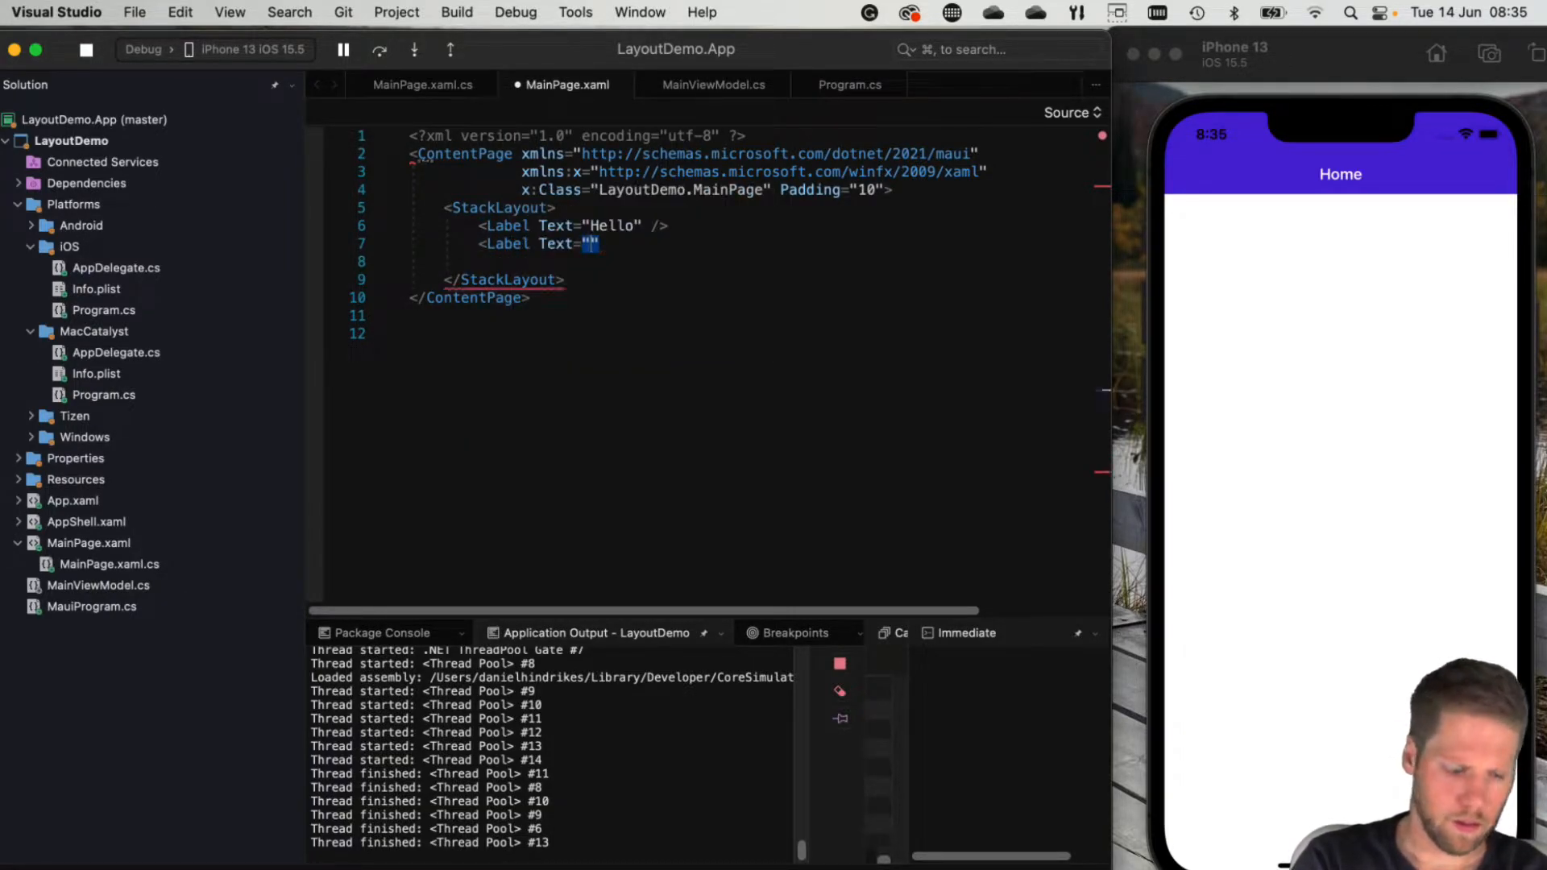
type("World!")
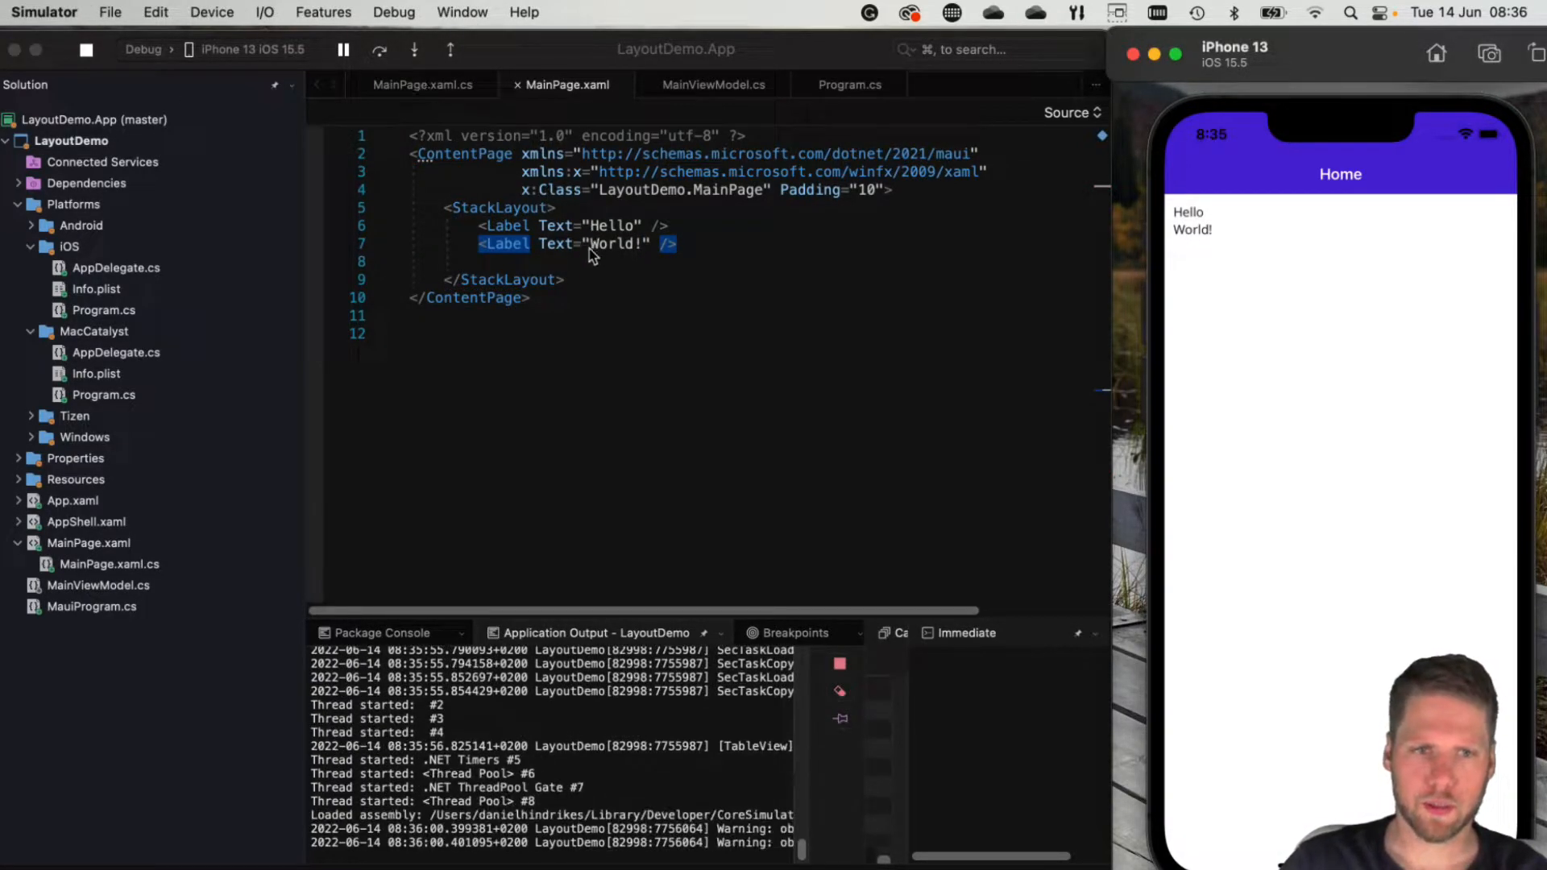
left_click(587, 267)
type(" Orientation=\"\"")
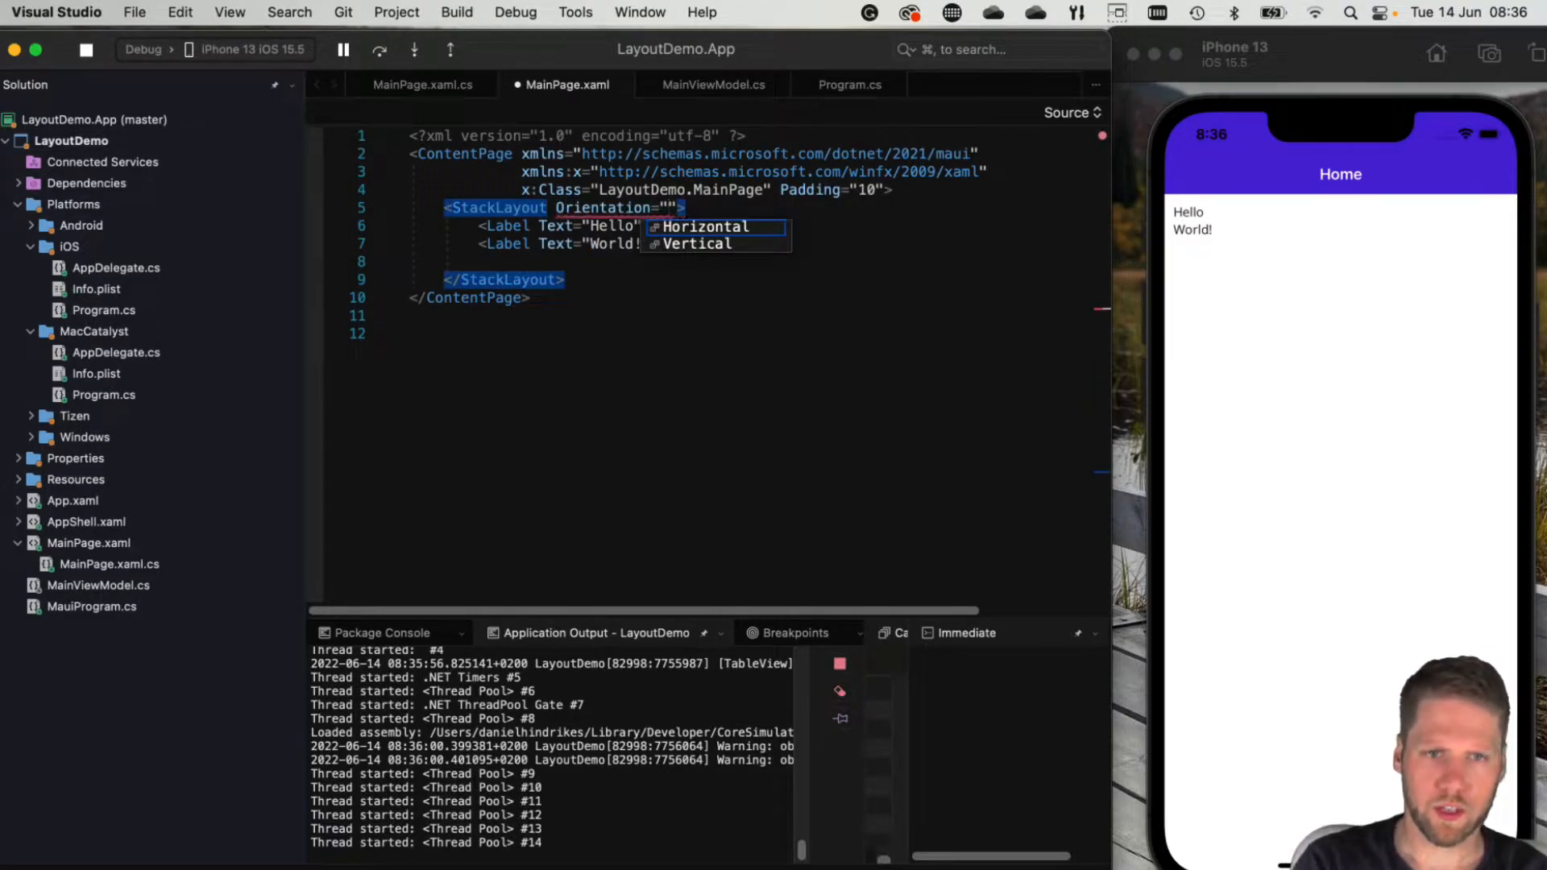
Set the StackLayout Orientation to Horizontal and Spacing to 10
left_click(711, 226)
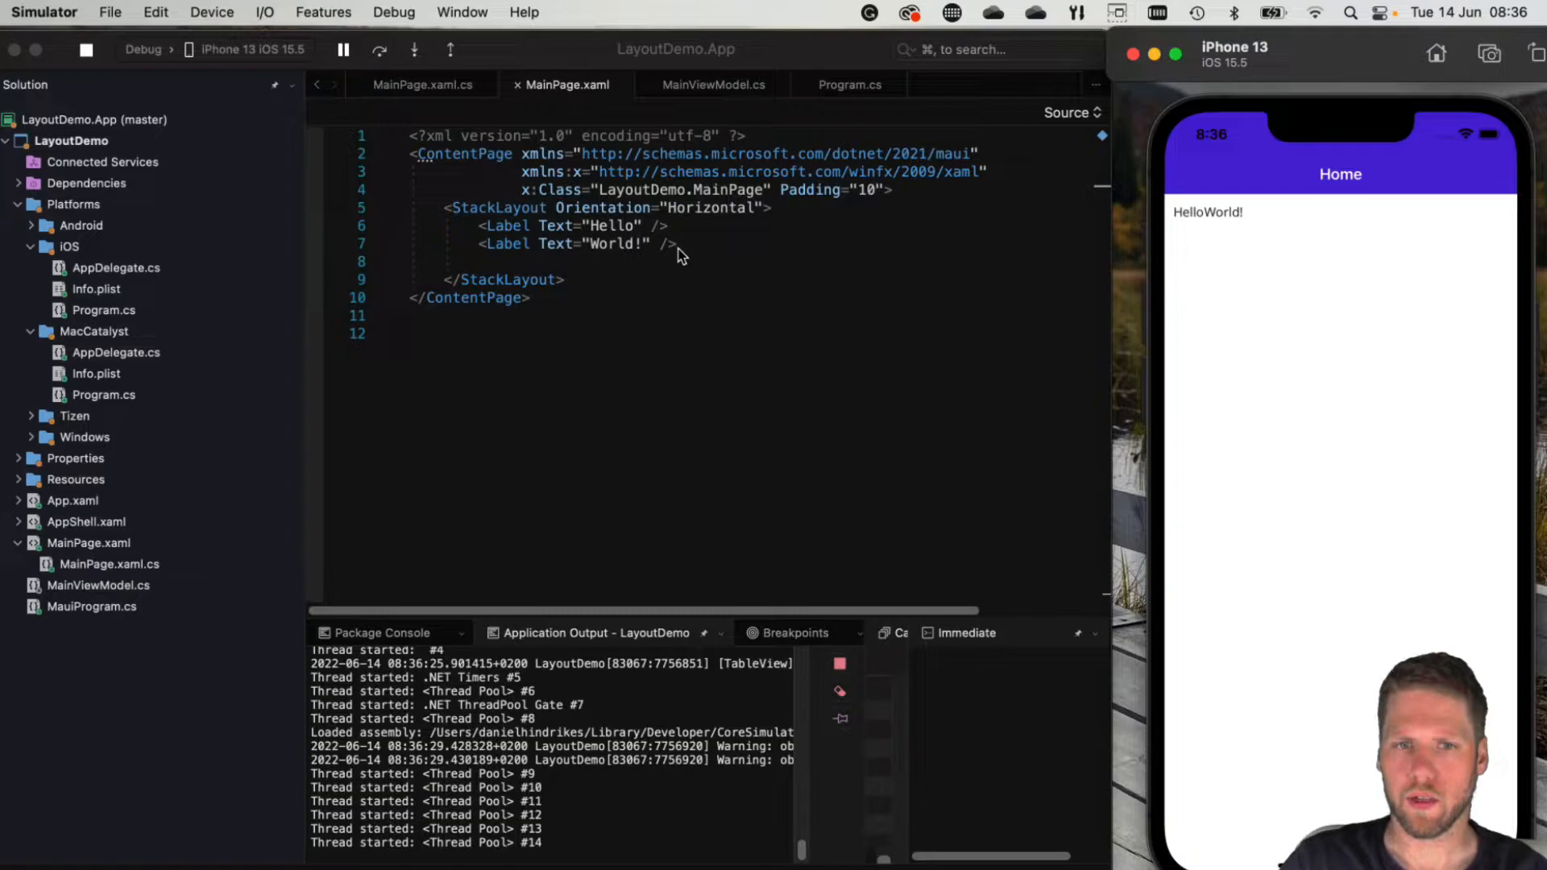
mouse_move(651, 238)
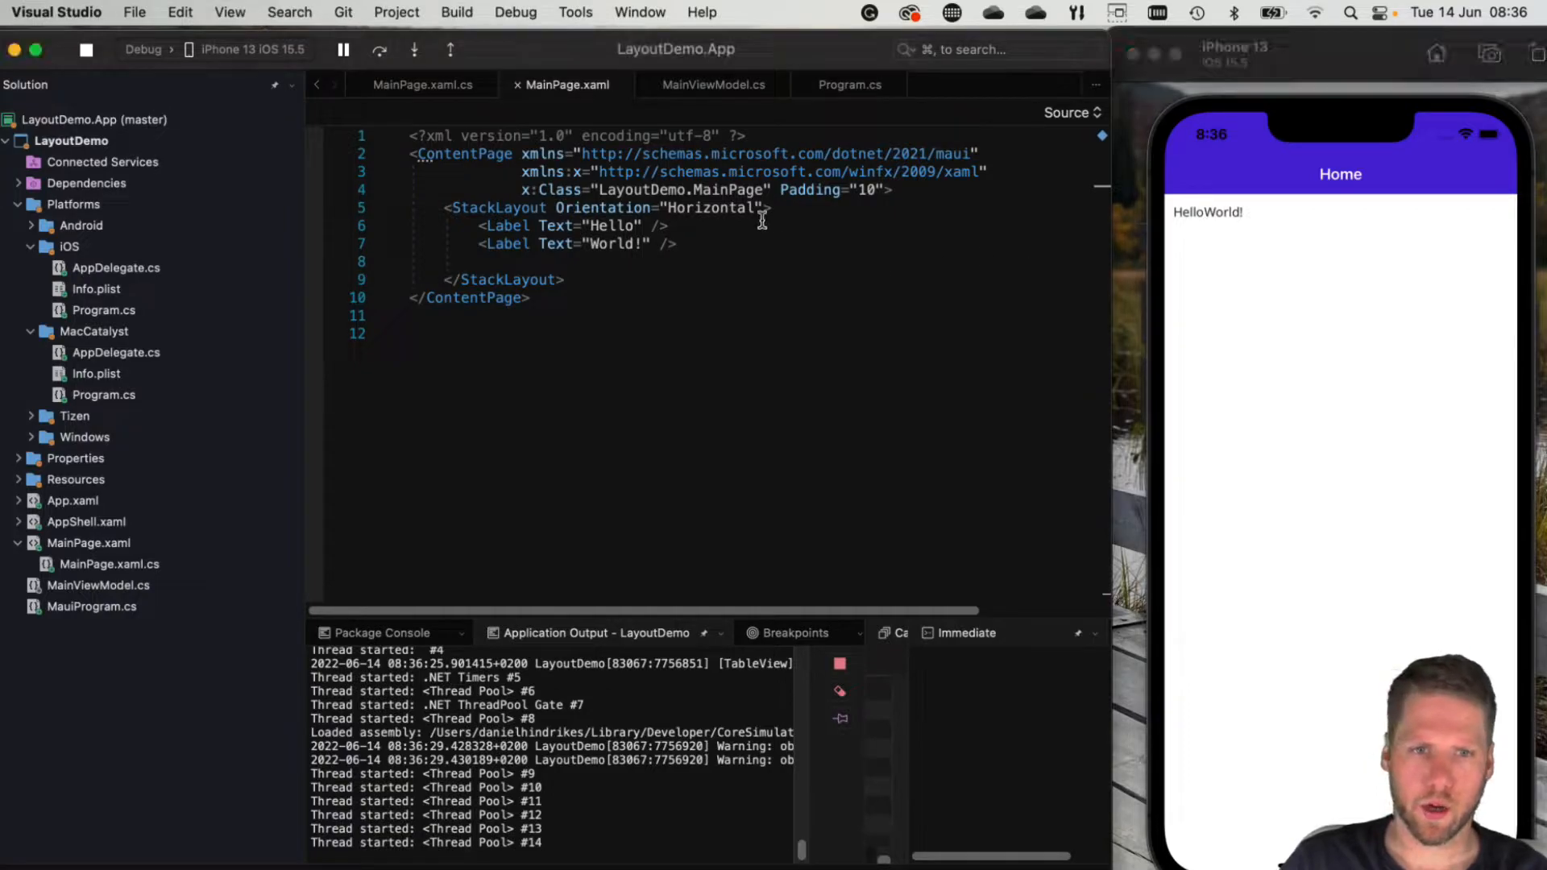
type("Spacing=\"")
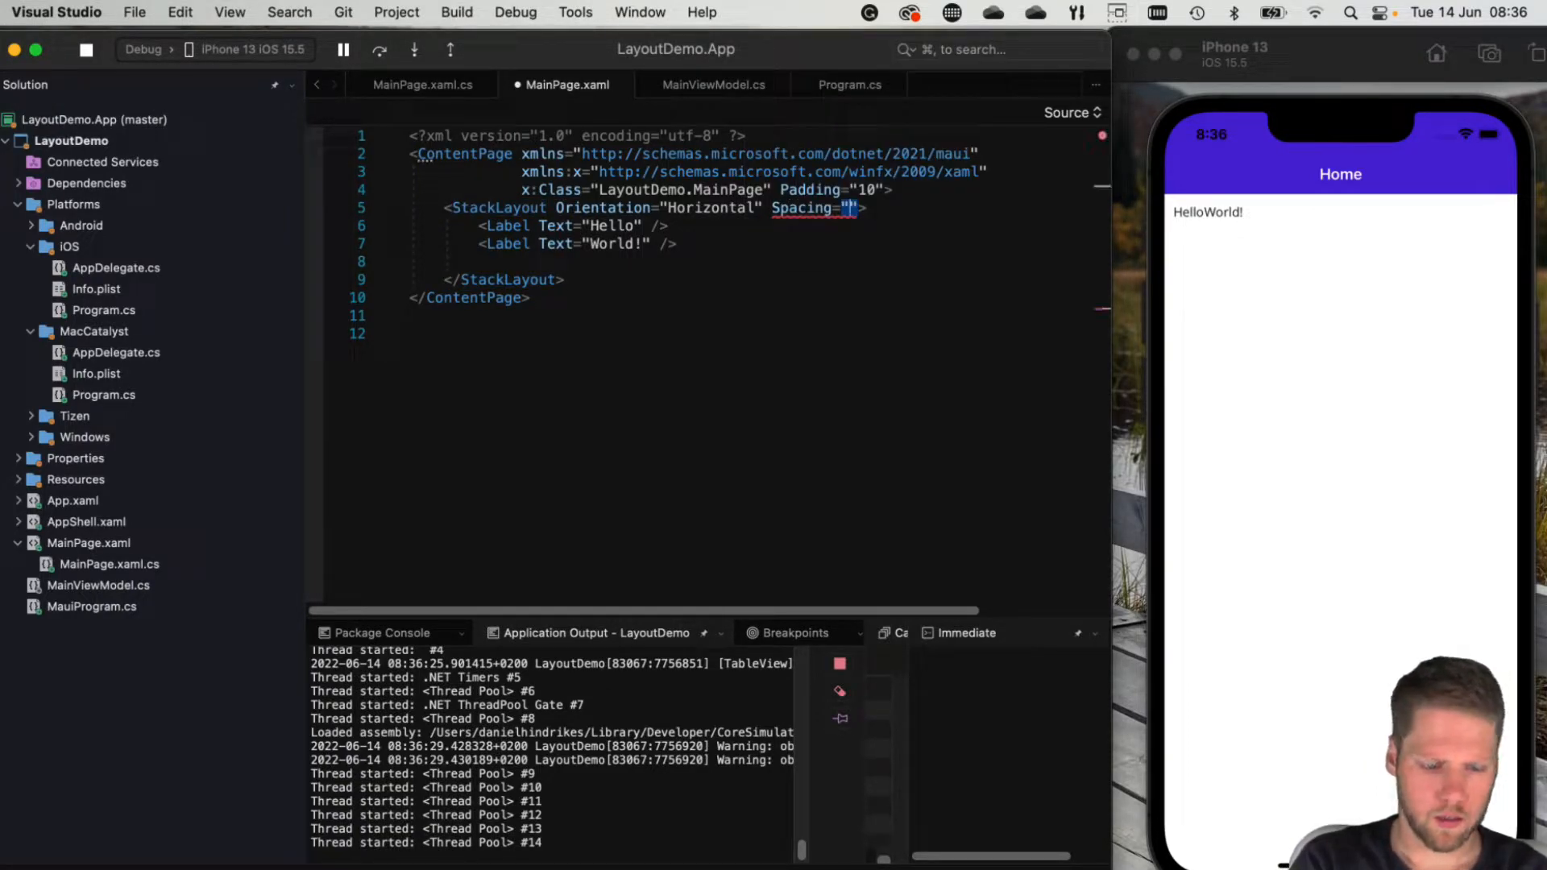
type("10")
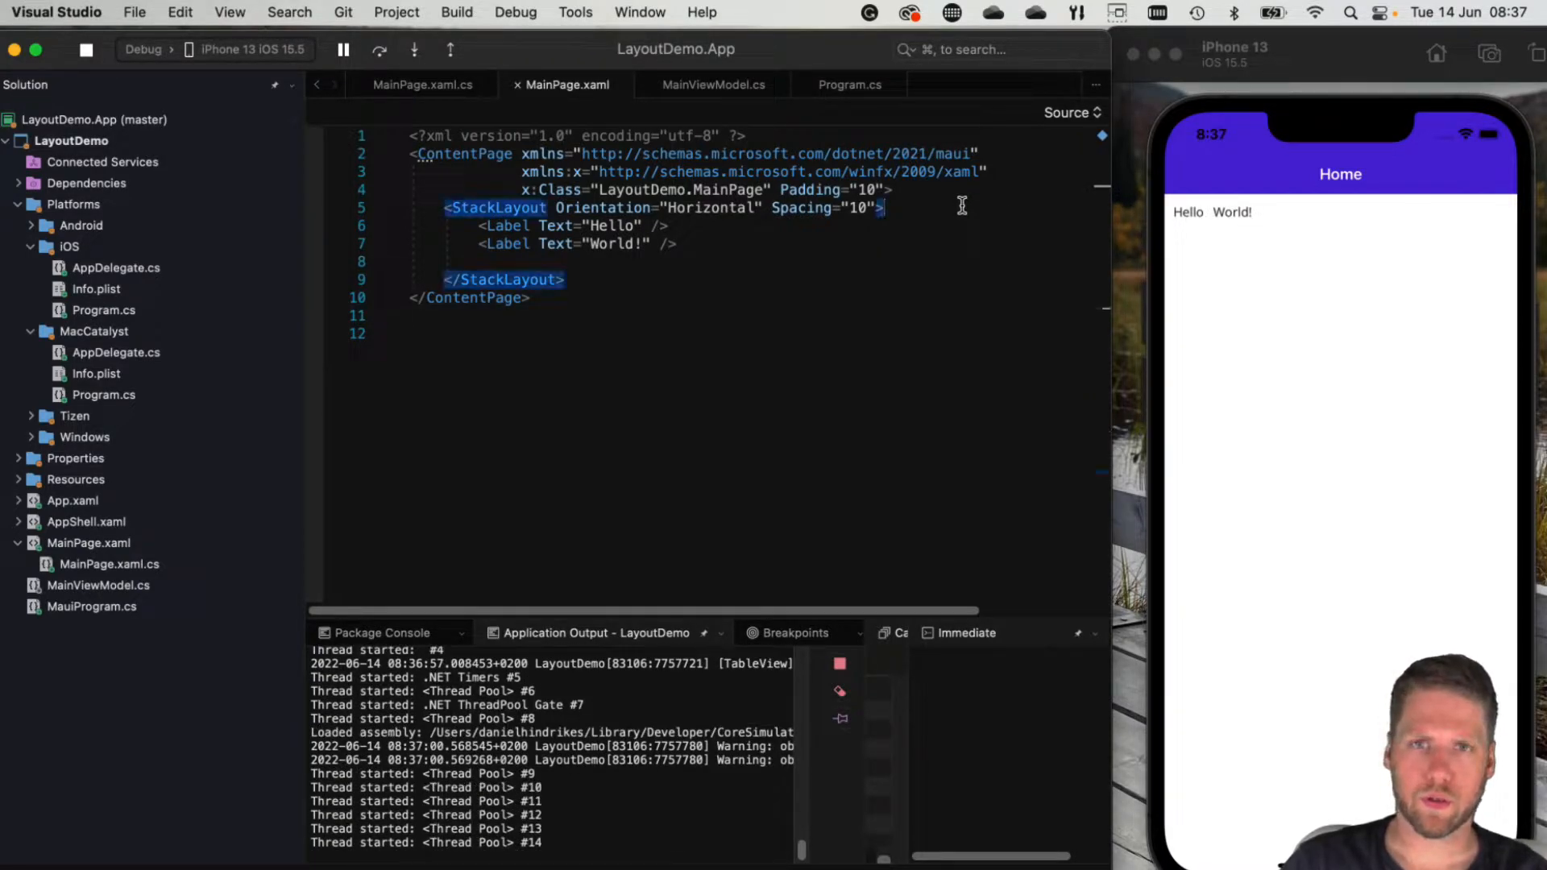
mouse_move(777, 228)
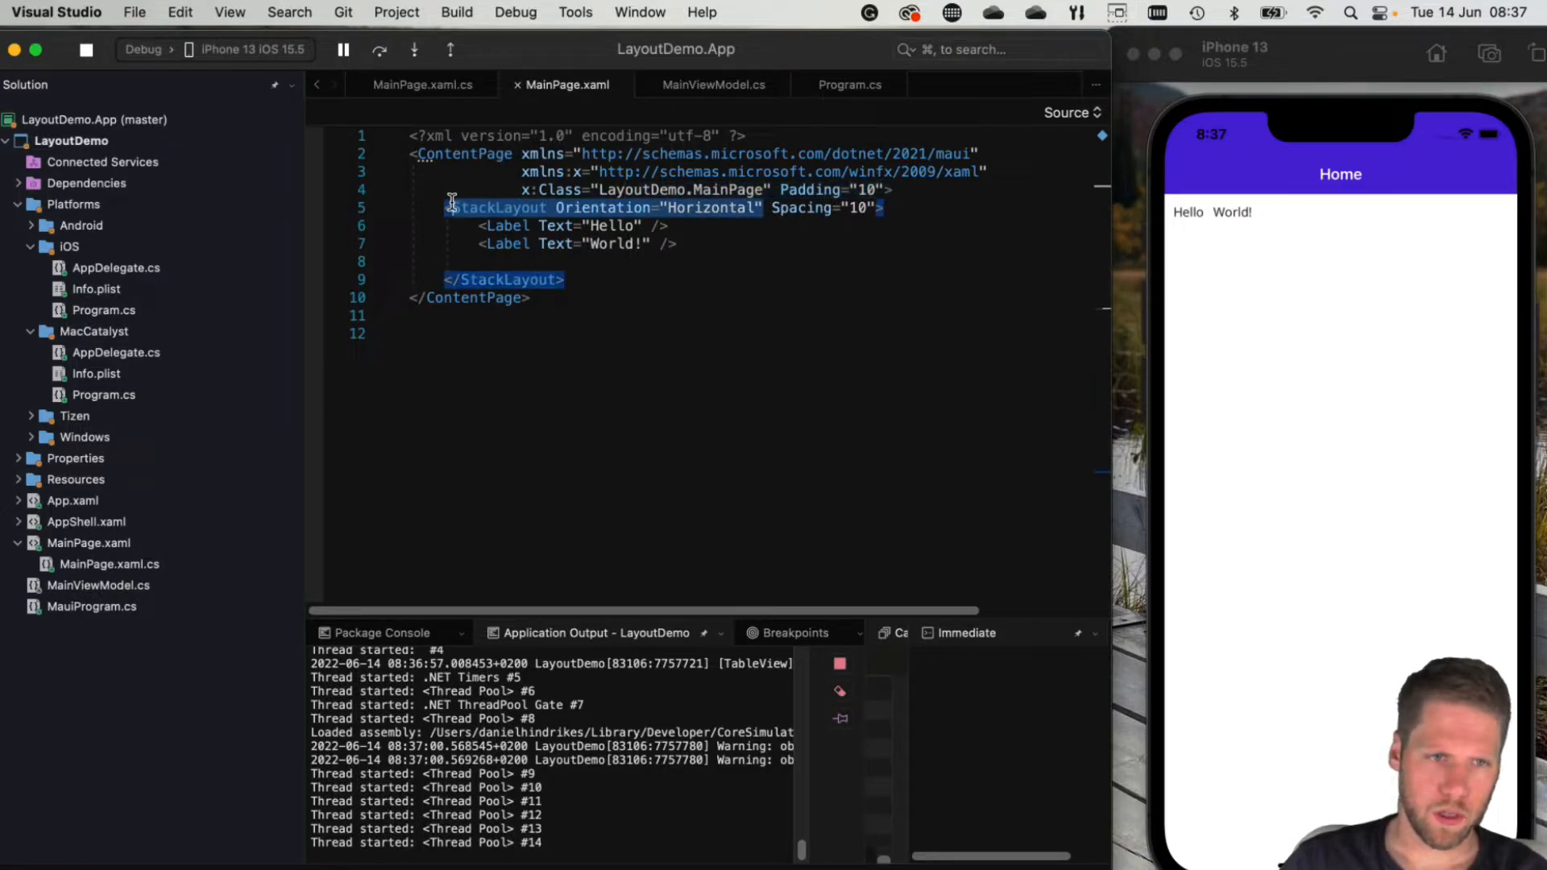
Rename the StackLayout to VerticalStackLayout, then to HorizontalStackLayout
type("VerticalStackLayout")
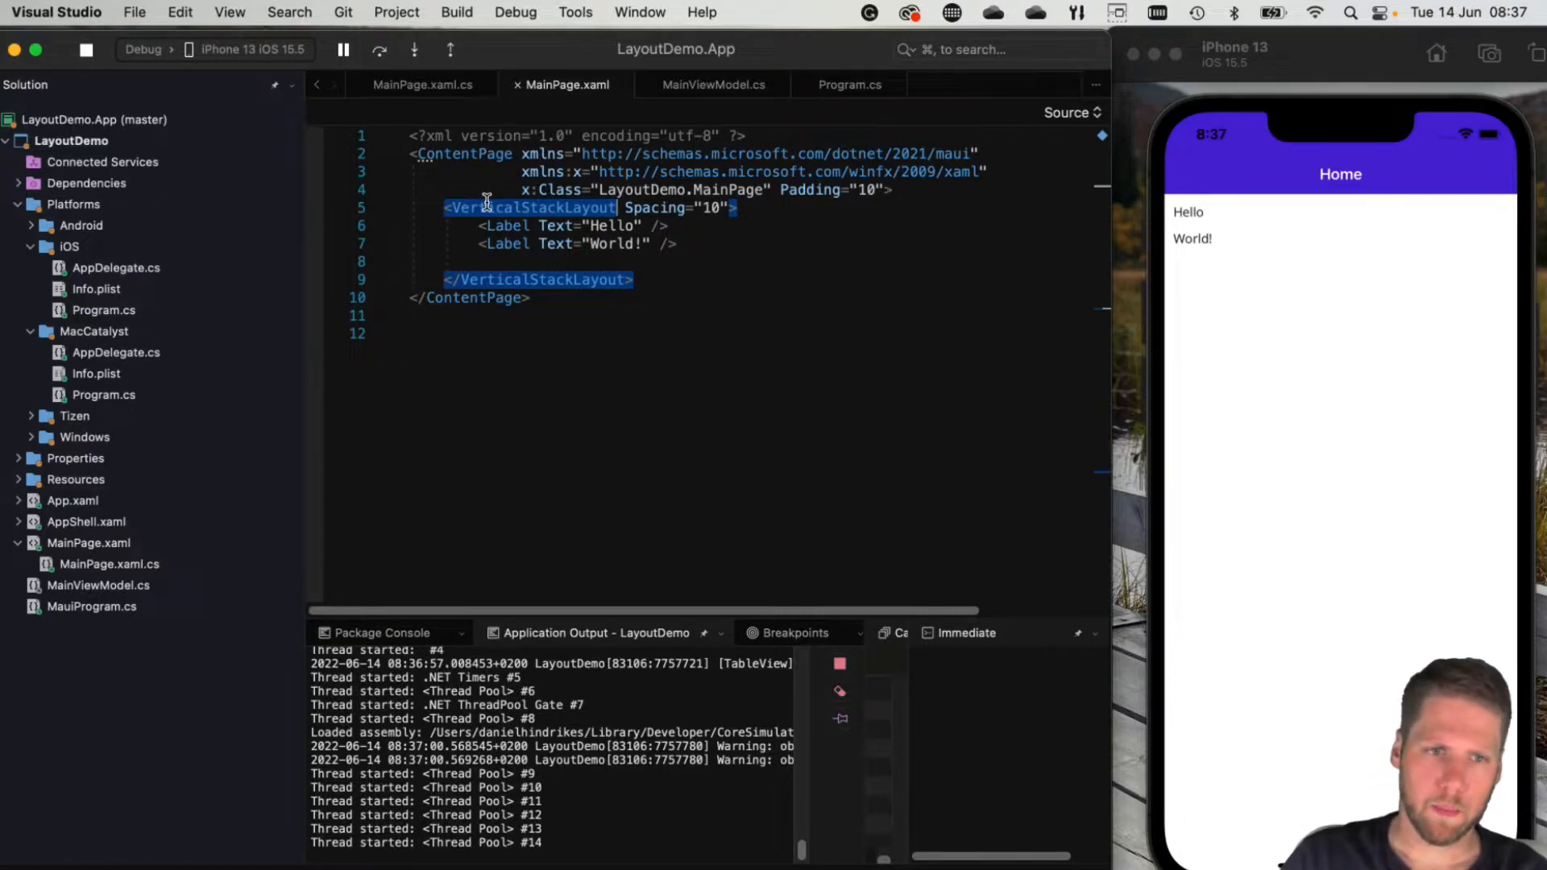
type("<")
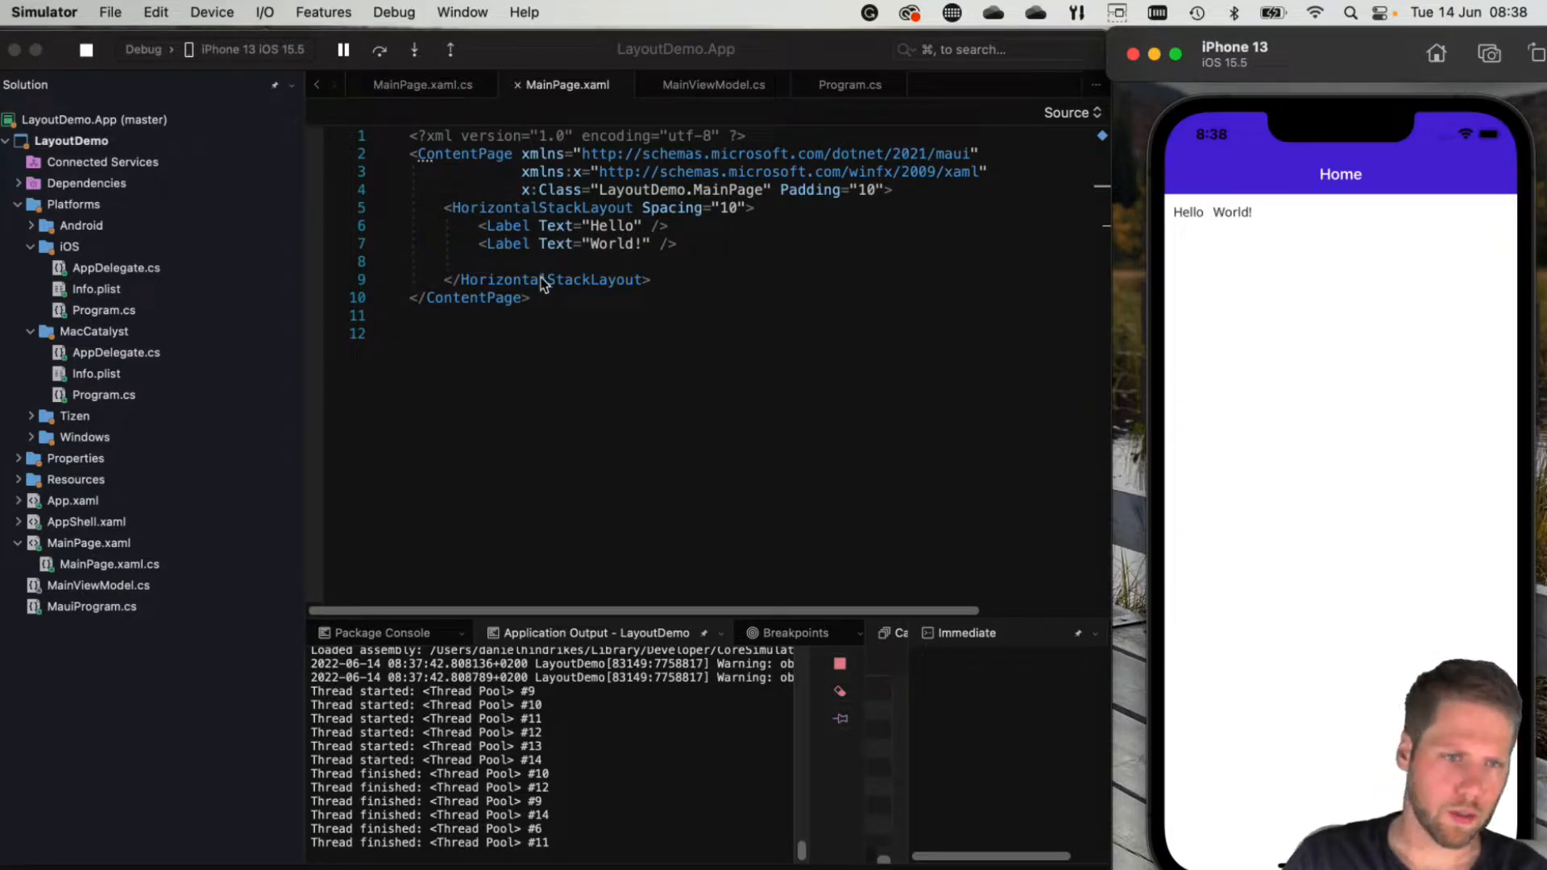
mouse_move(537, 207)
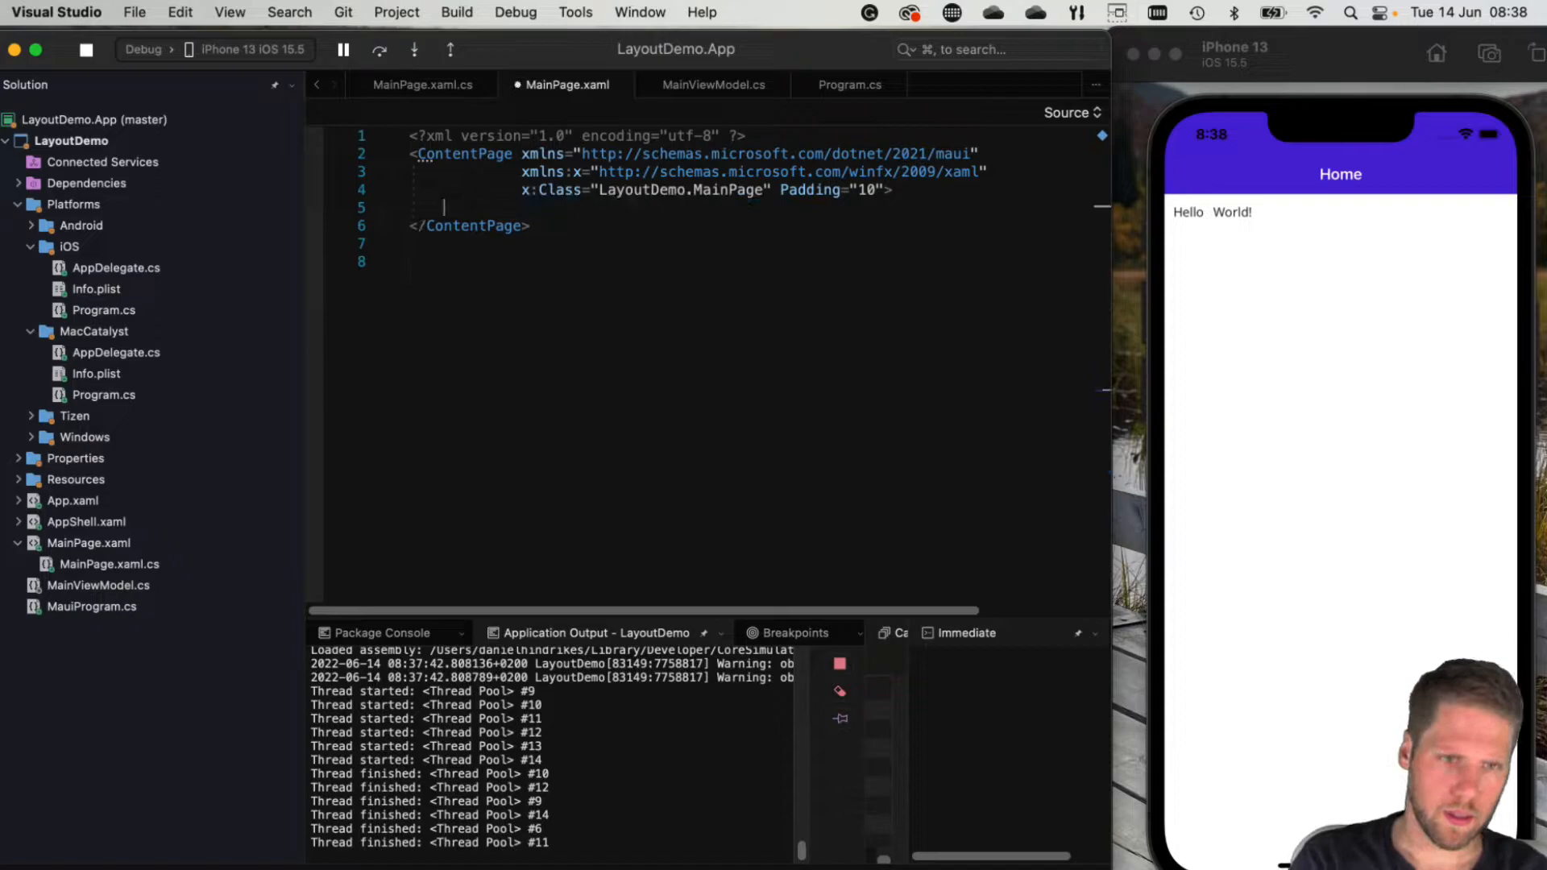
Insert a Grid with row heights '*, 200, Auto' and ColumnDefinition Width 200
type("<Grid></Grid>")
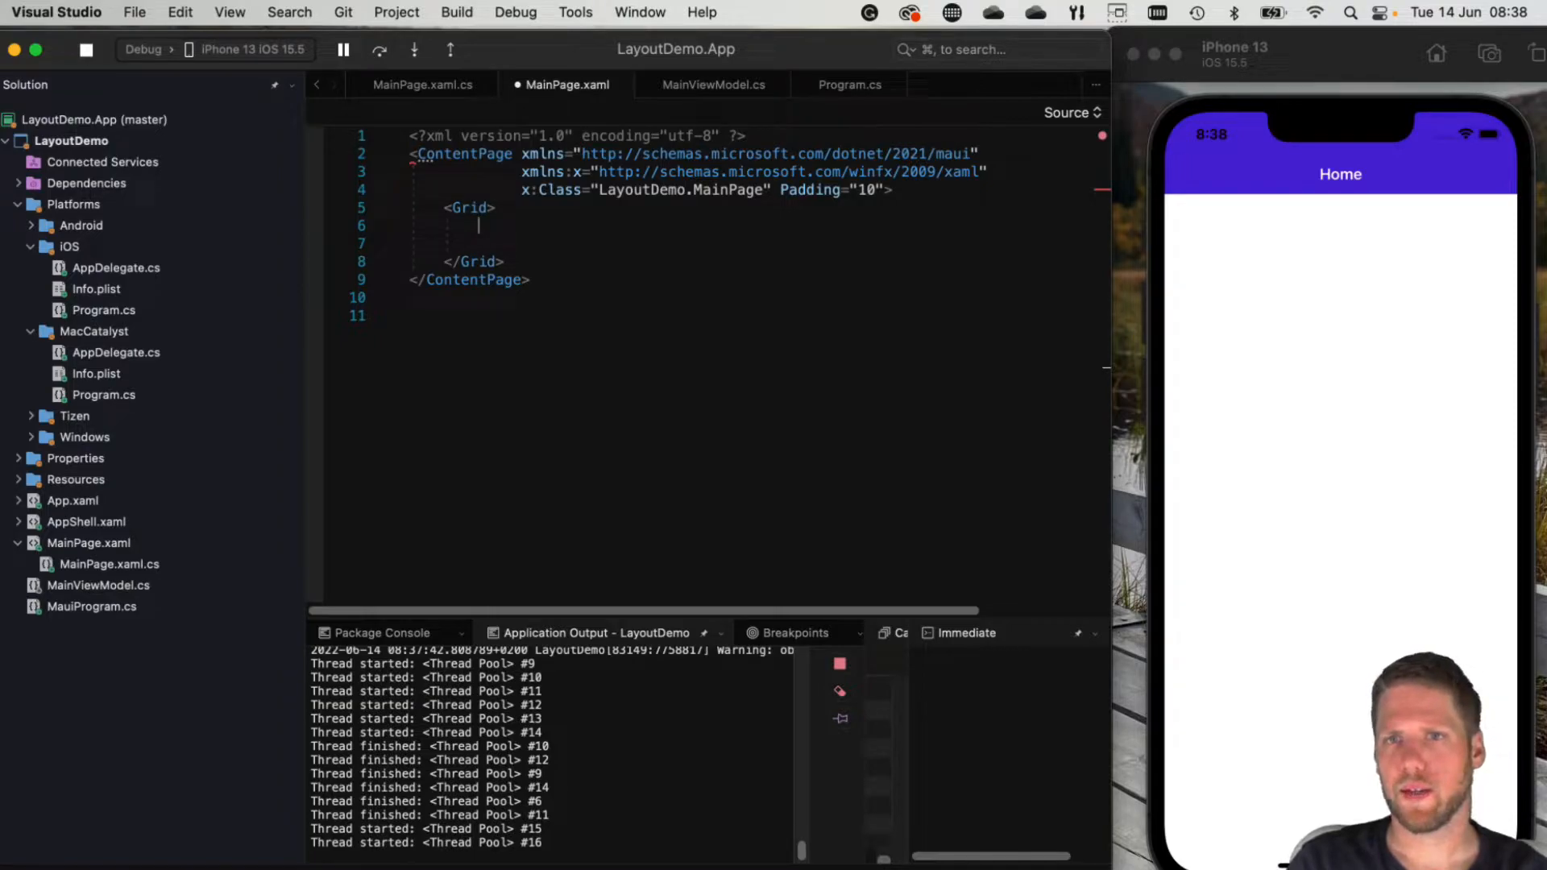
mouse_move(781, 280)
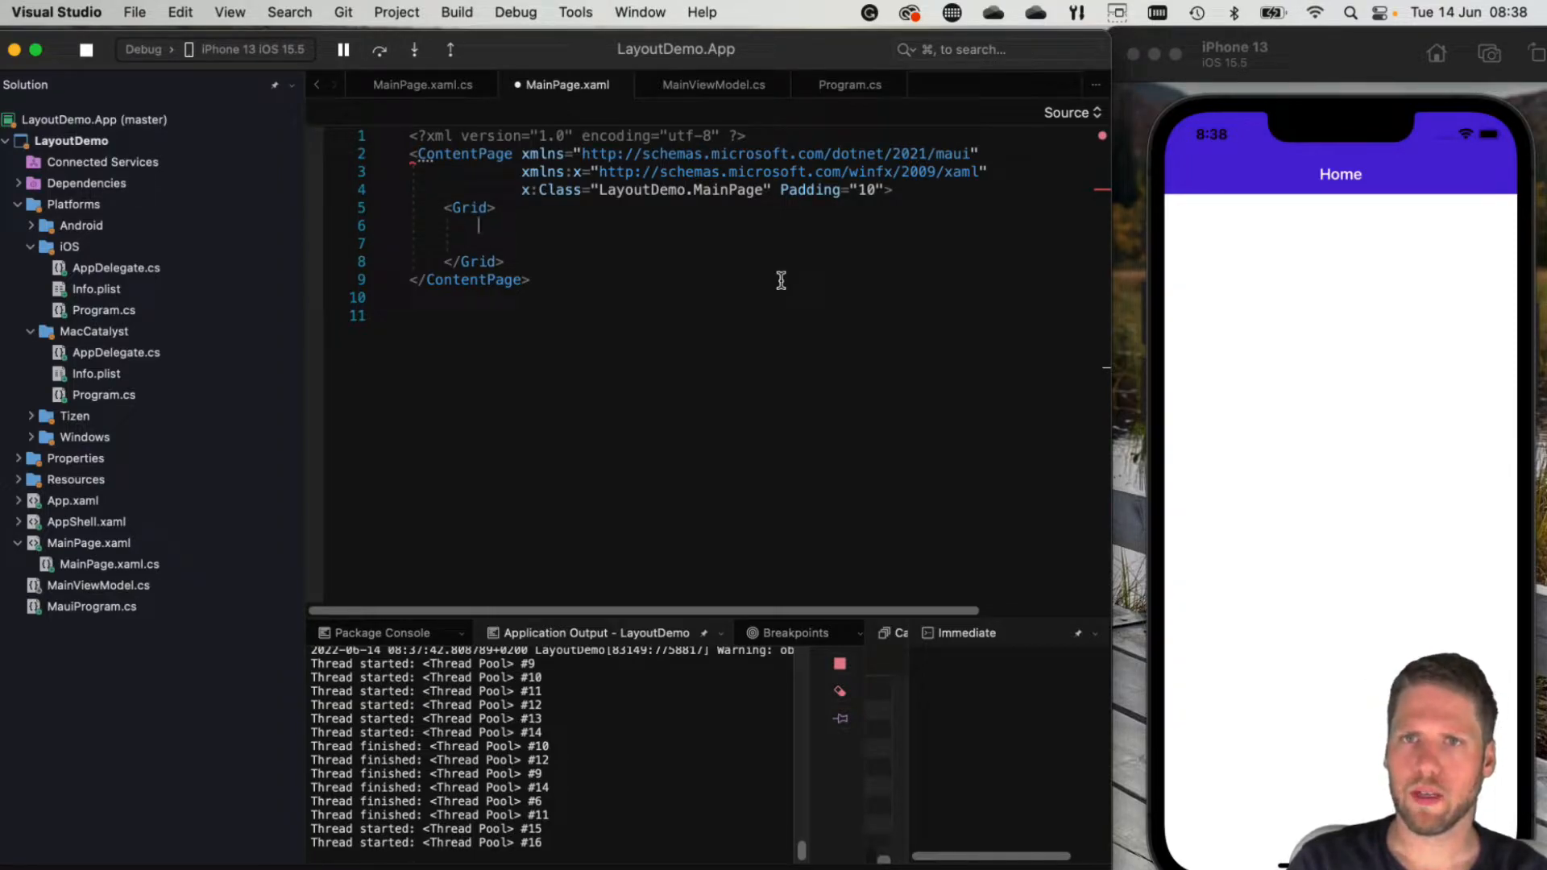
type("<")
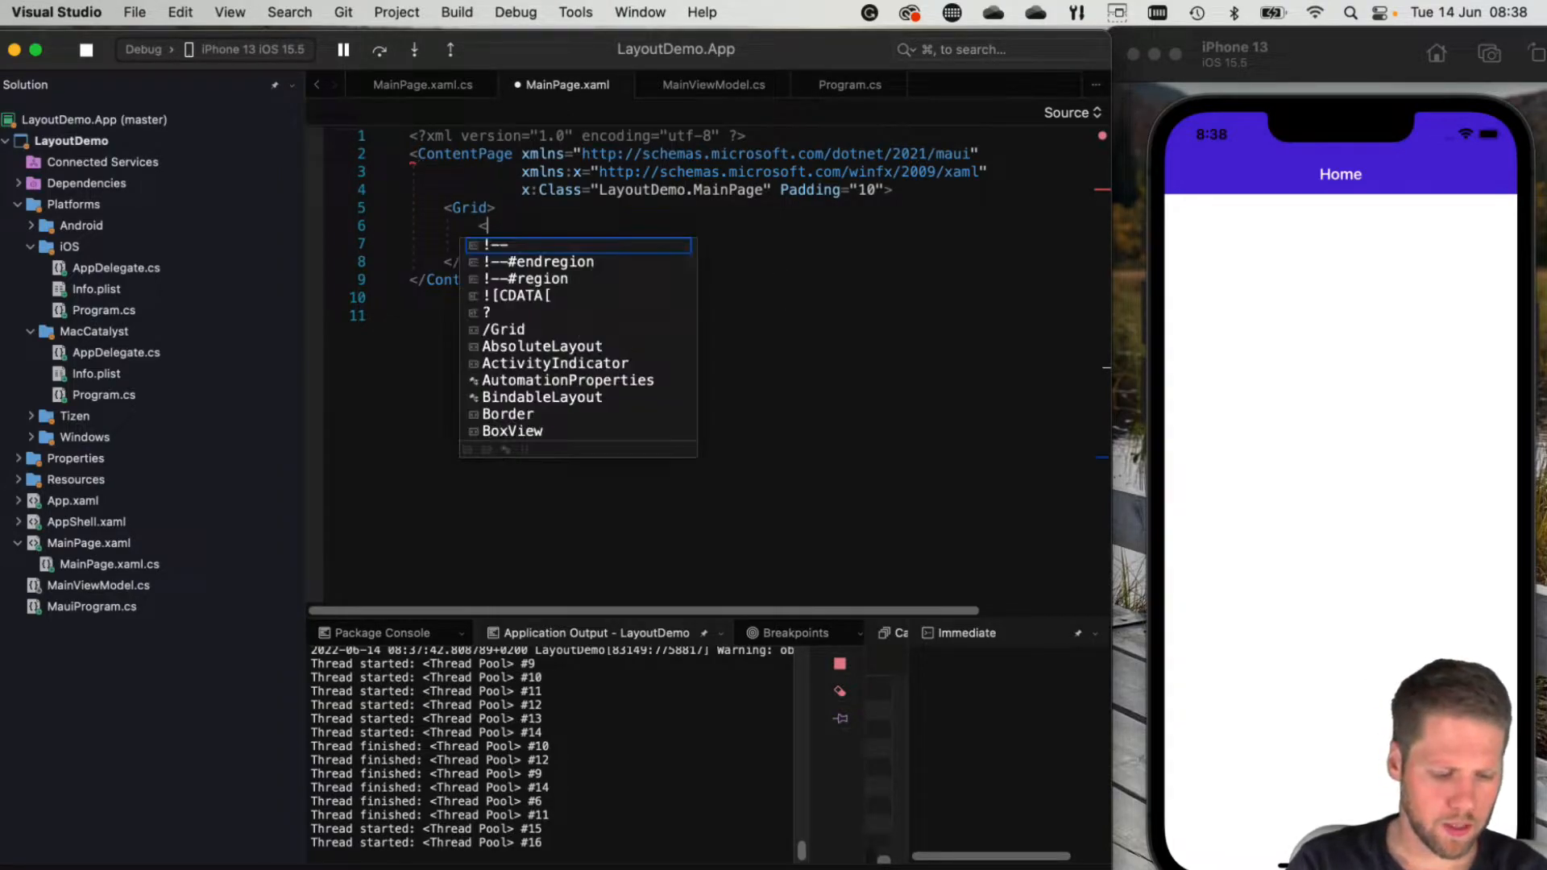
type("Grid.RowDefinitions>")
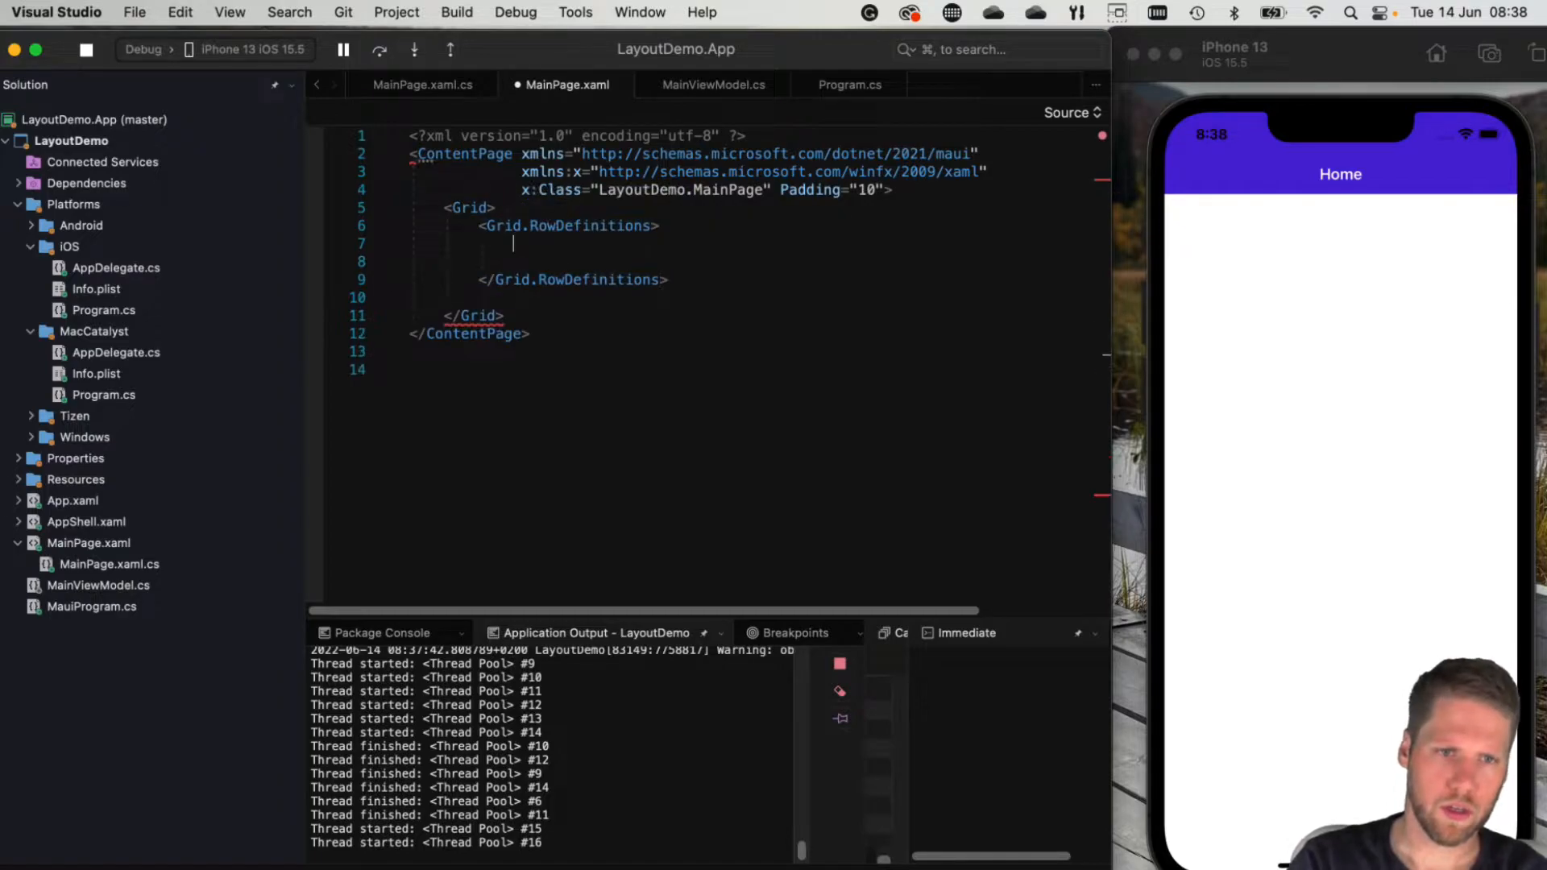
type("<RowDefinition Height=\"")
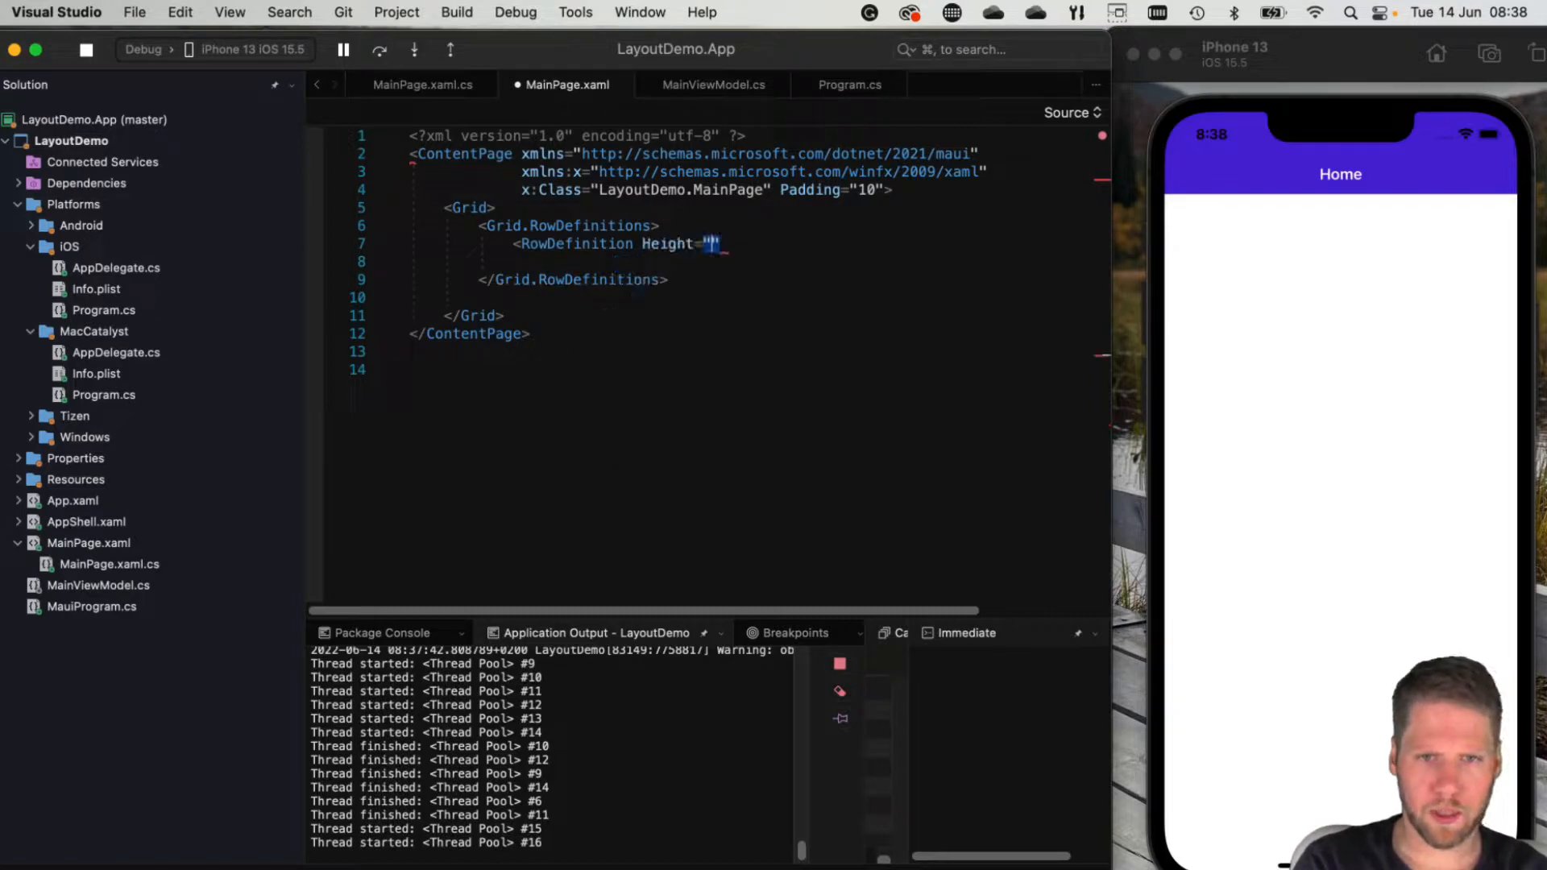
type("200")
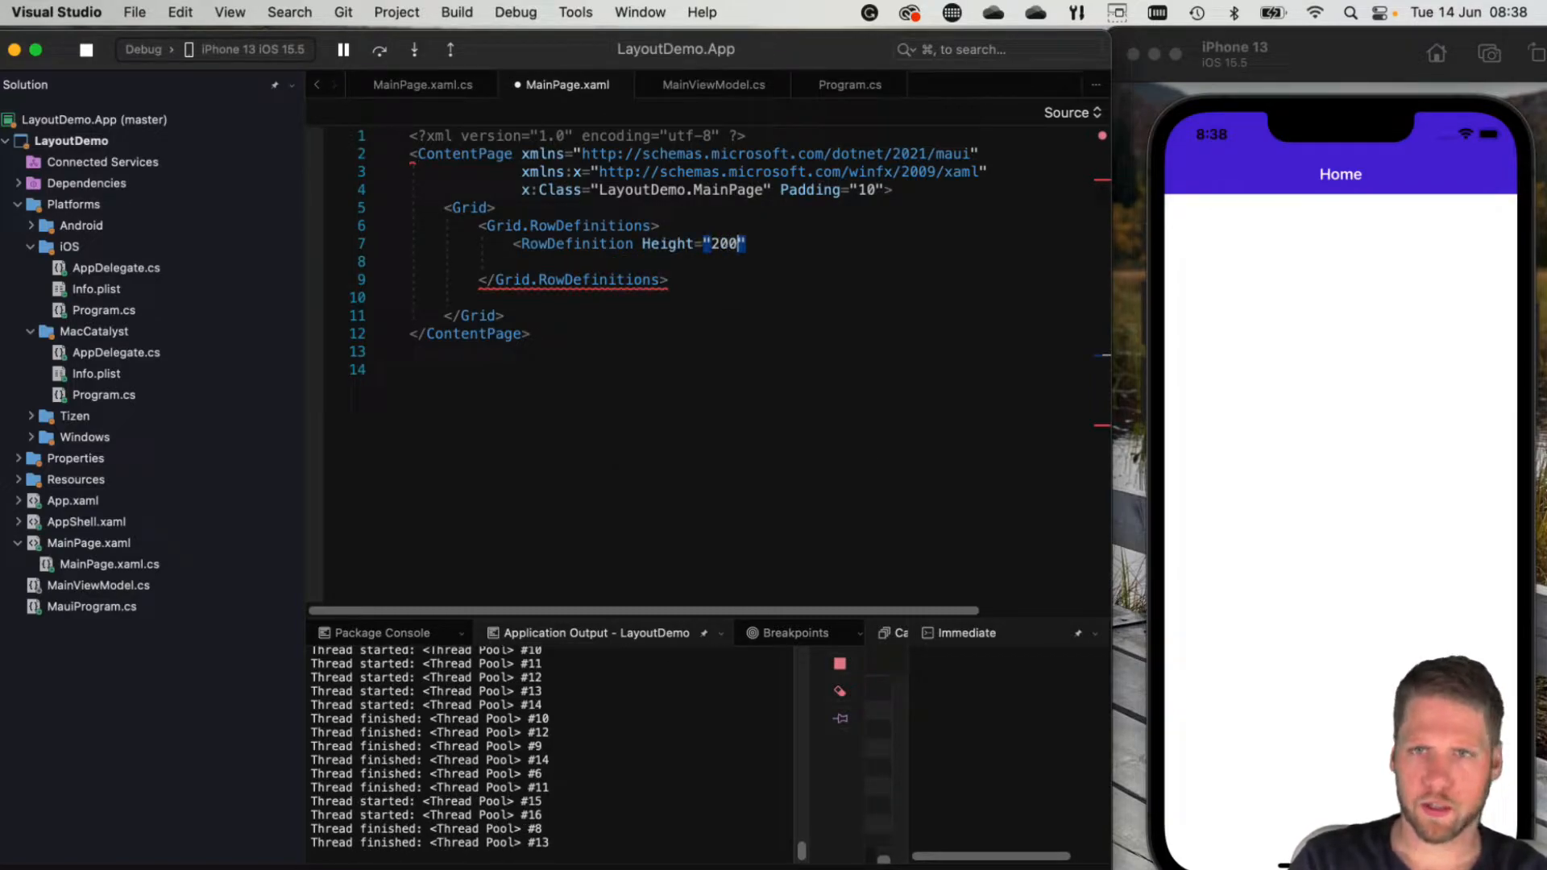
key("Backspace")
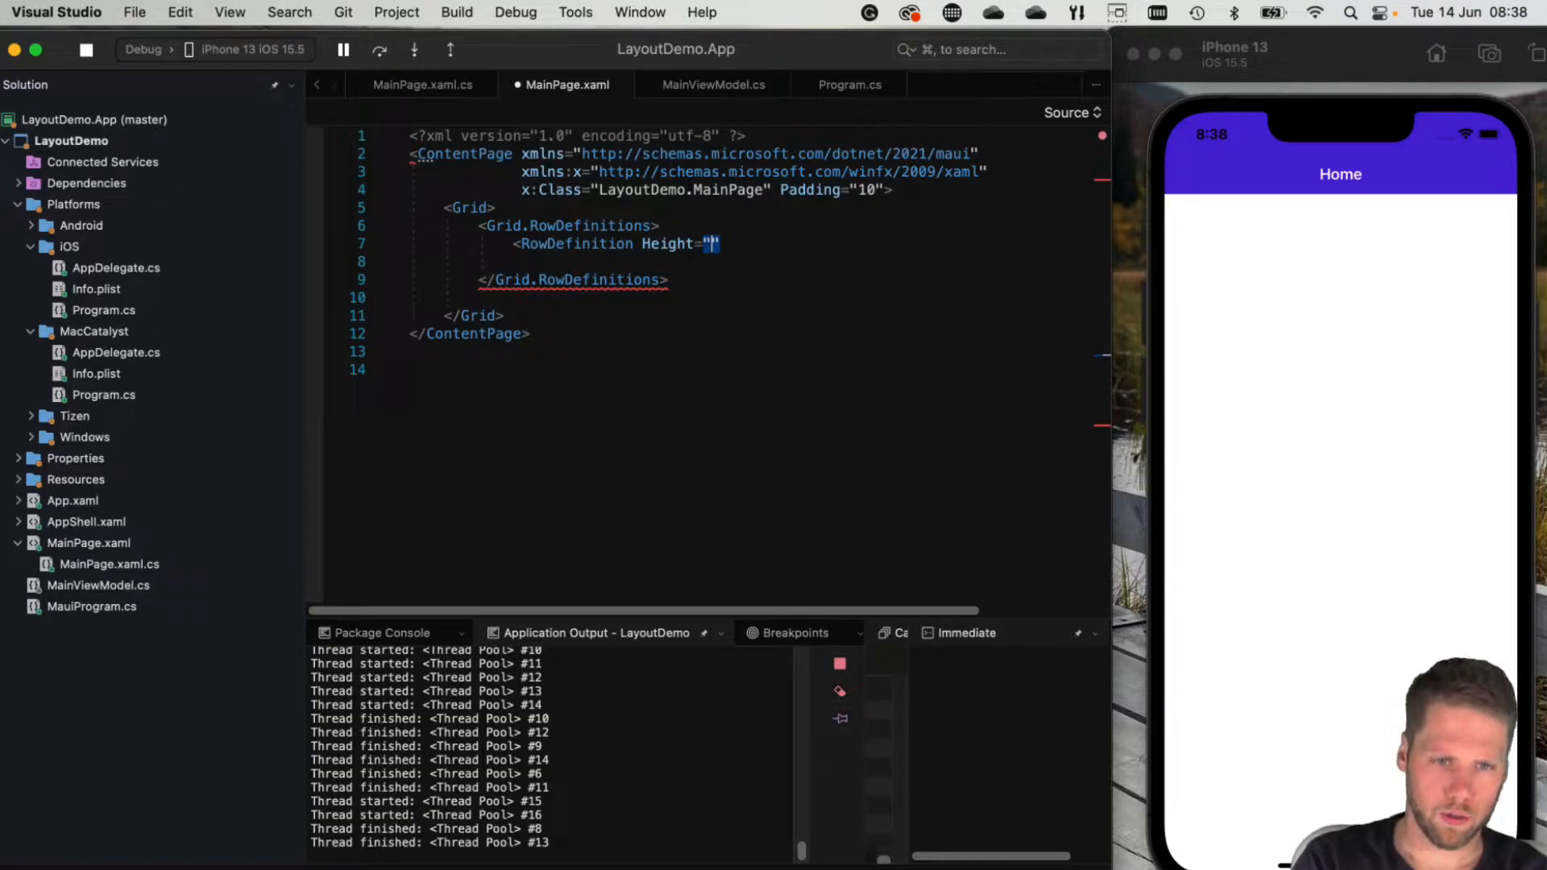
type("*")
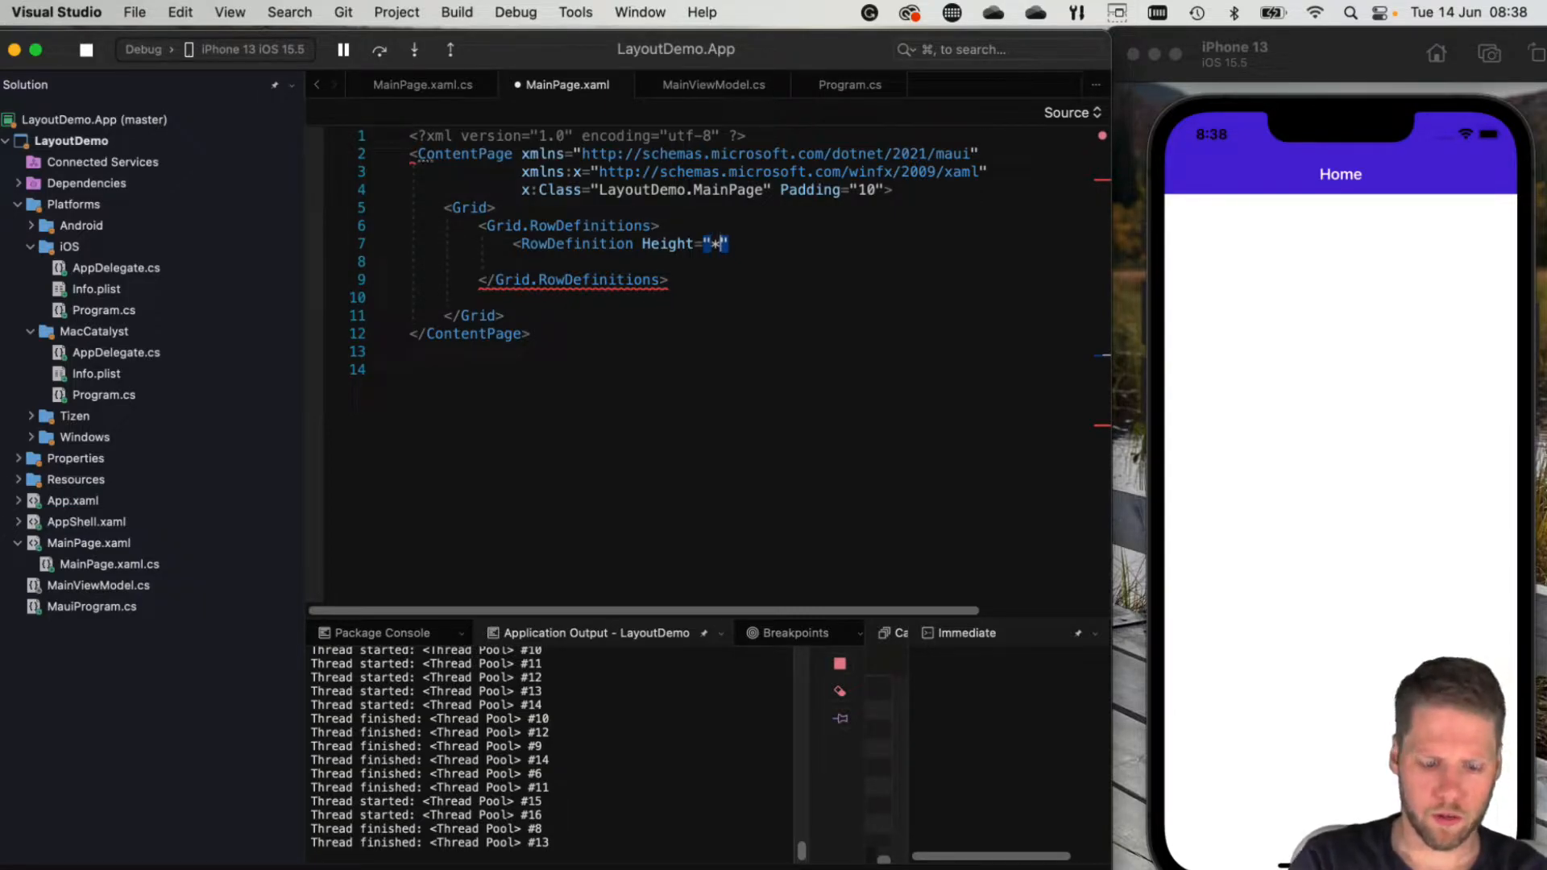
type(", 2")
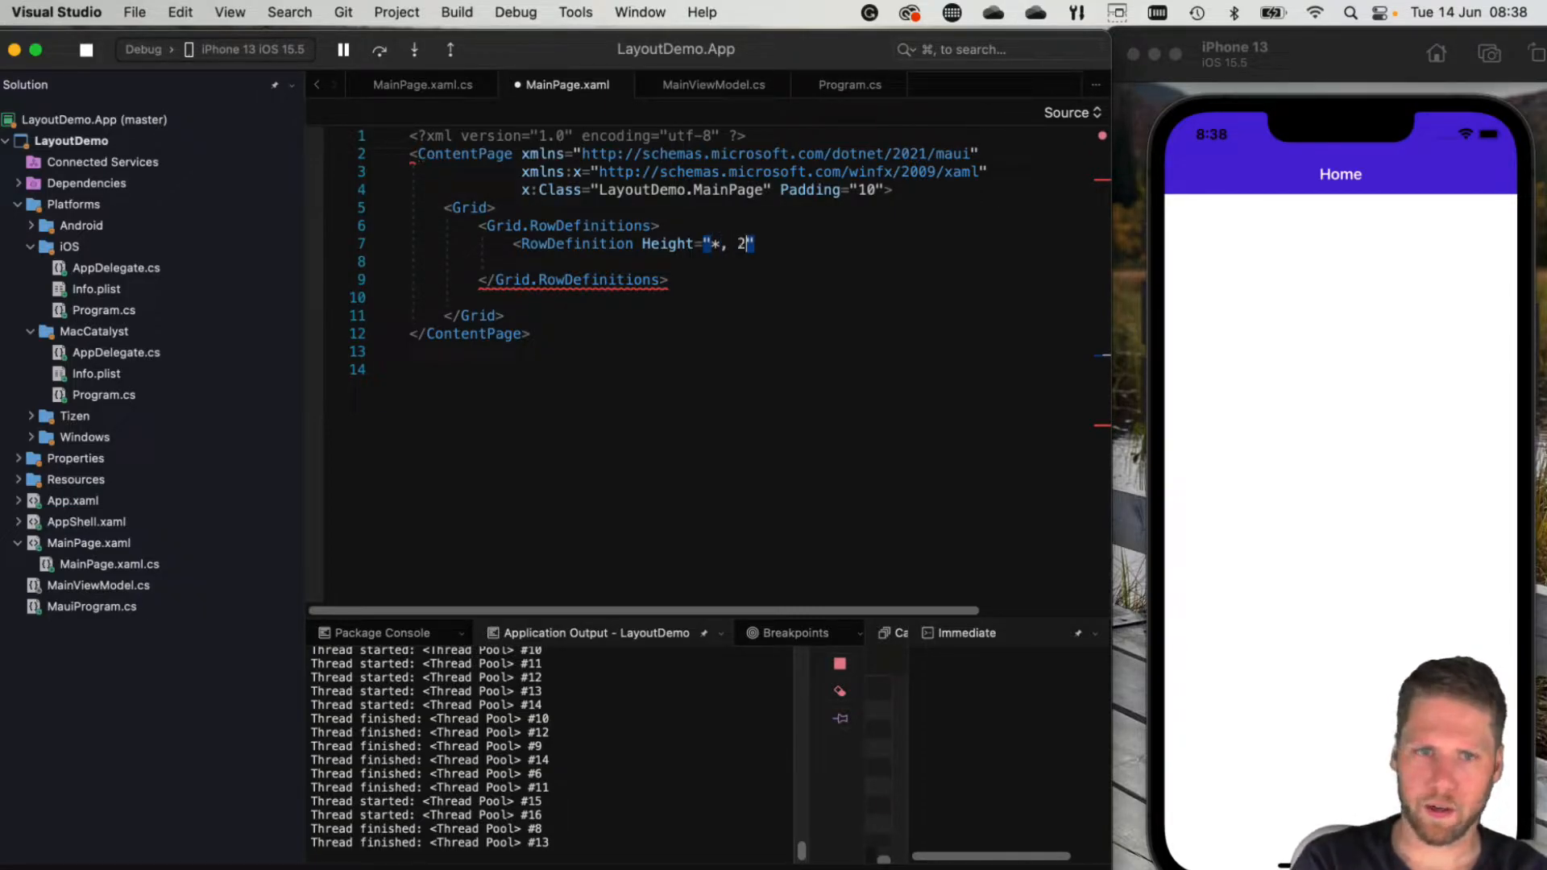
type("00,")
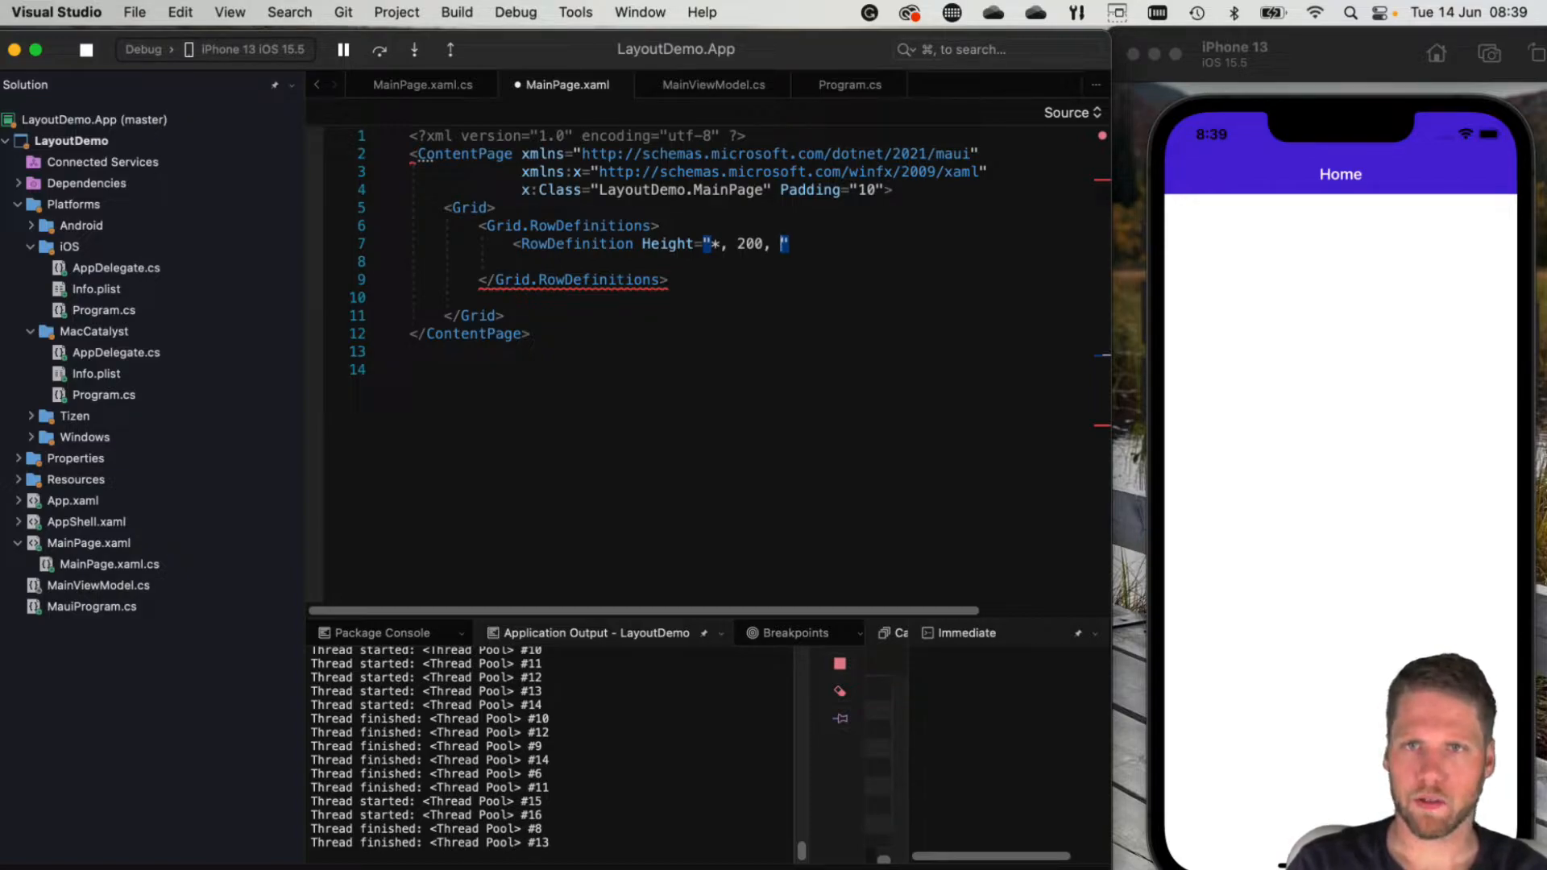
type("Auto")
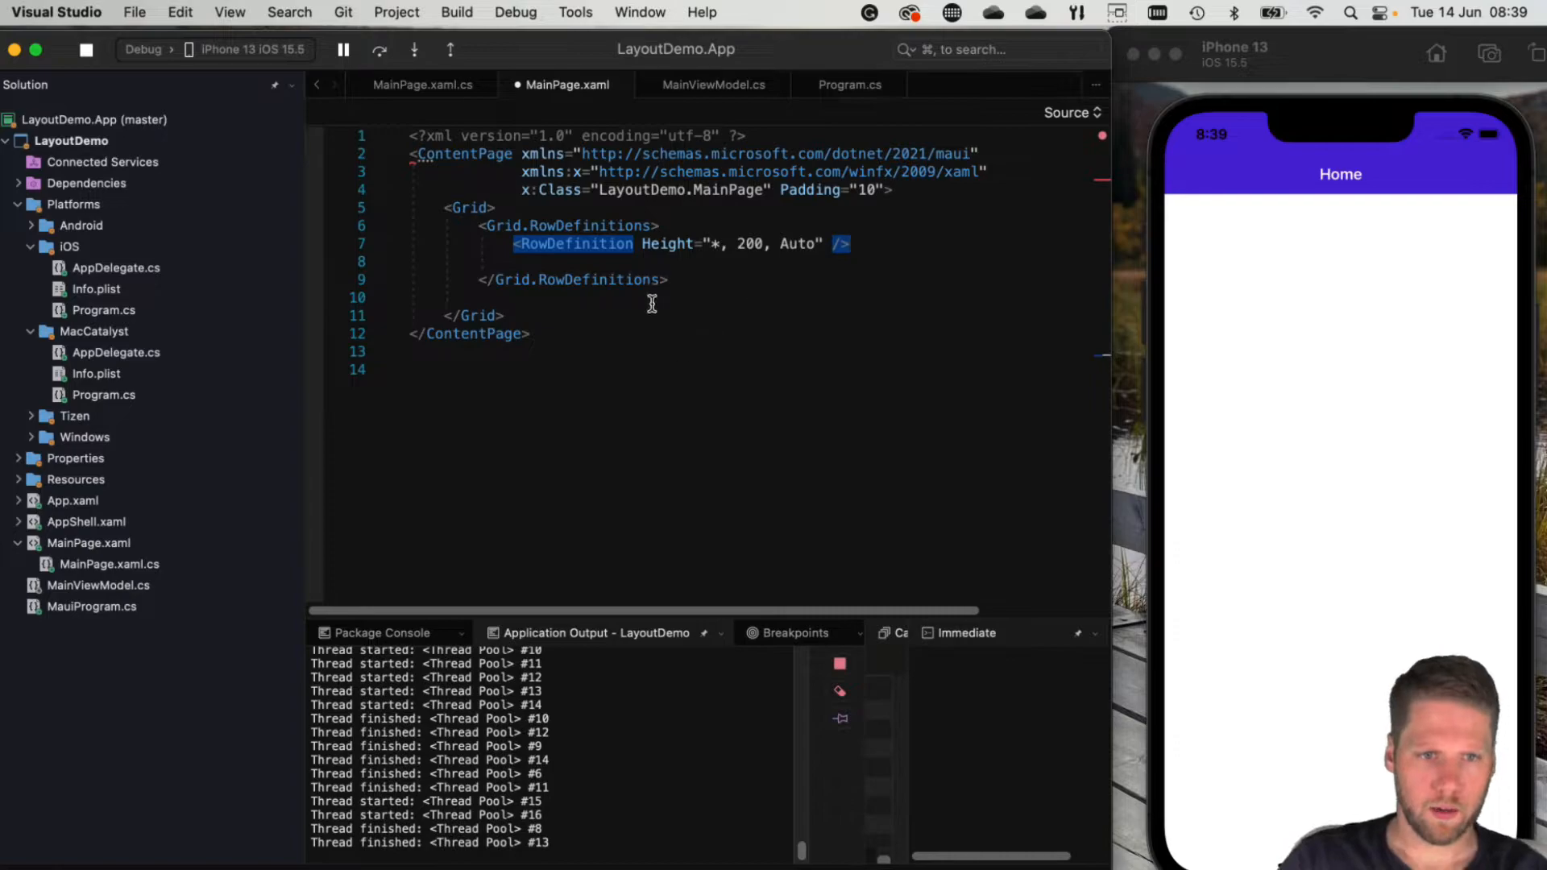
type("Grid.ColumnDefinitions>")
type("<ColumnDefinition Width=\"2")
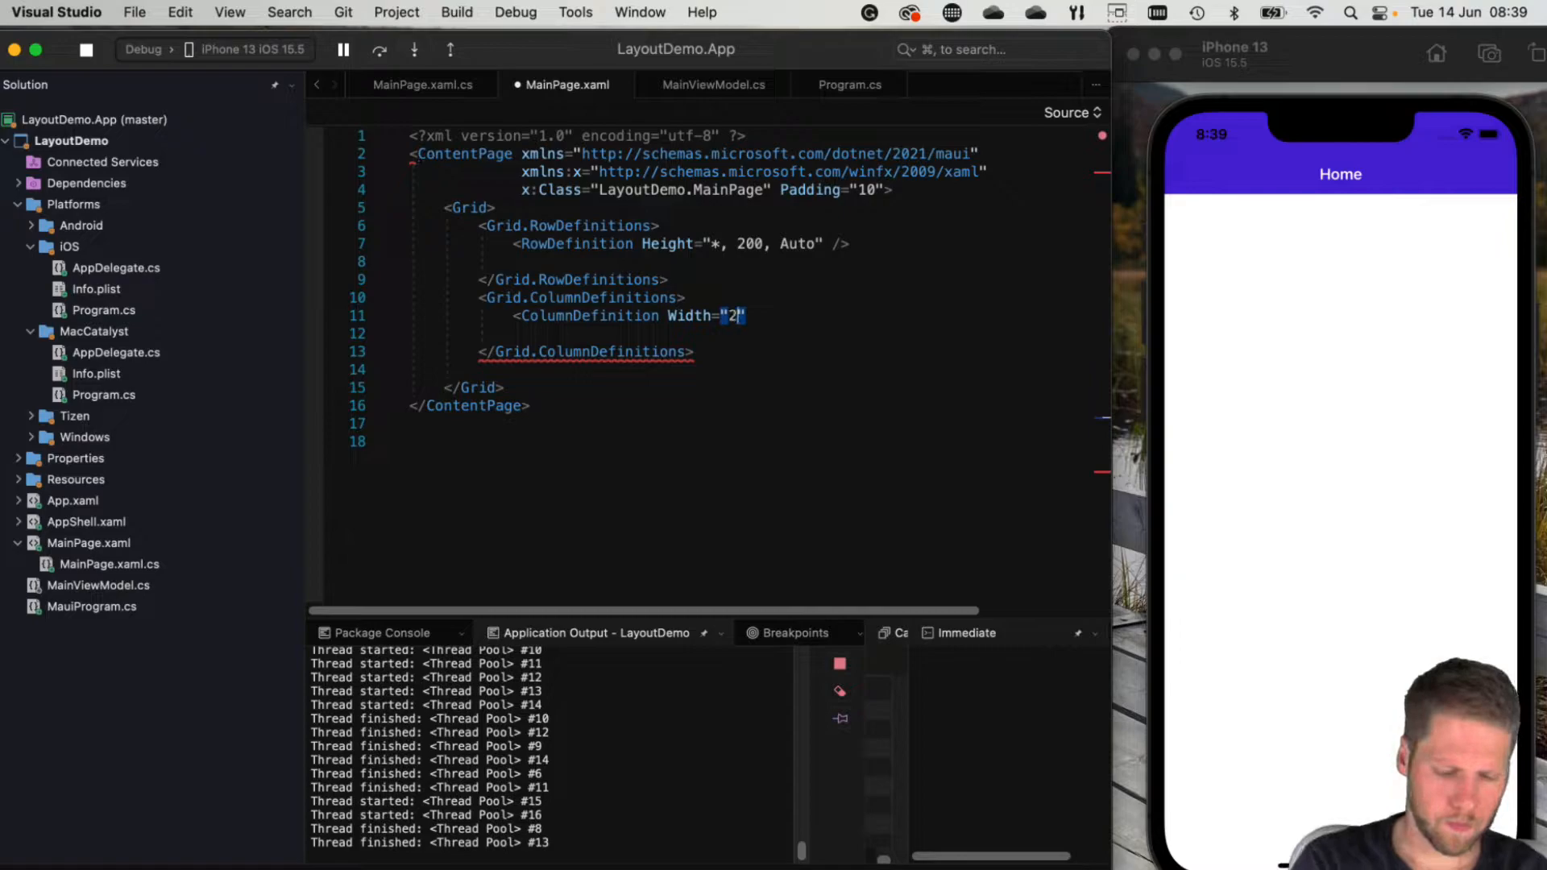
type("00\" />")
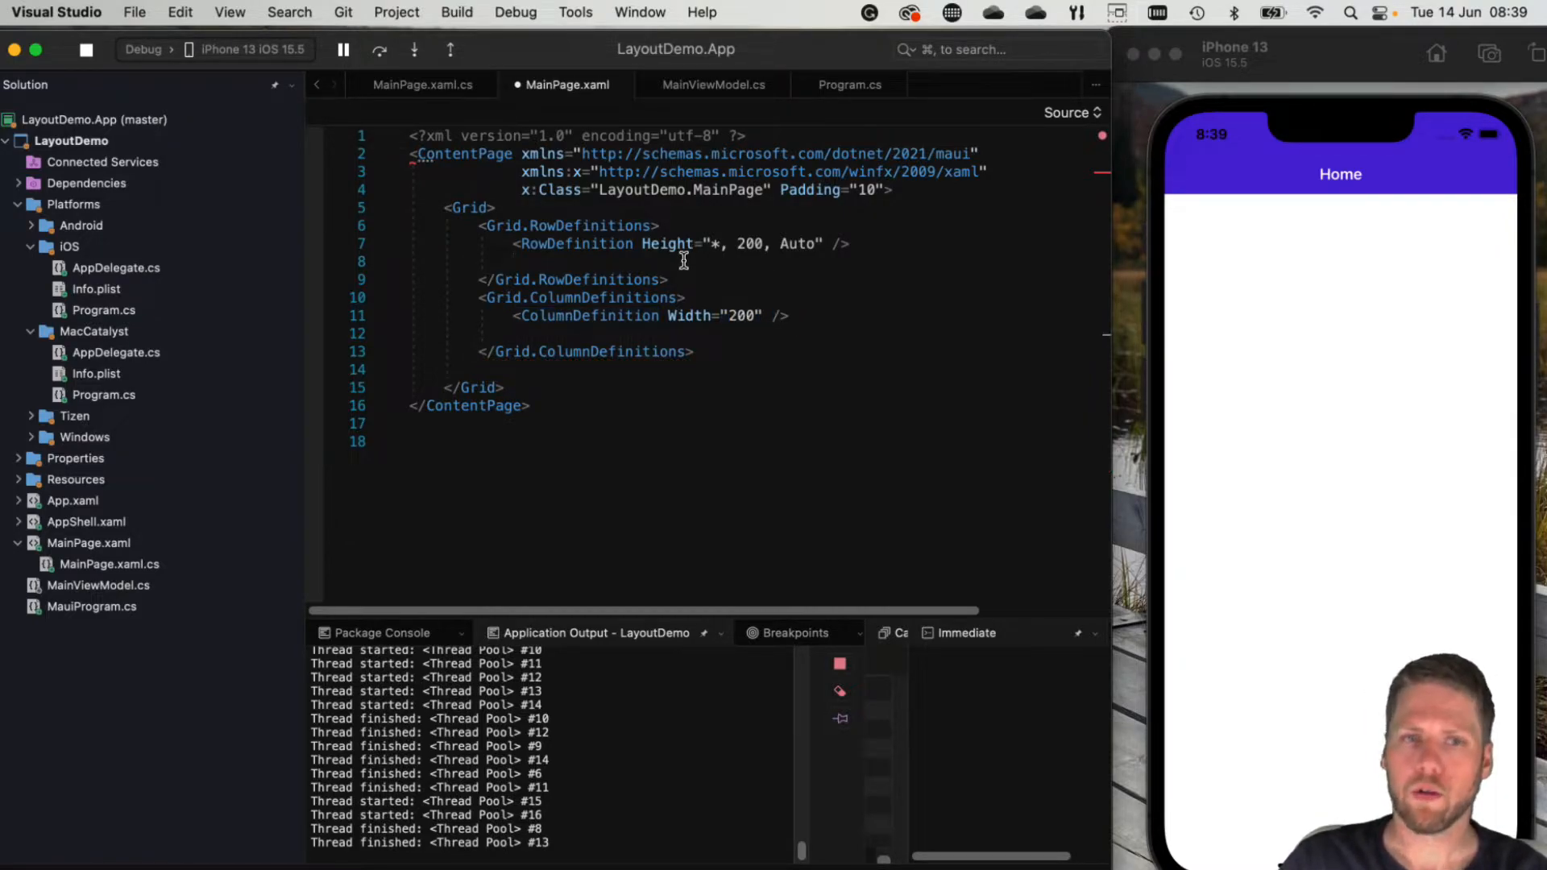
mouse_move(726, 345)
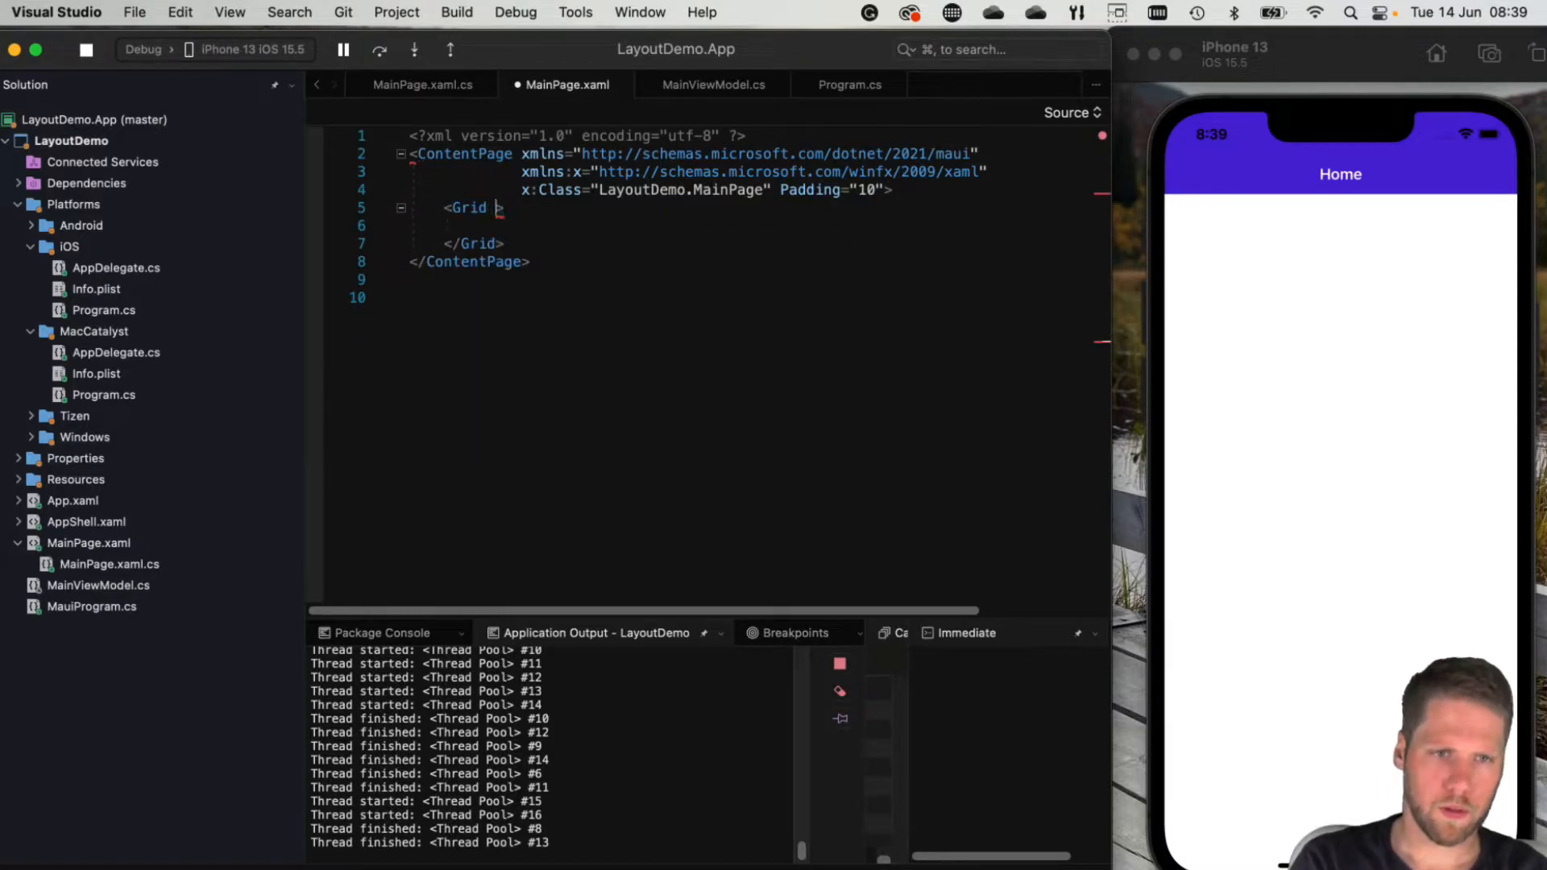
Rewrite the Grid inline with RowDefinitions '*, 2*' and ColumnDefinitions '*,*'
type("RowDefinitions=\"*,")
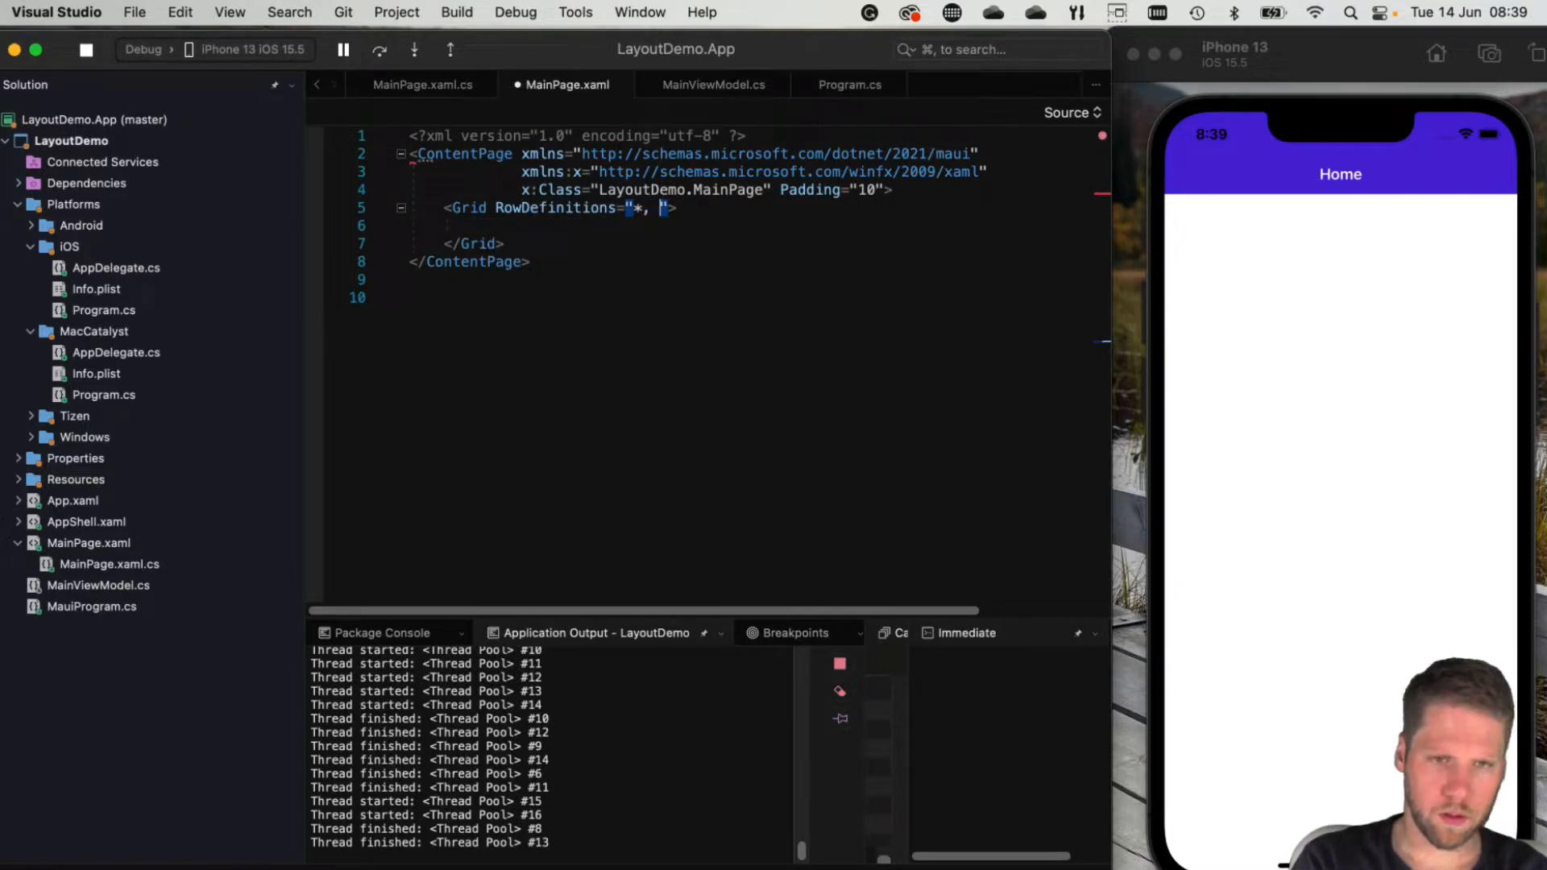
type("2*")
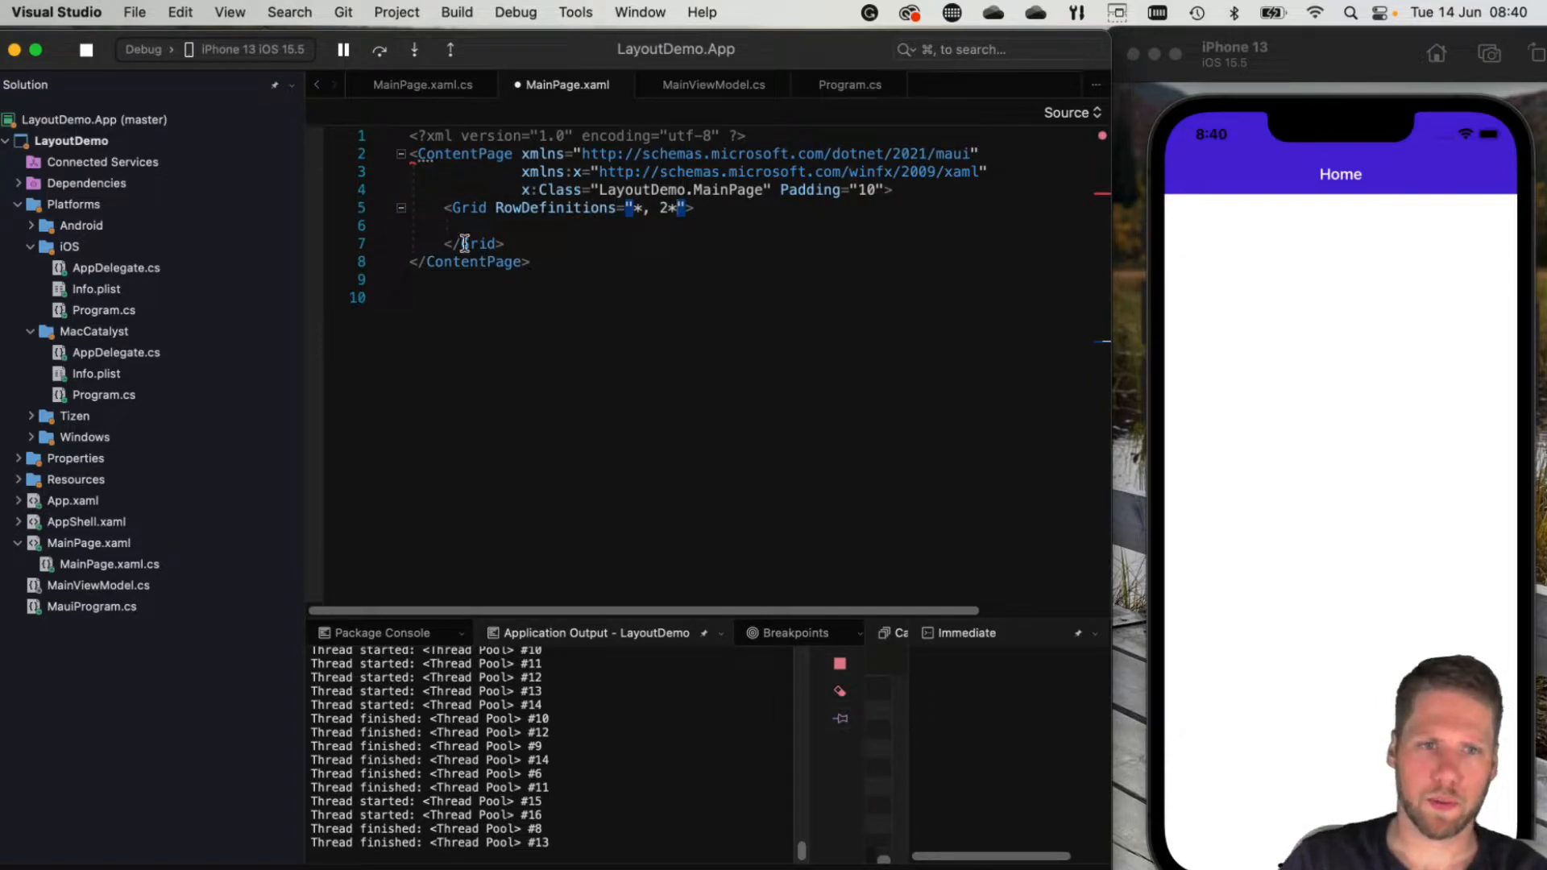
left_click(632, 208)
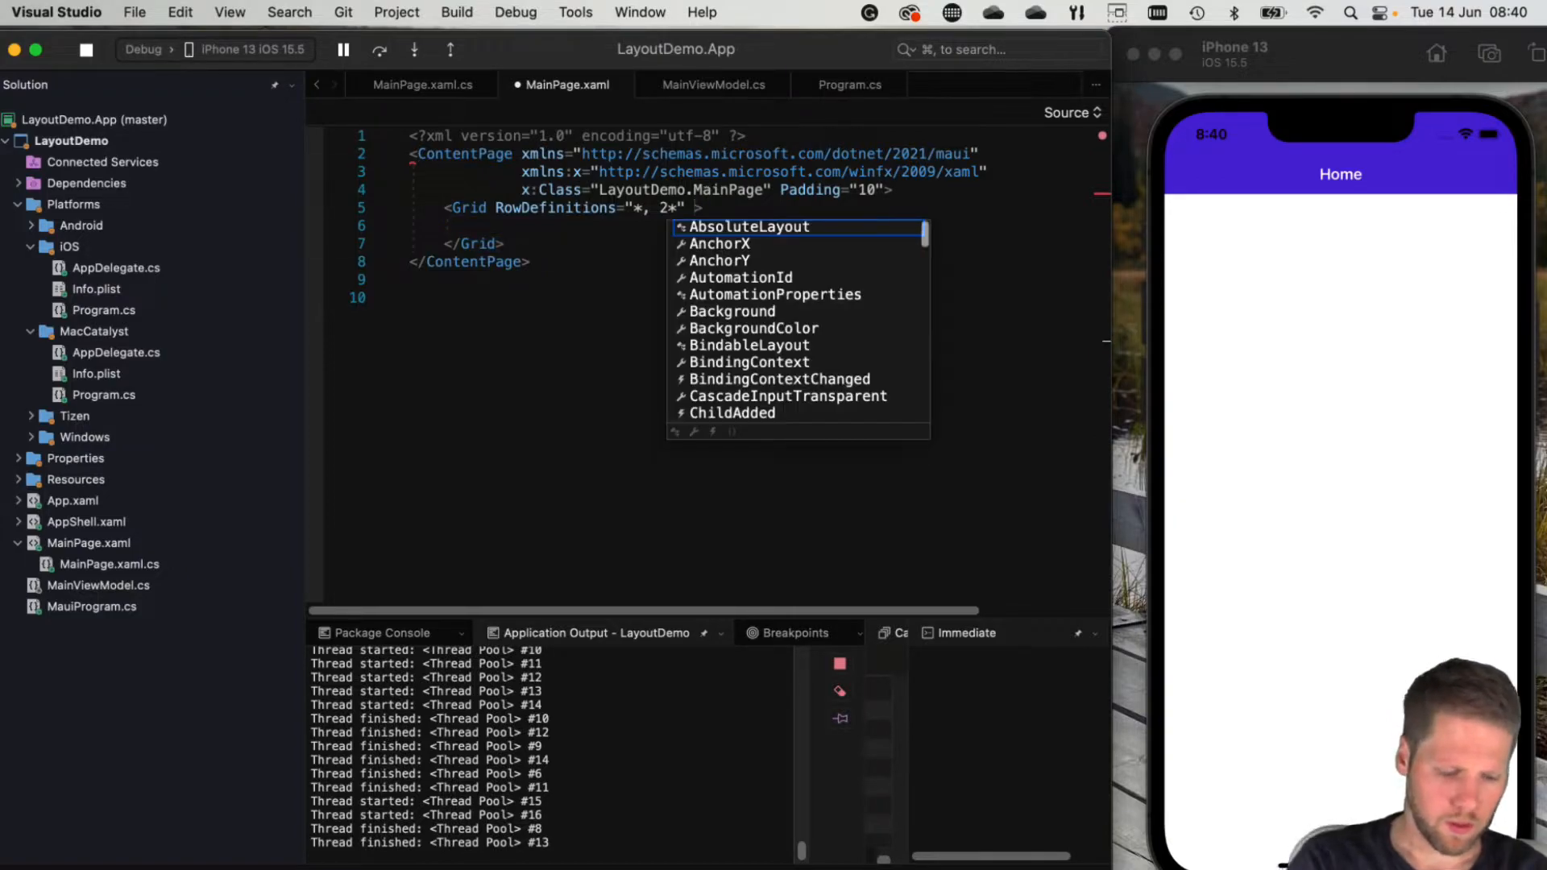
type("ColumnDefinitions=\"\"")
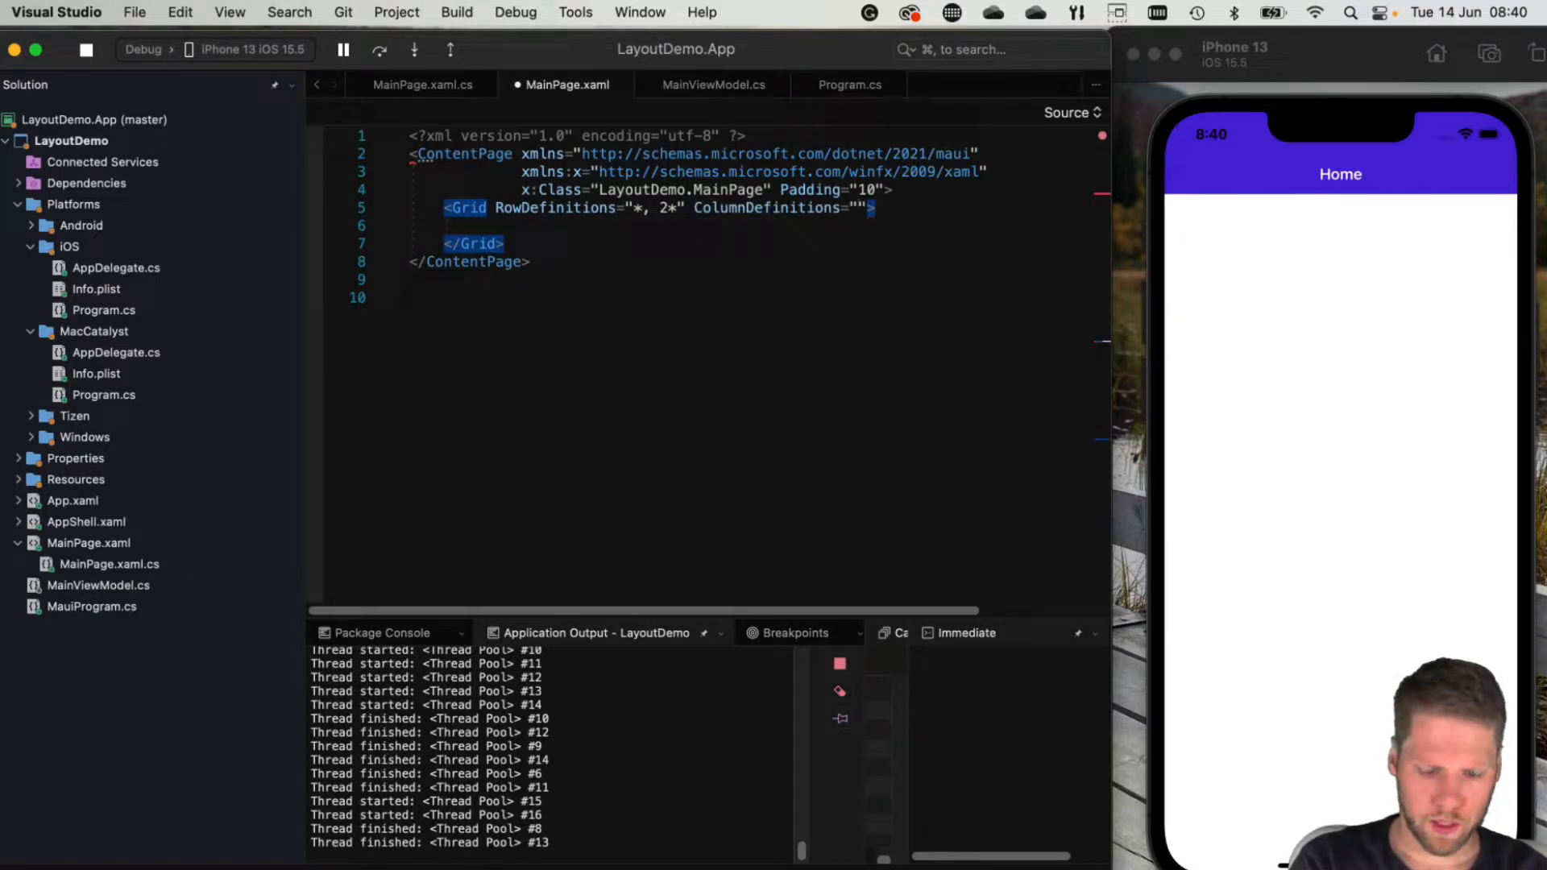
type("*,*")
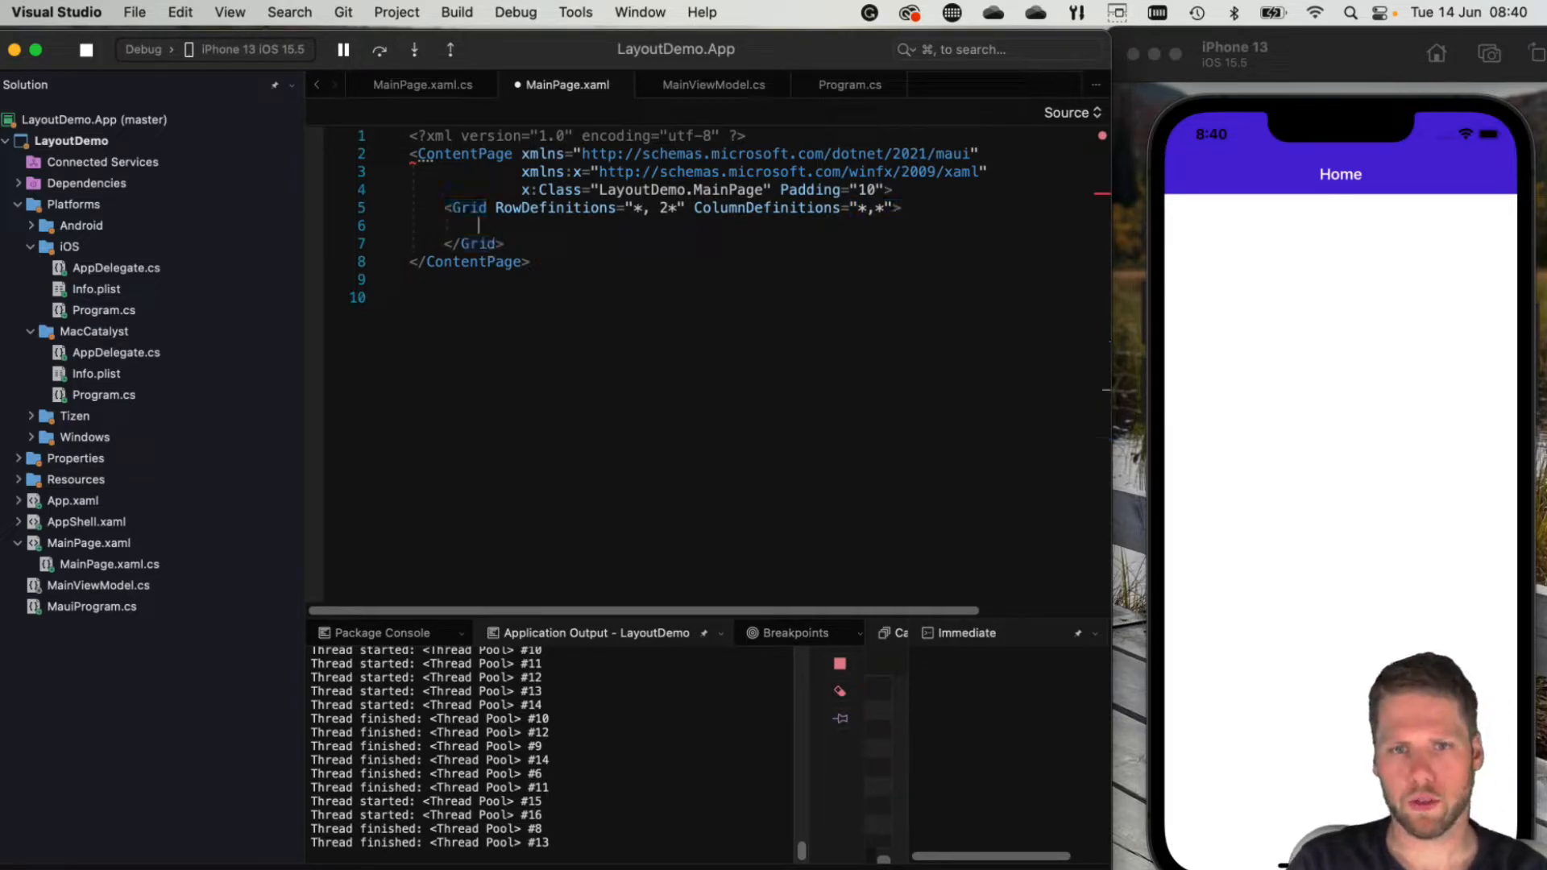
type("<BoxView")
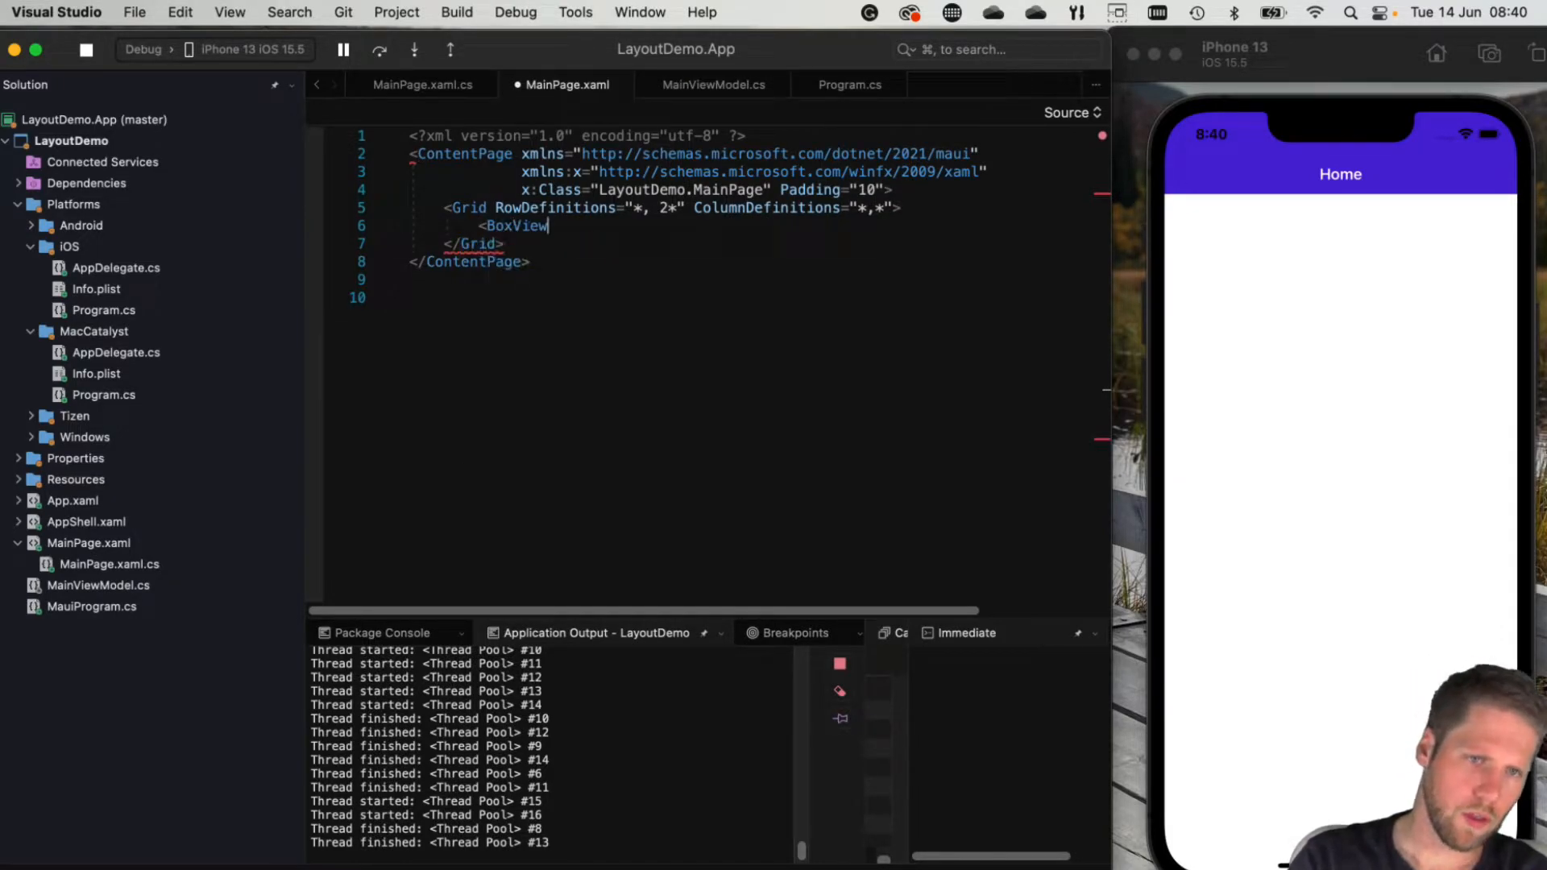
Add Red, Yellow, Green and Blue BoxViews, each assigned its own Grid.Row and Grid.Column cell
type("Color=\"R\"")
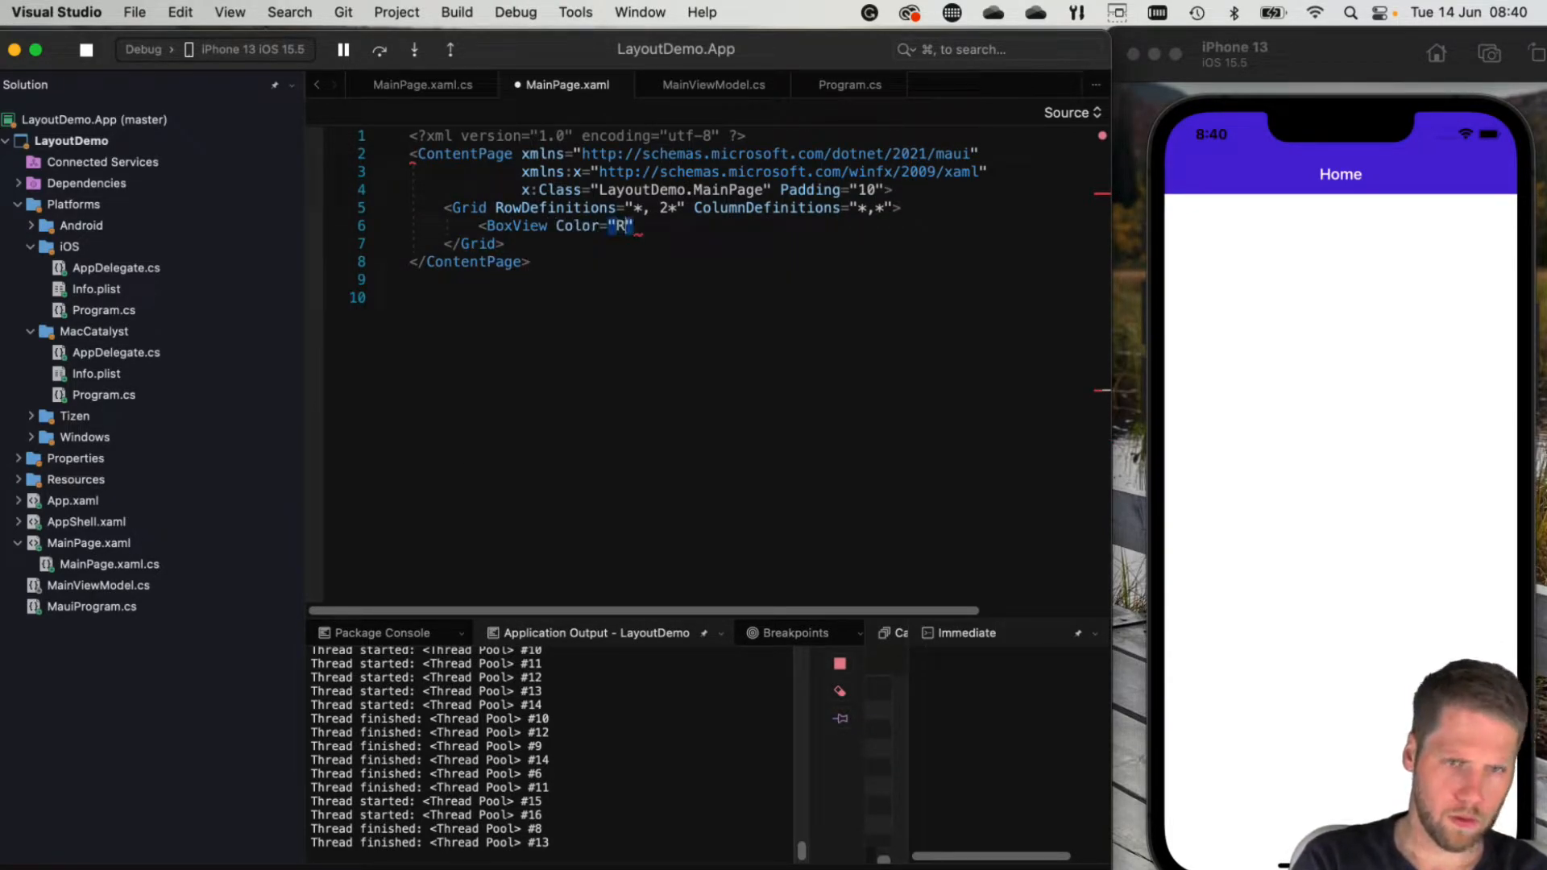
type("ed\" />")
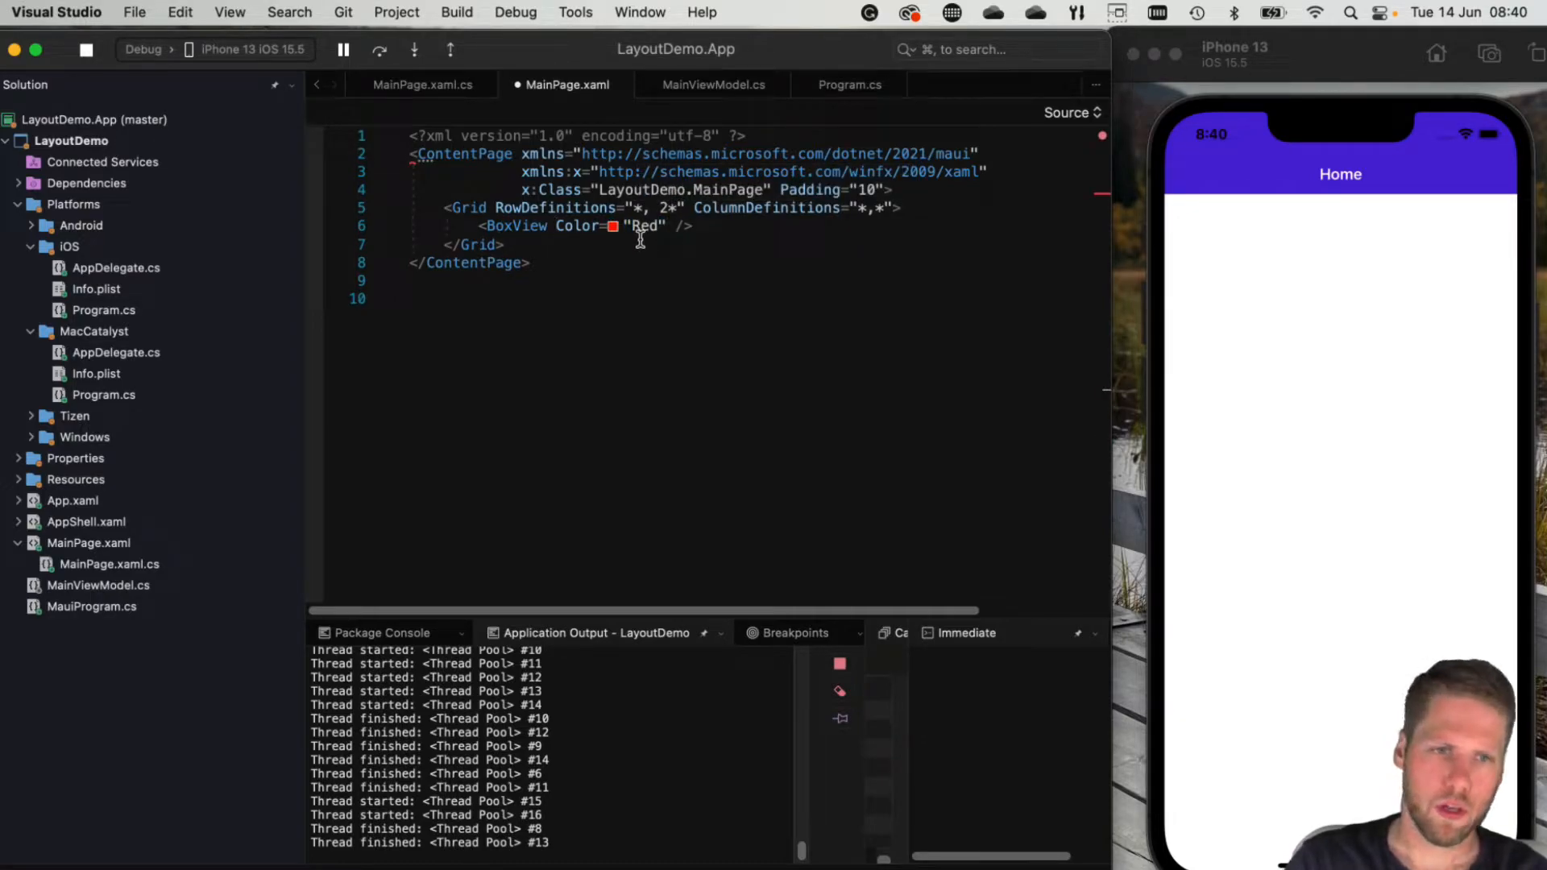
type("Grid.Row=\"\"")
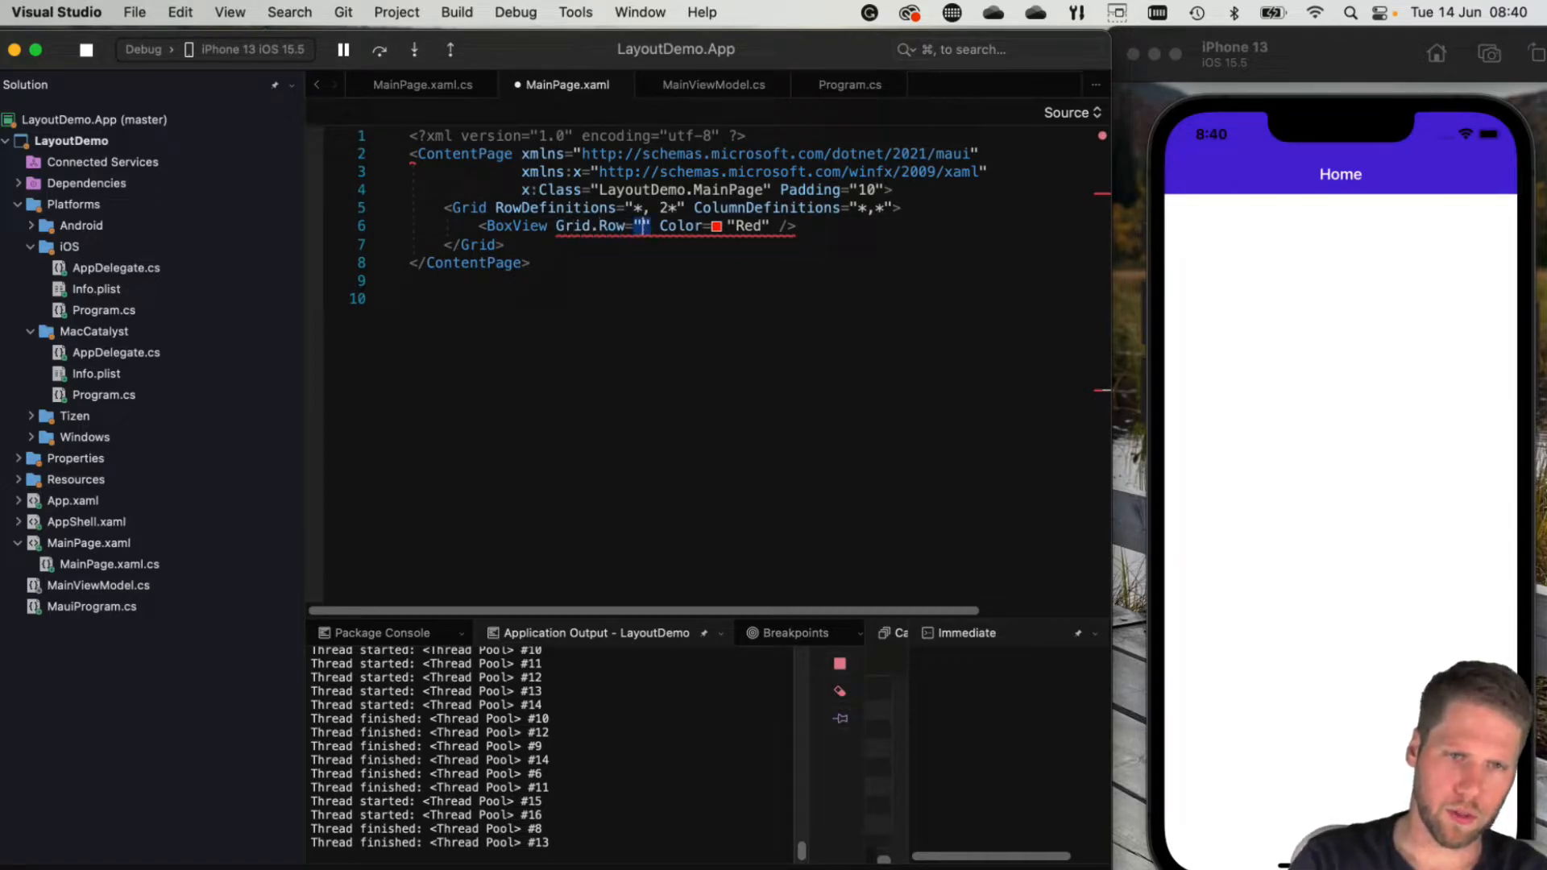
type("0")
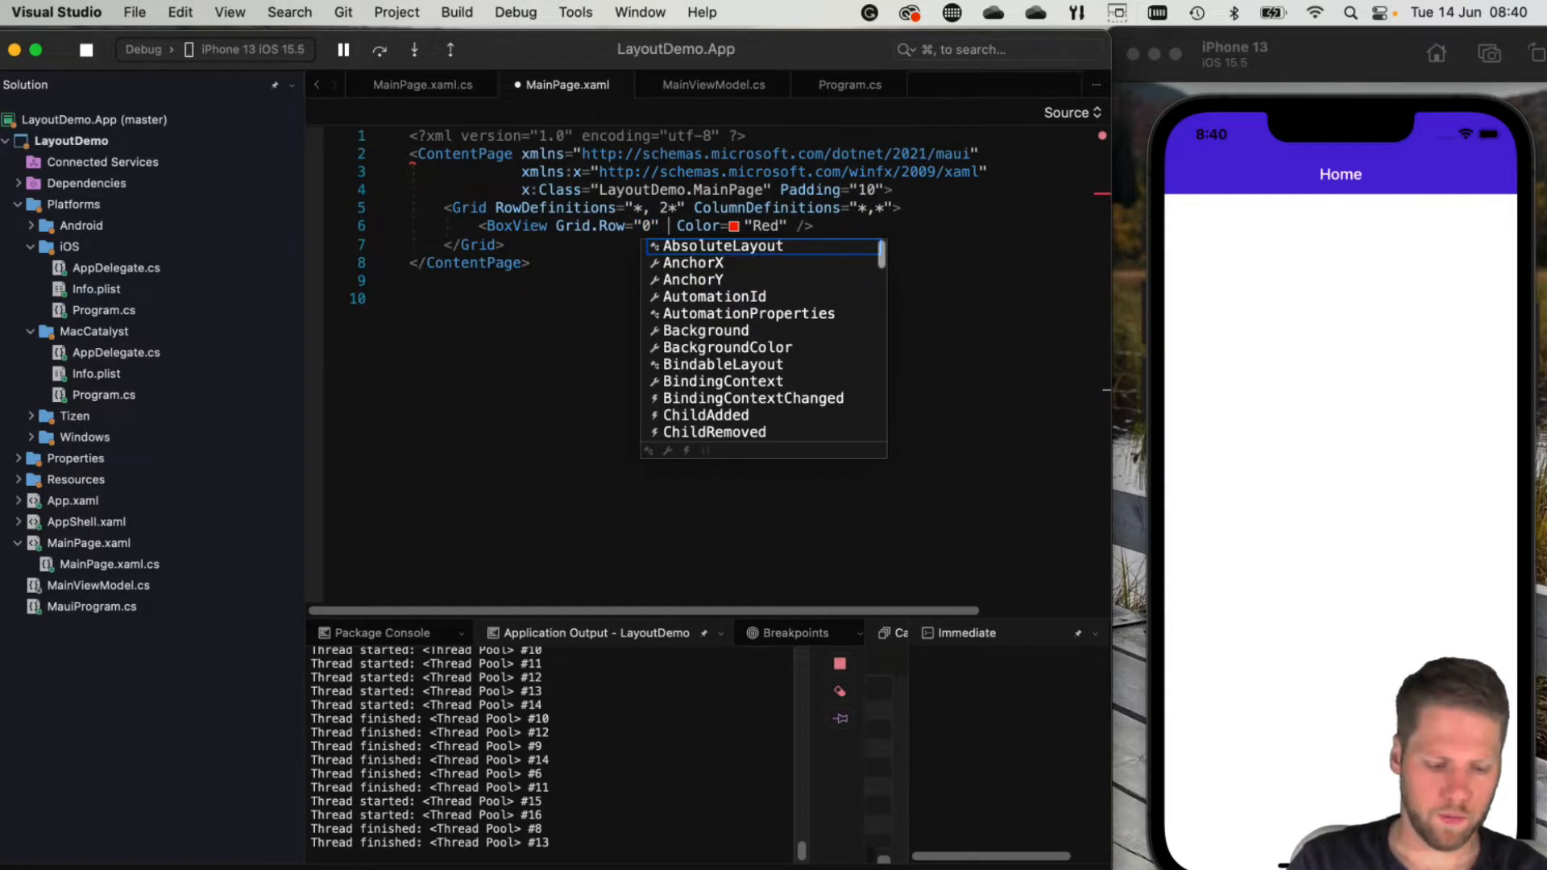
type("Grid.")
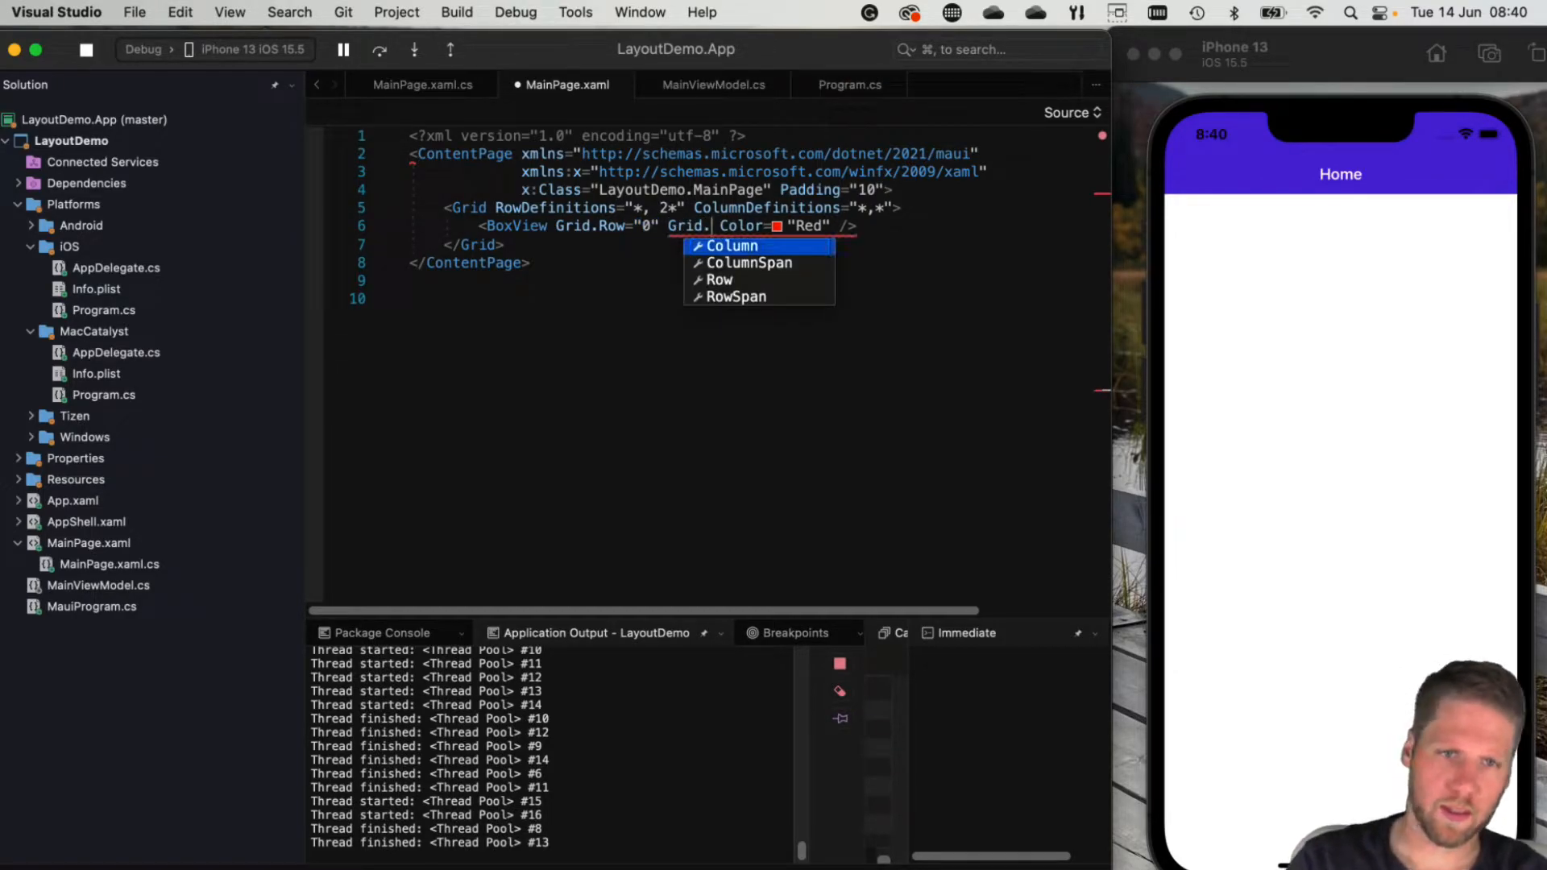
left_click(732, 246)
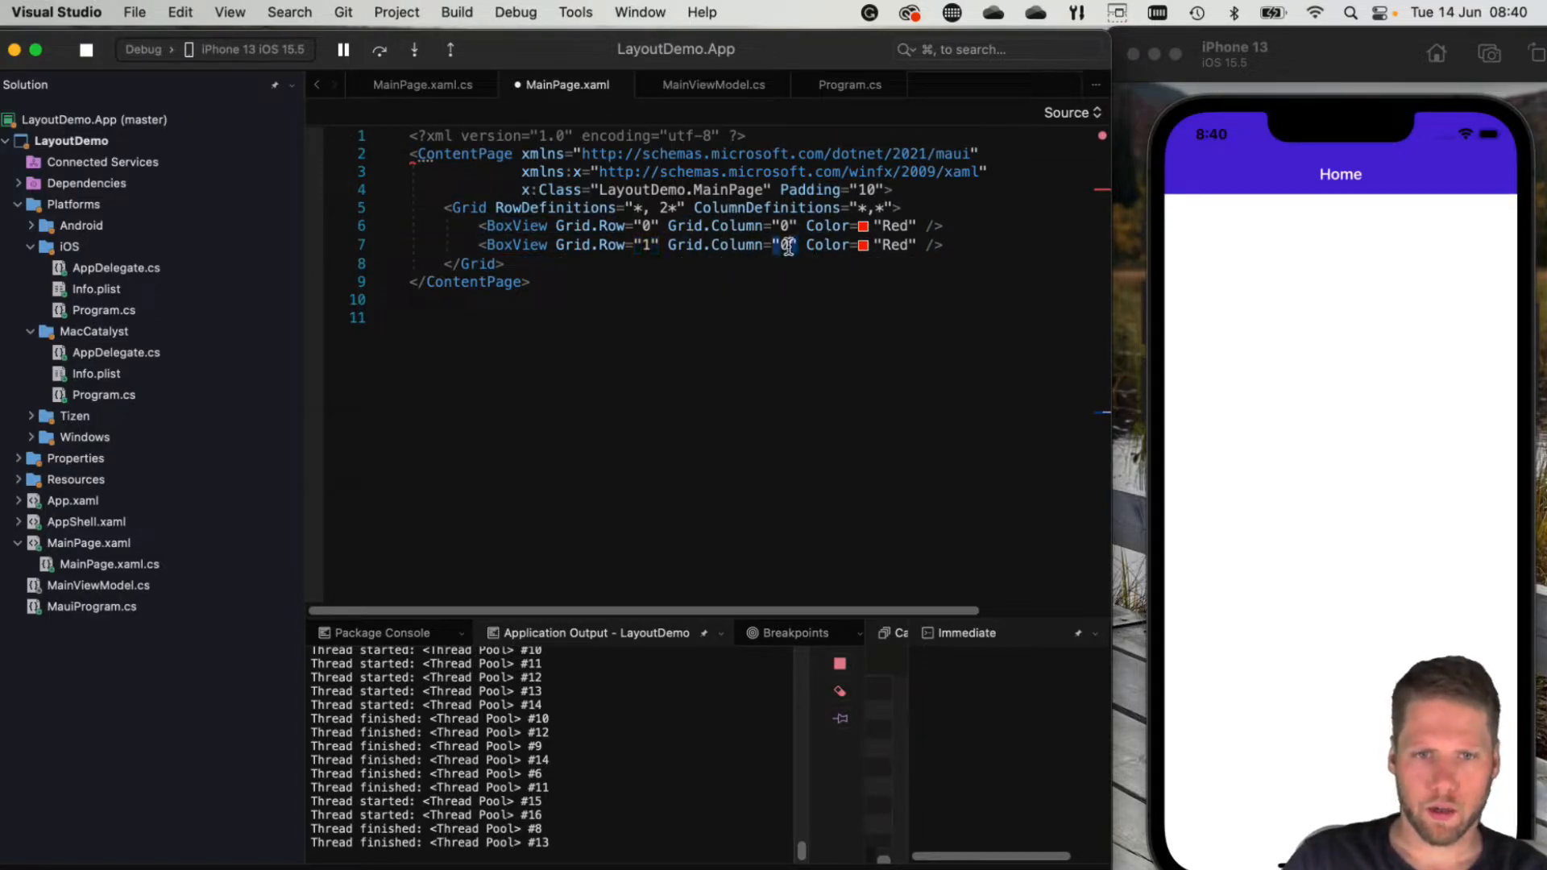
type("1")
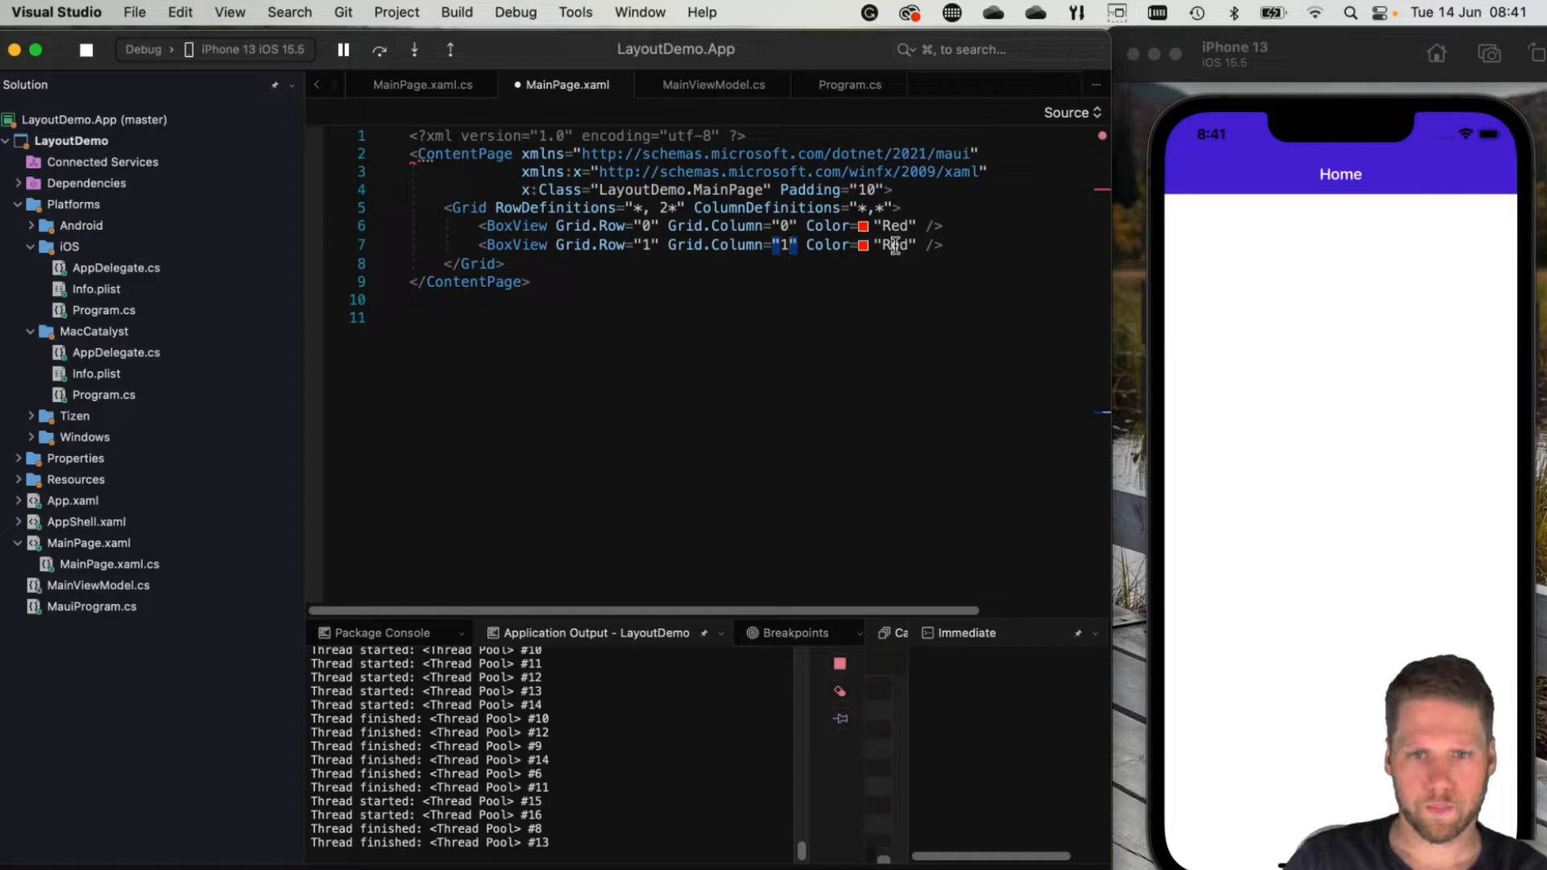
type("Yellow")
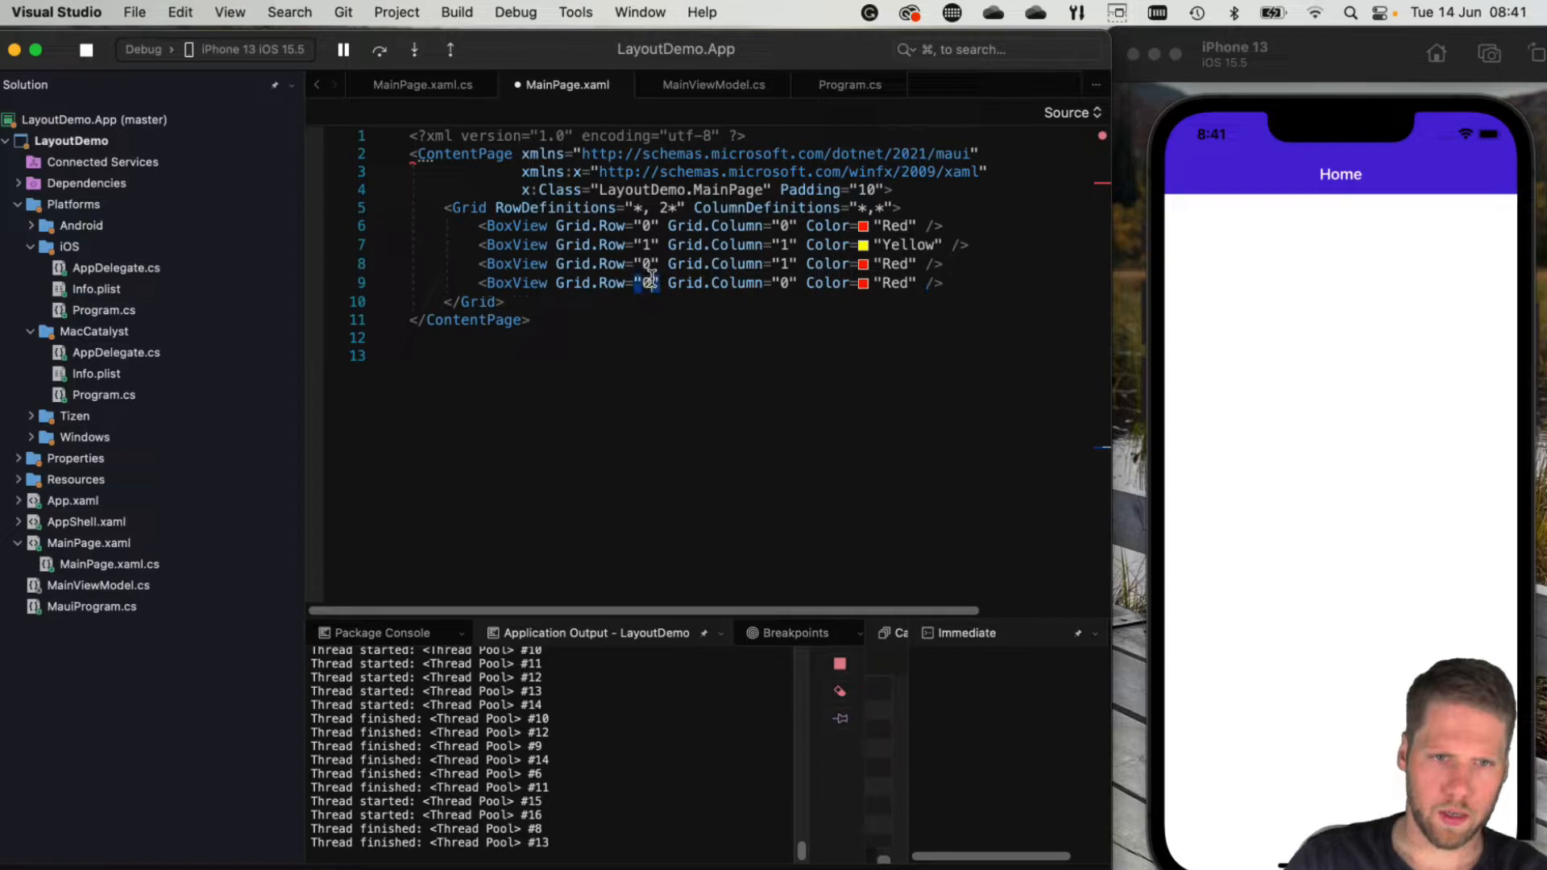
type("1")
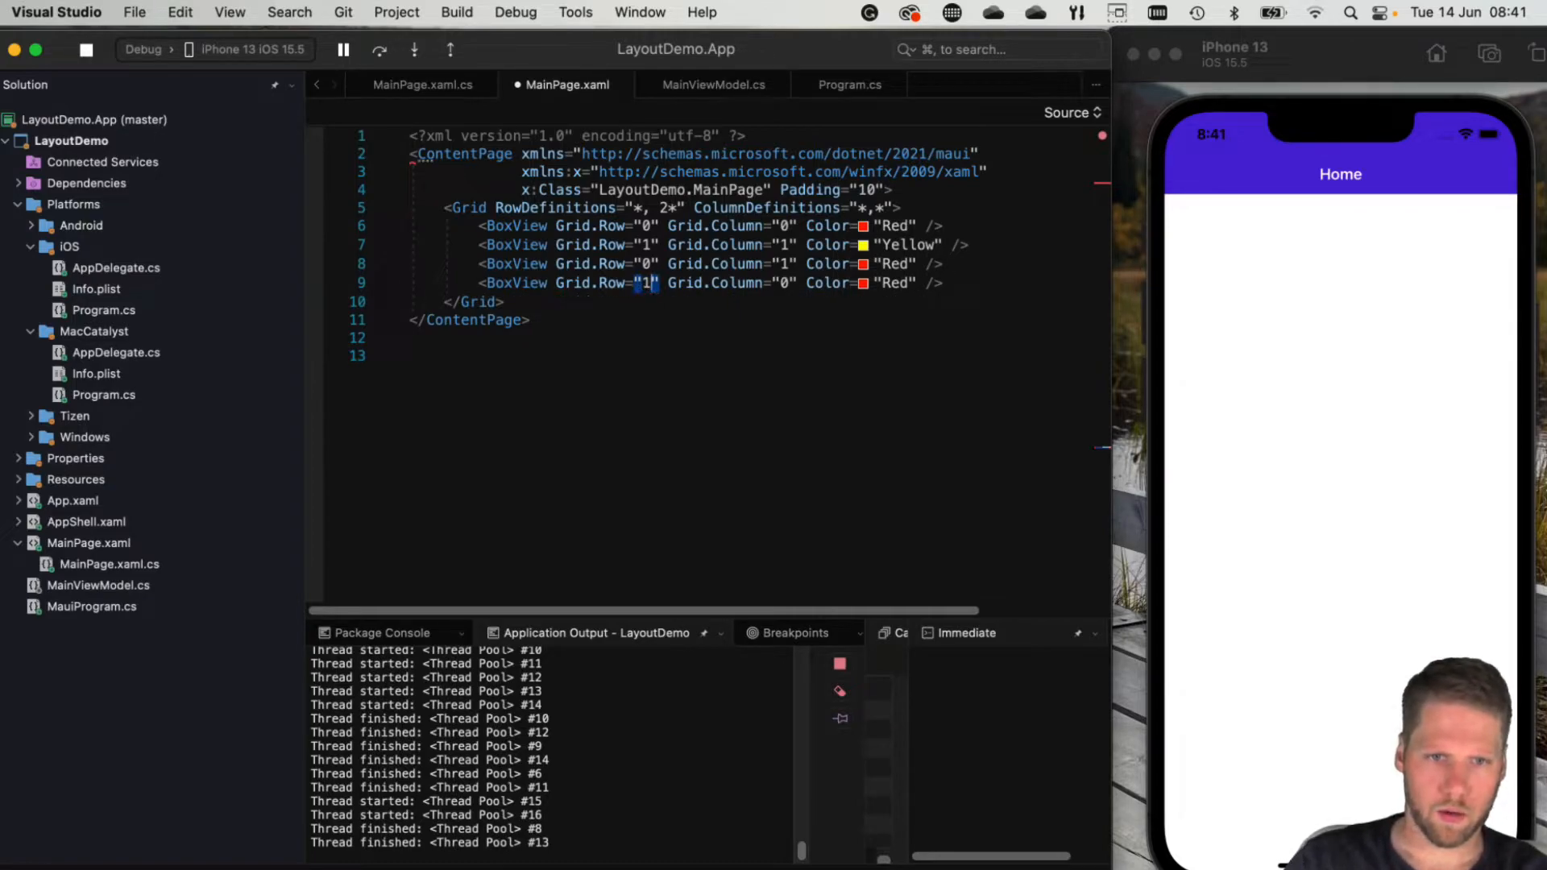
mouse_move(745, 290)
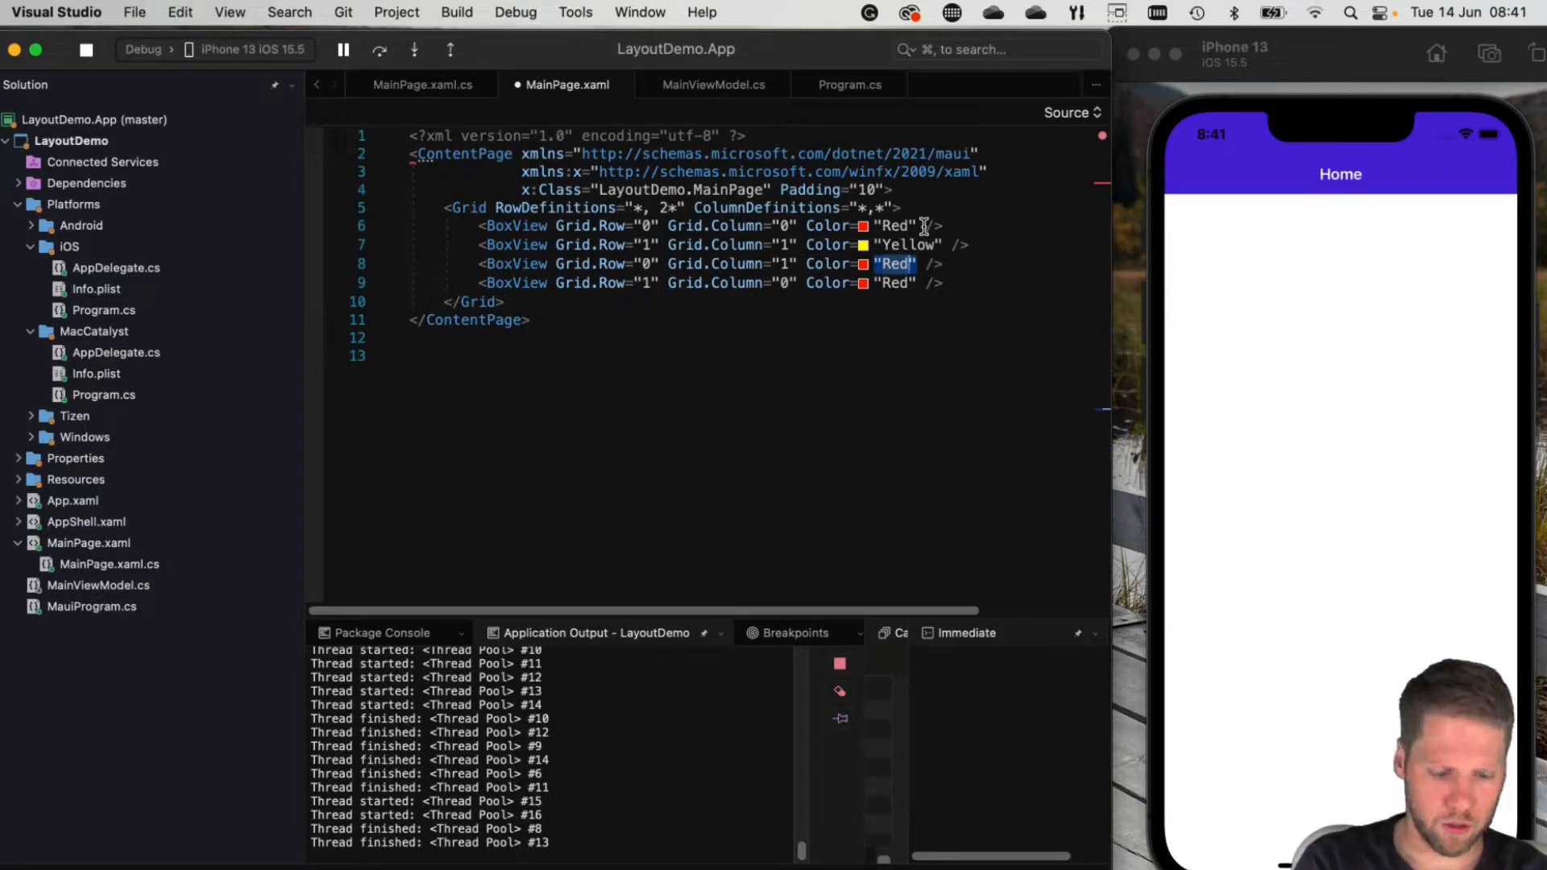
type("Green")
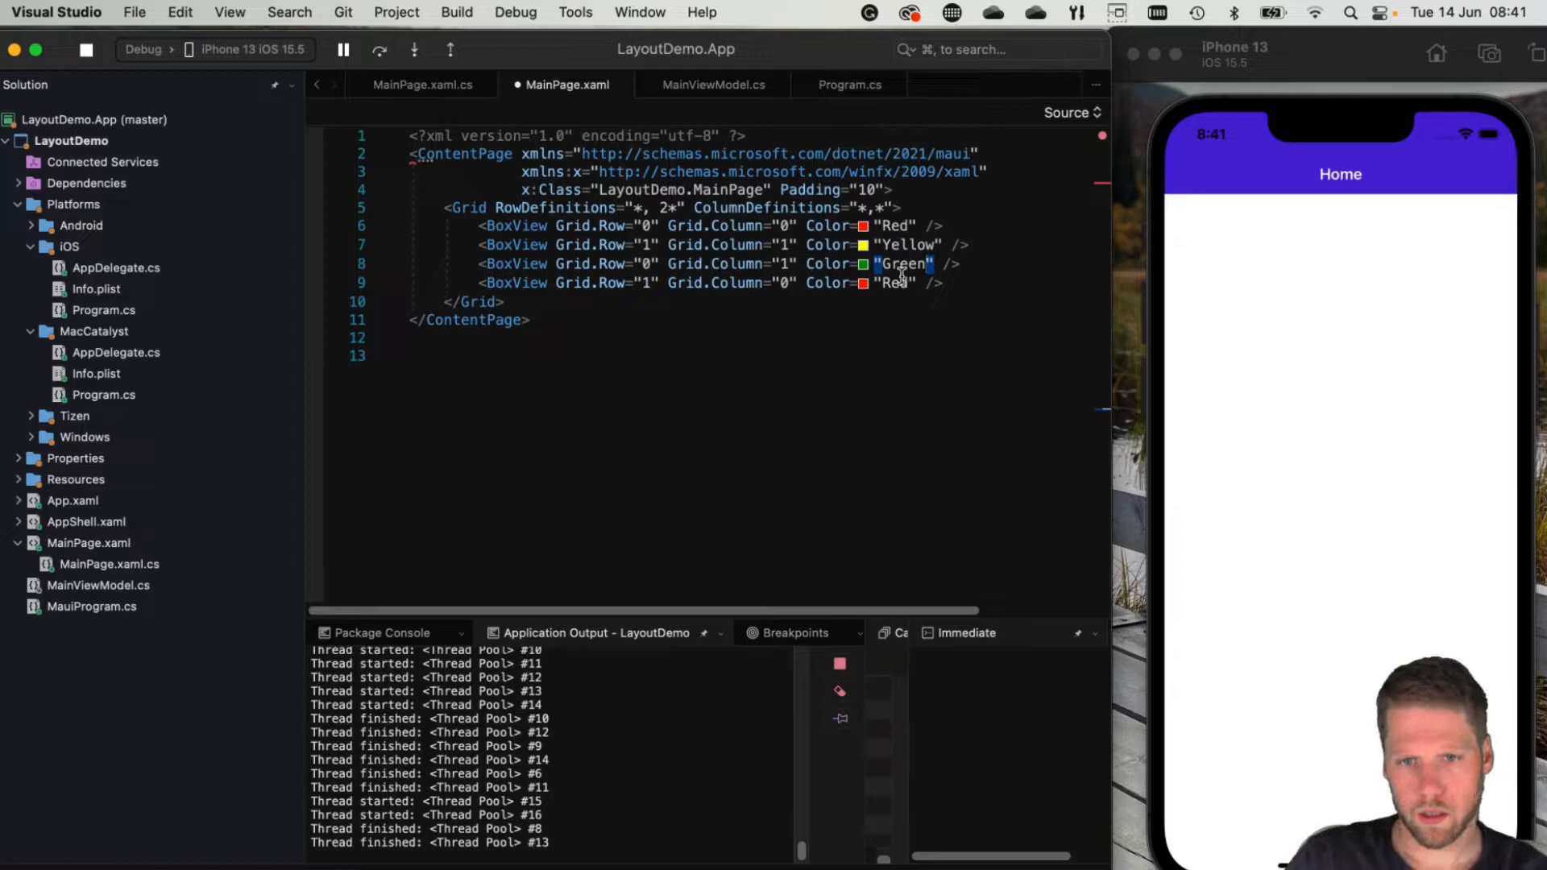
type("Blue")
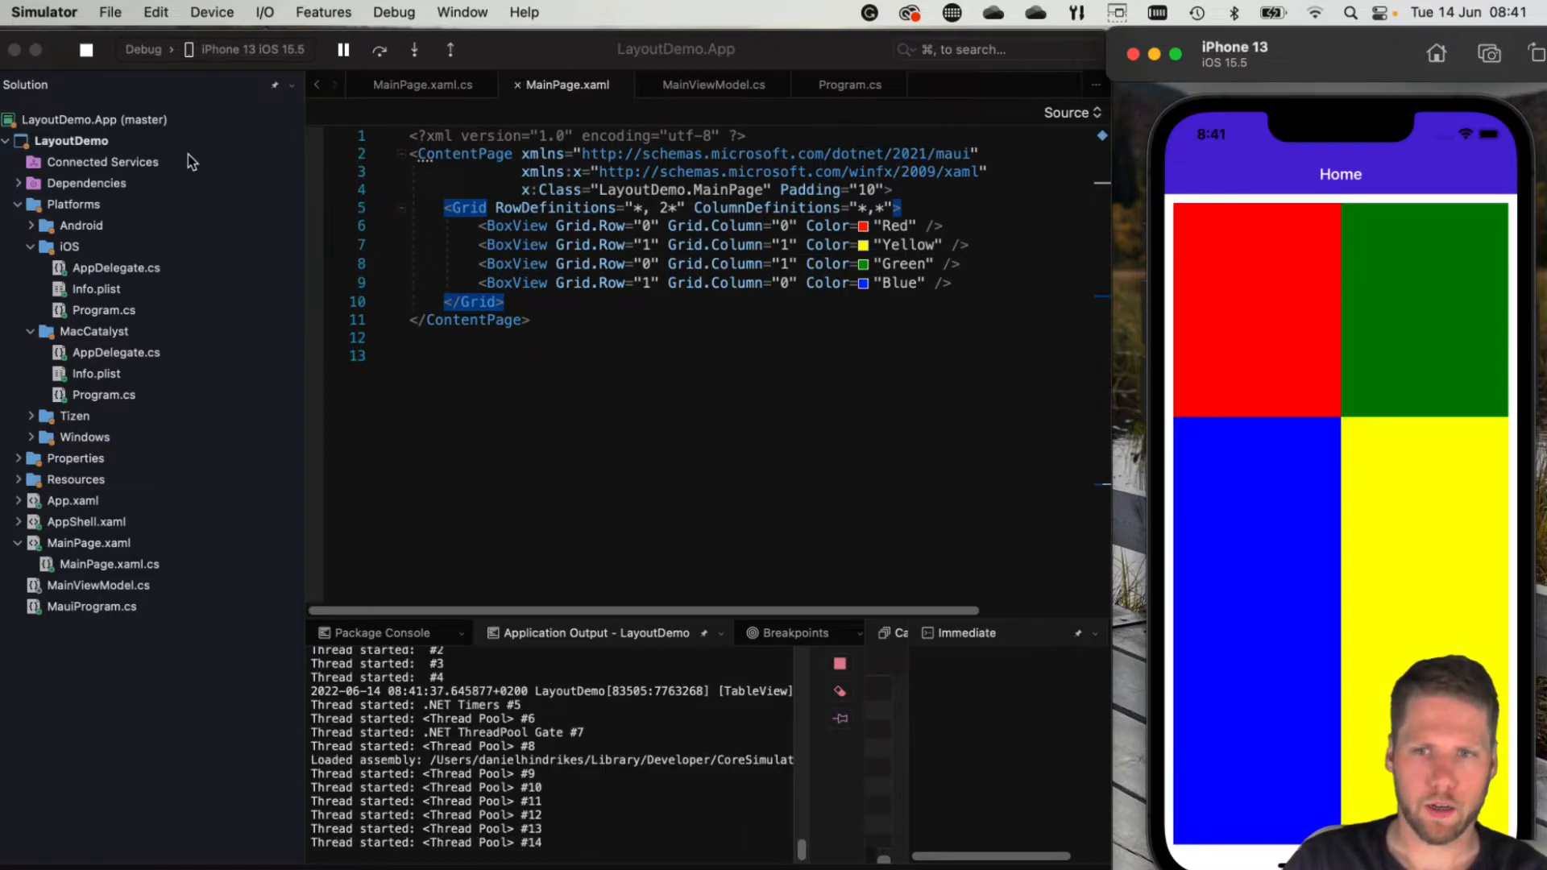
mouse_move(935, 220)
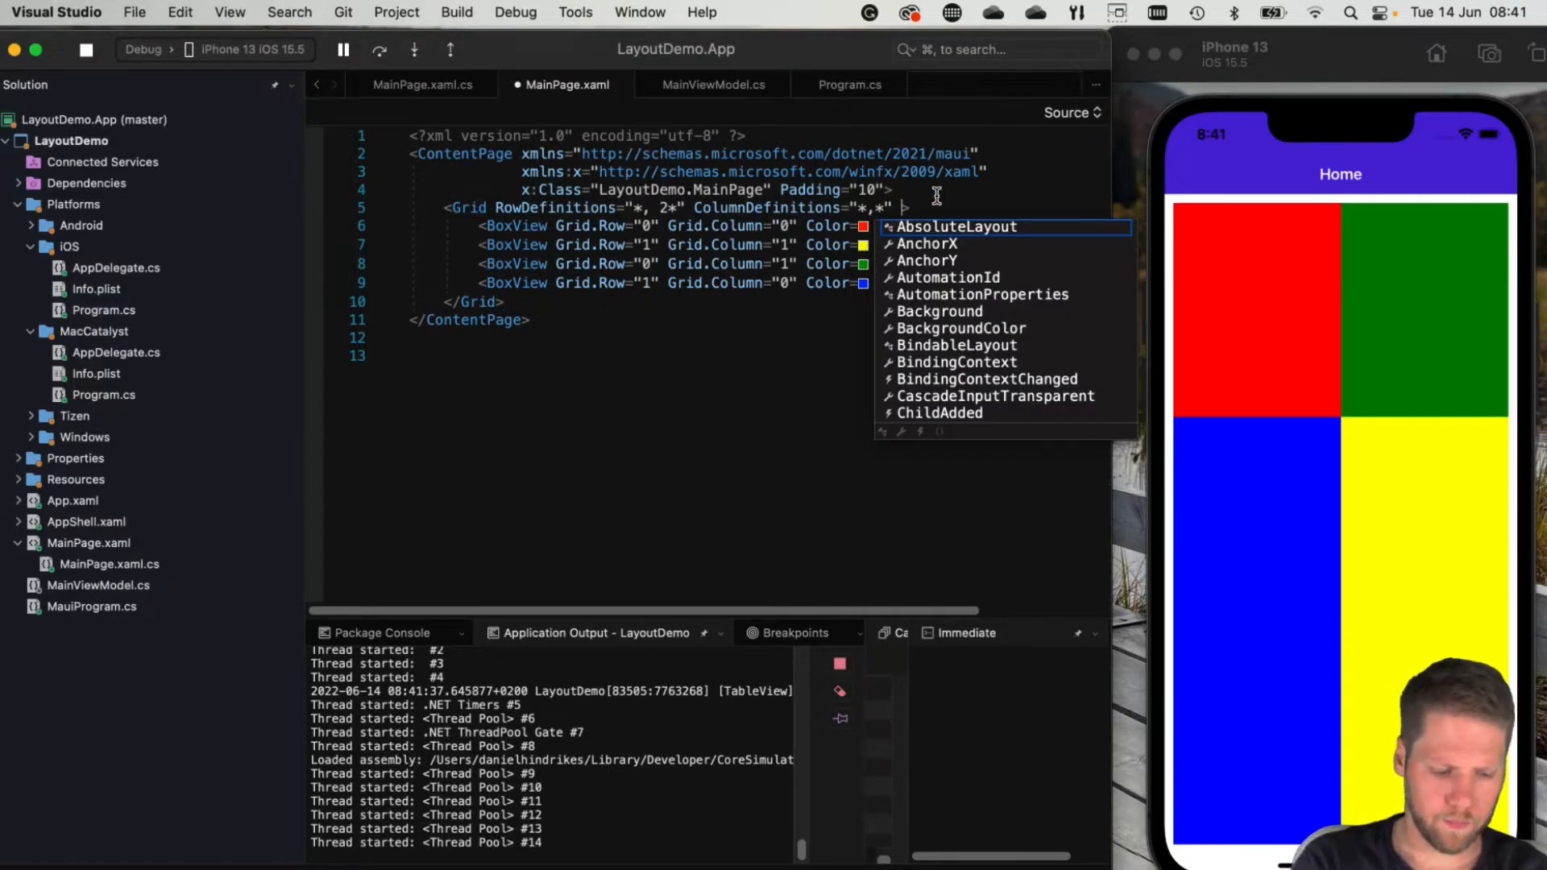
Give the Grid ColumnSpacing 10 and RowSpacing 20, then run the app
type("col")
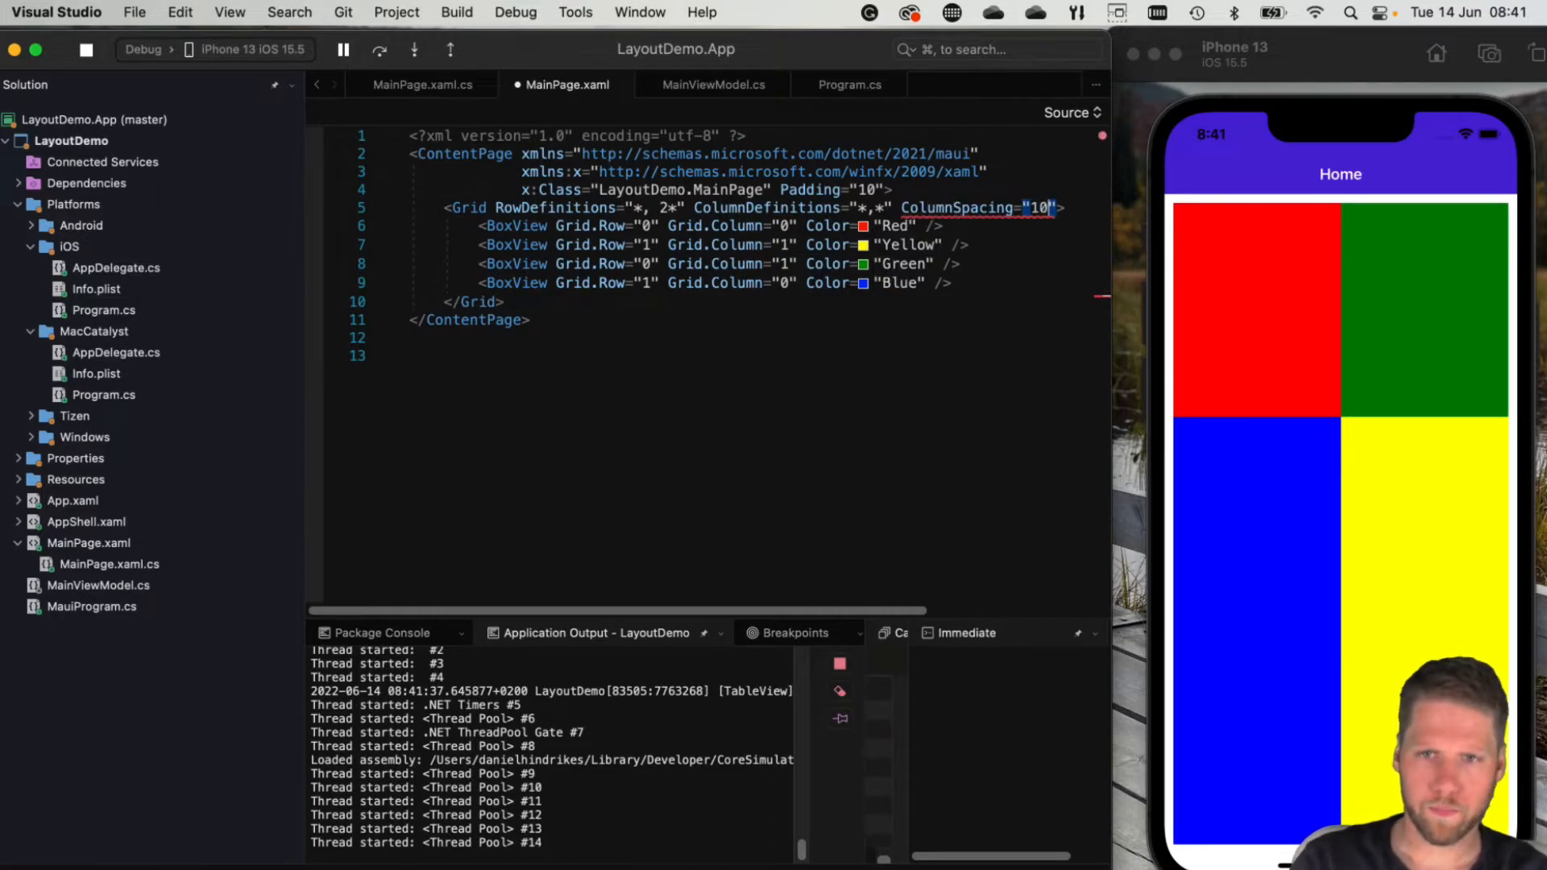
type("r")
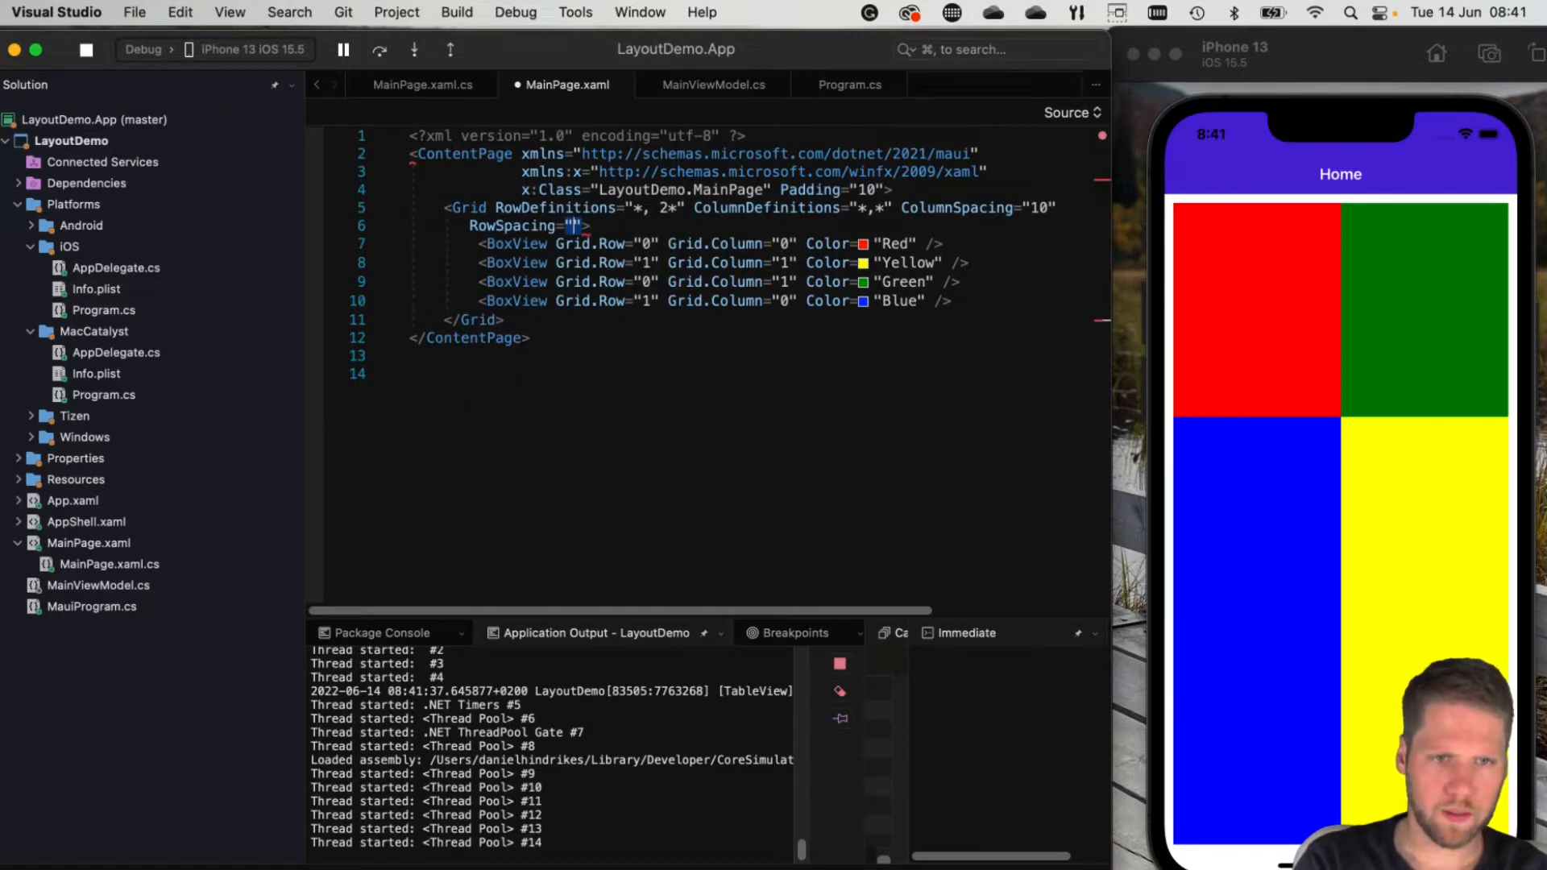
type("20")
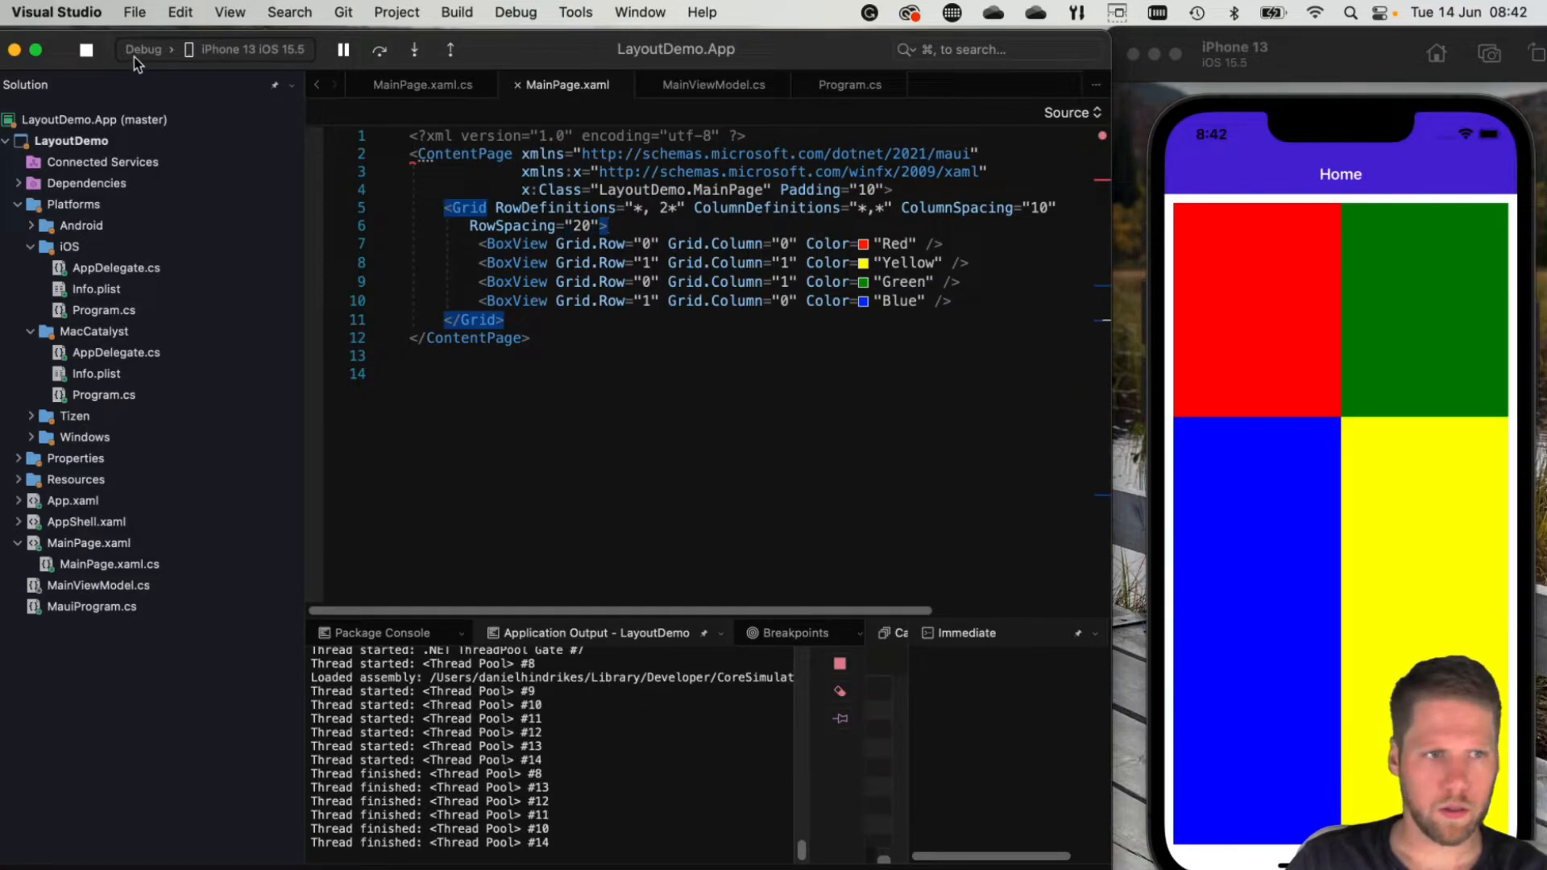
left_click(86, 49)
type("<AbsoluteLayout>")
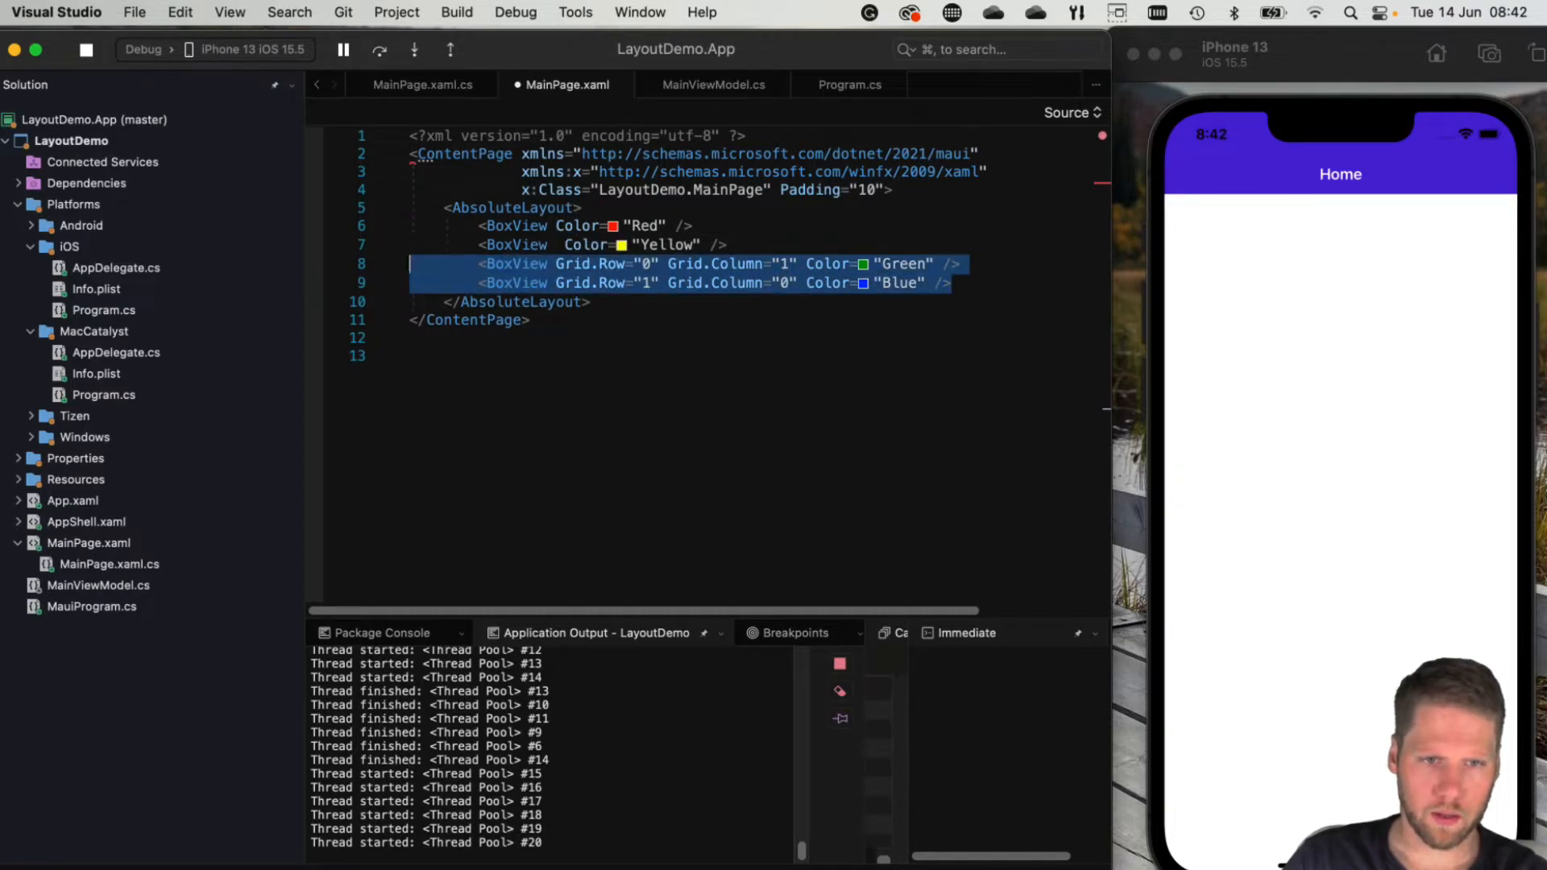
Delete the green and blue boxes and set the red box's LayoutBounds to 50,100,30,80
key("Delete")
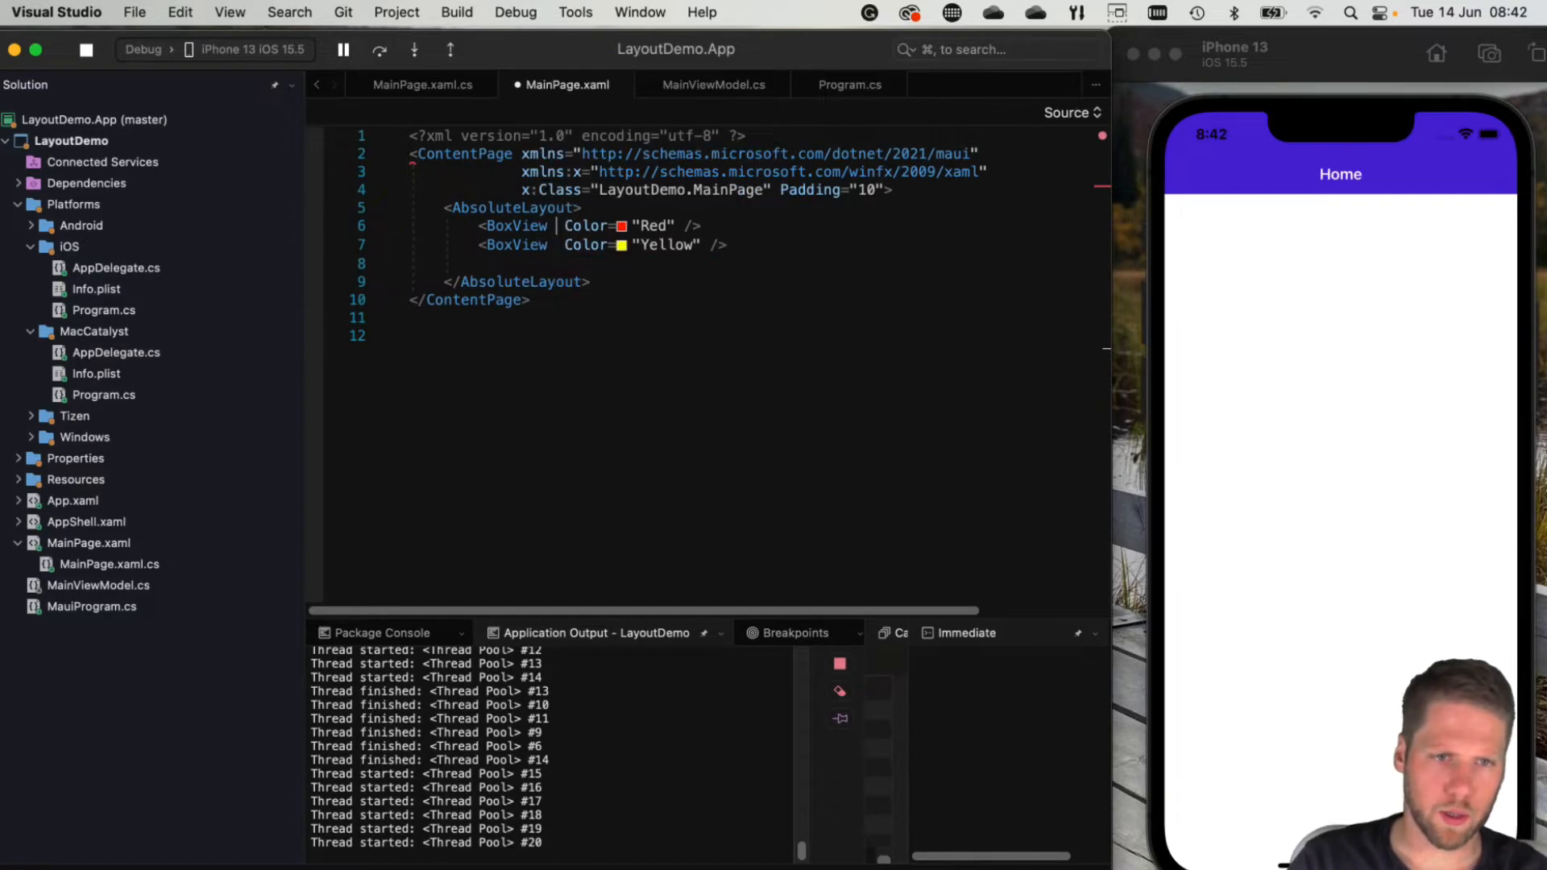
type("AbsoluteLayout.LayoutBounds=\"")
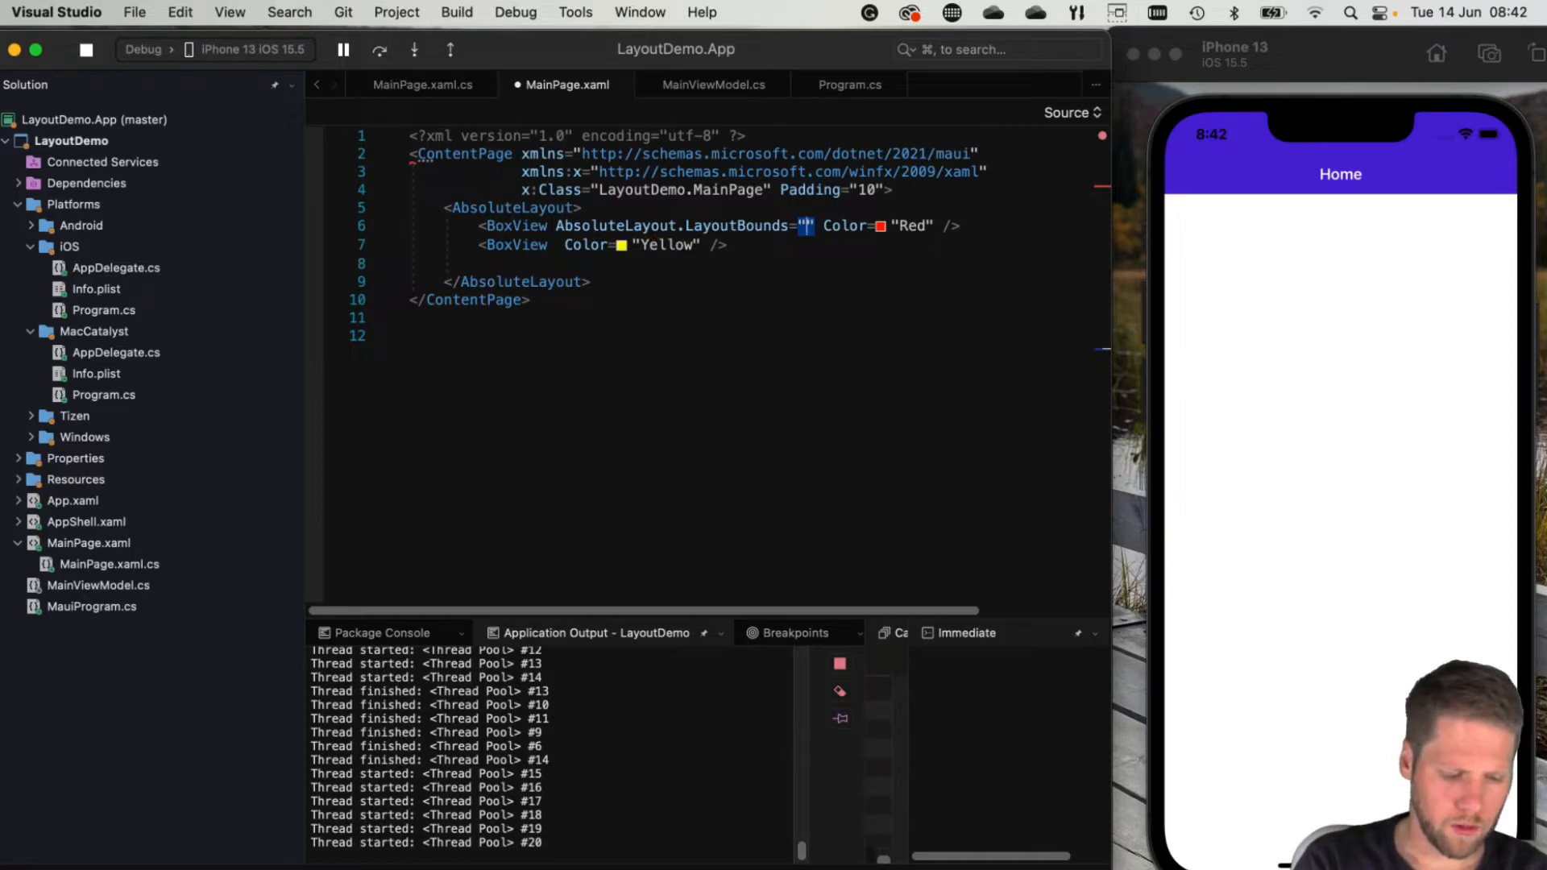
type("50,100,")
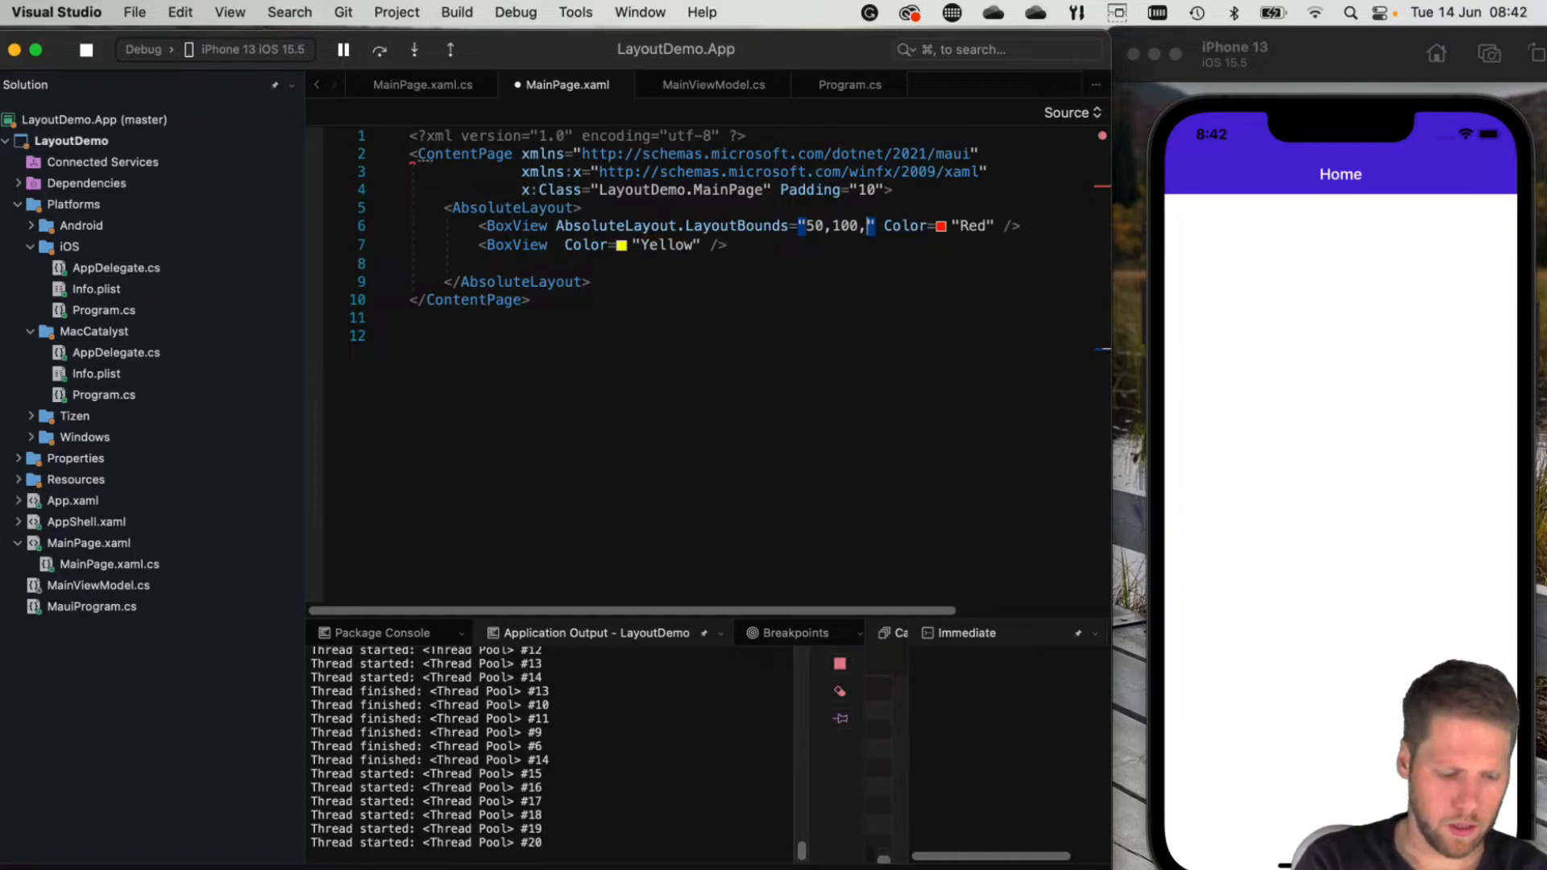
type("30, 80")
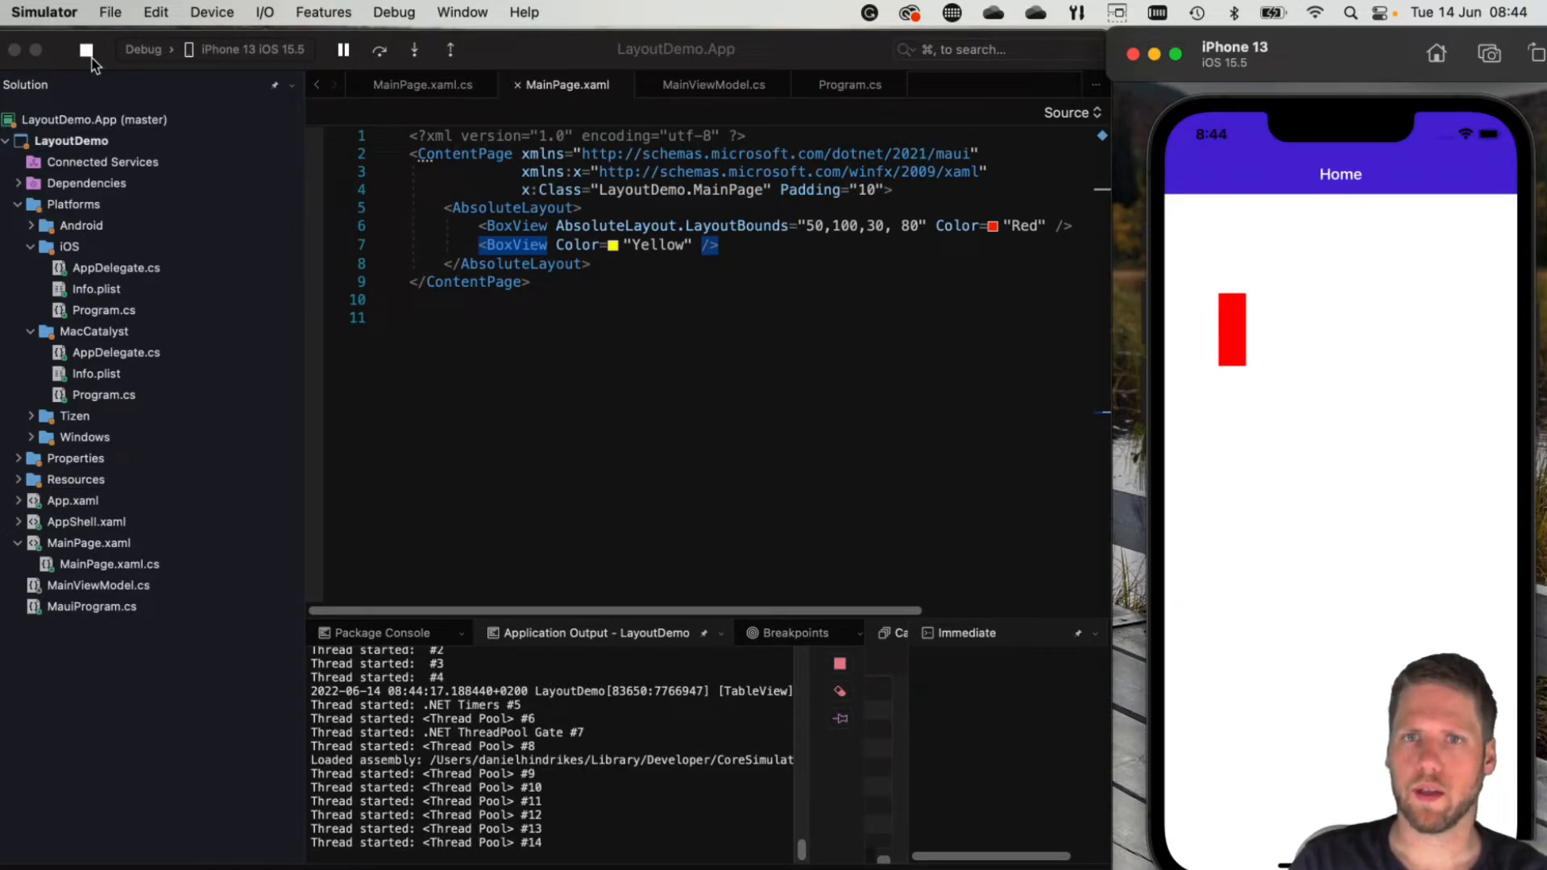
mouse_move(962, 202)
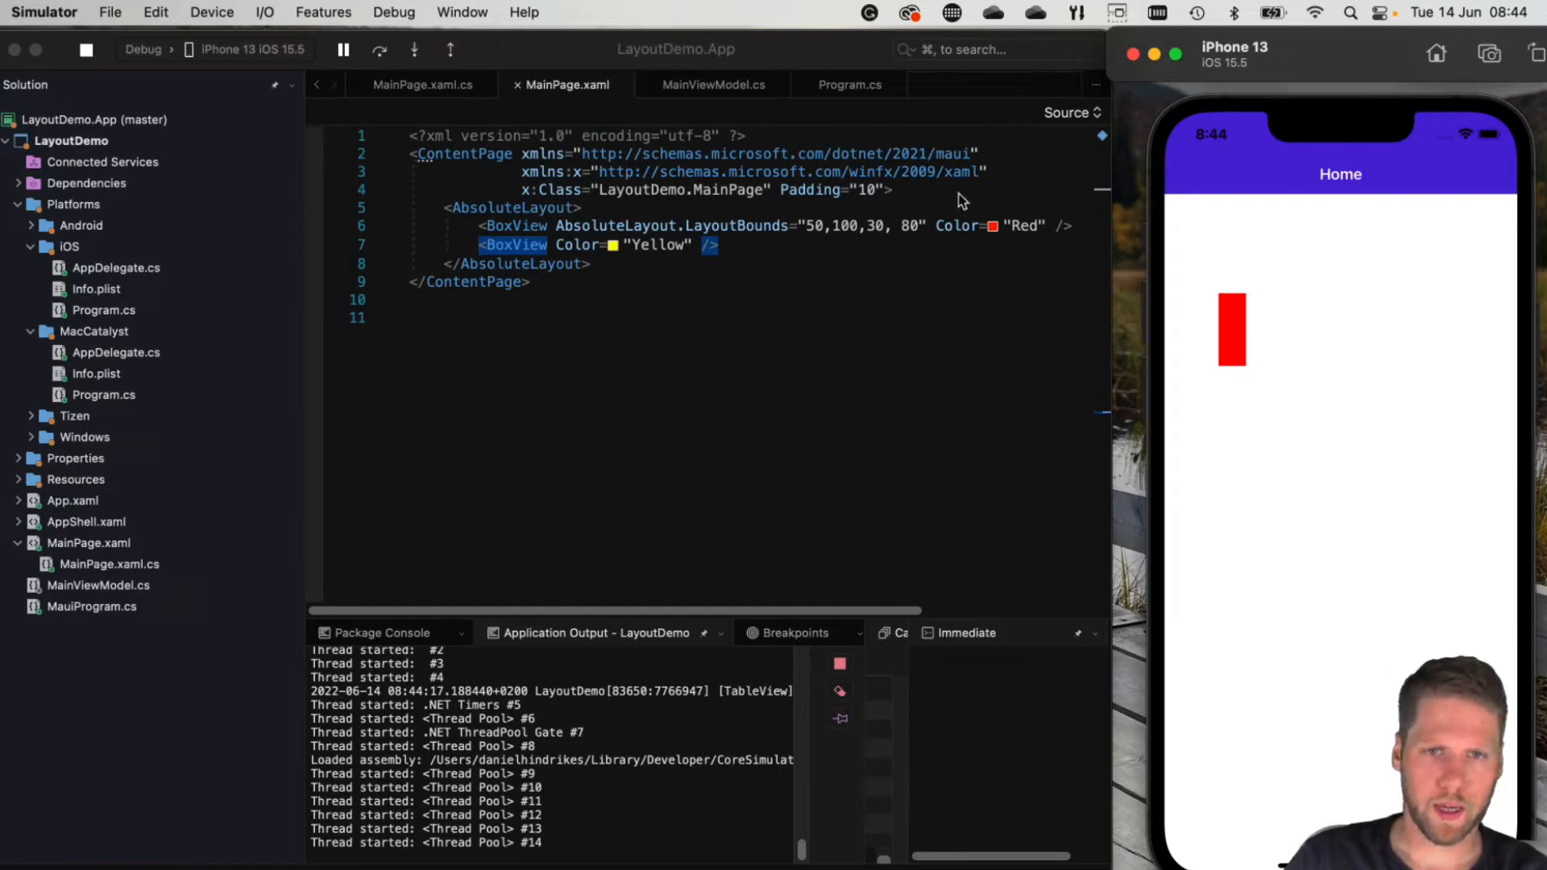
Surround the AbsoluteLayout with a Grid using RowDefinitions '*,*'
type("Grid RowDefinitions=\"*,*\">")
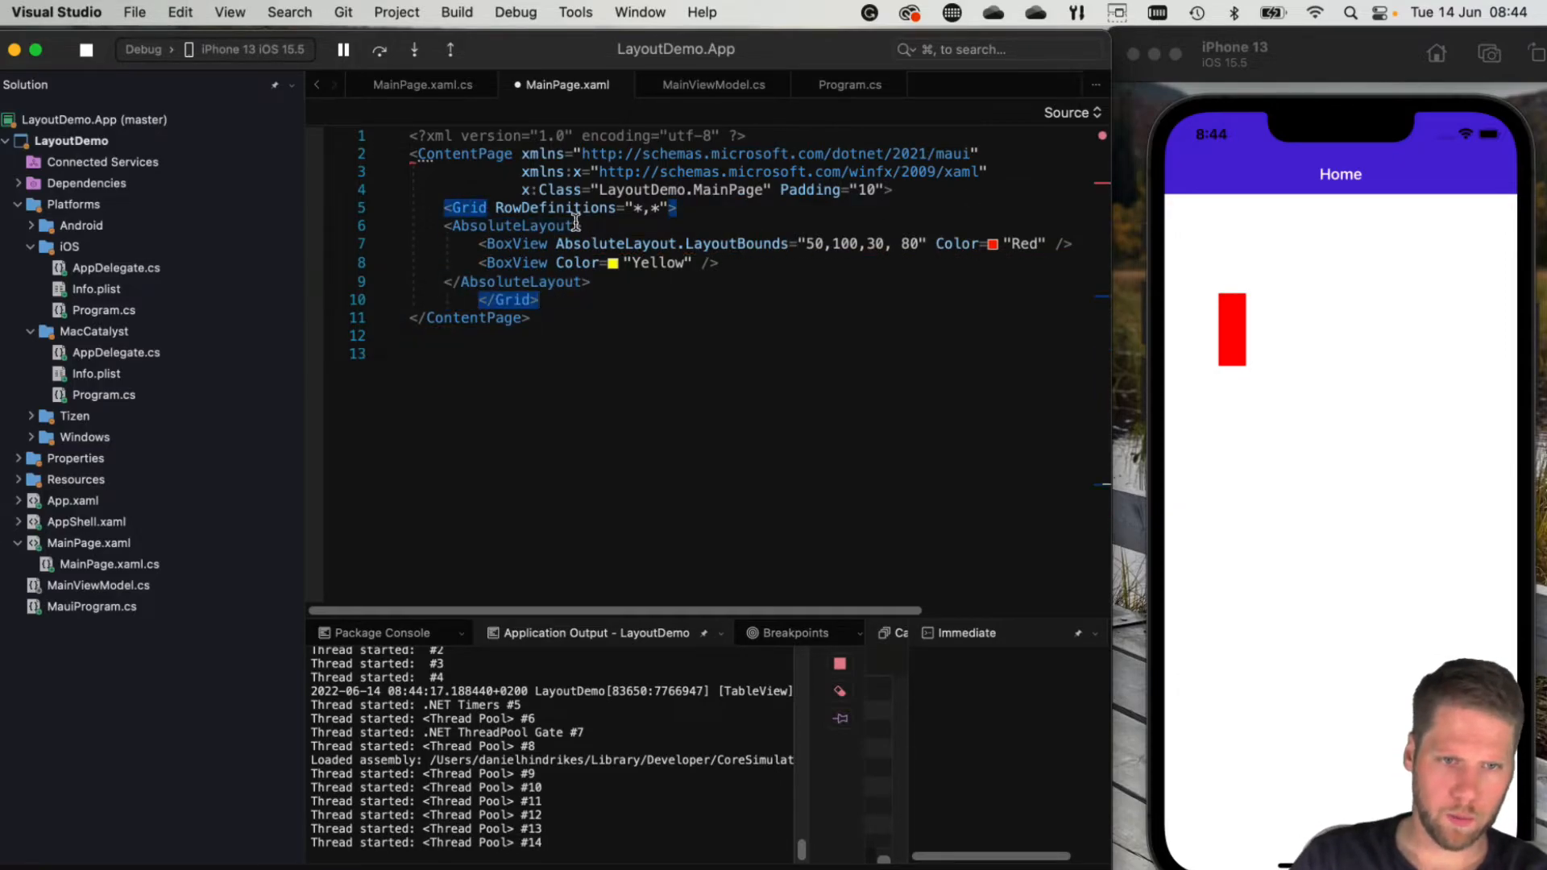
type("Grid.")
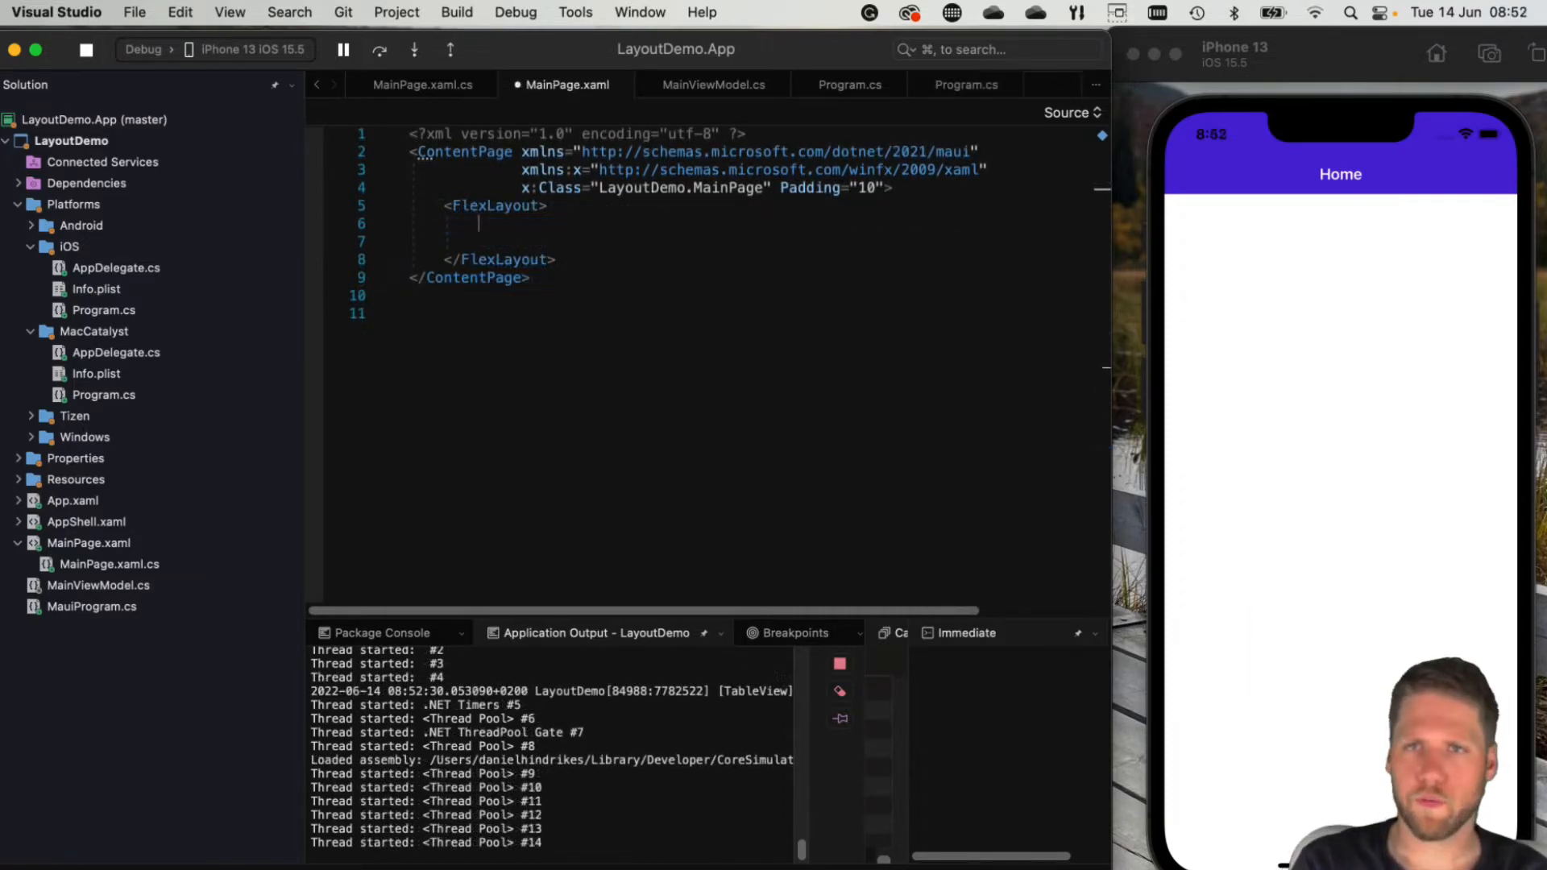
Fill the FlexLayout with 100×100 coloured BoxViews and set Wrap to 'Wrap'
type("<BoxView WidthRequest=\"100\" HeightRequest=\"100\" Color=\"Red\" />")
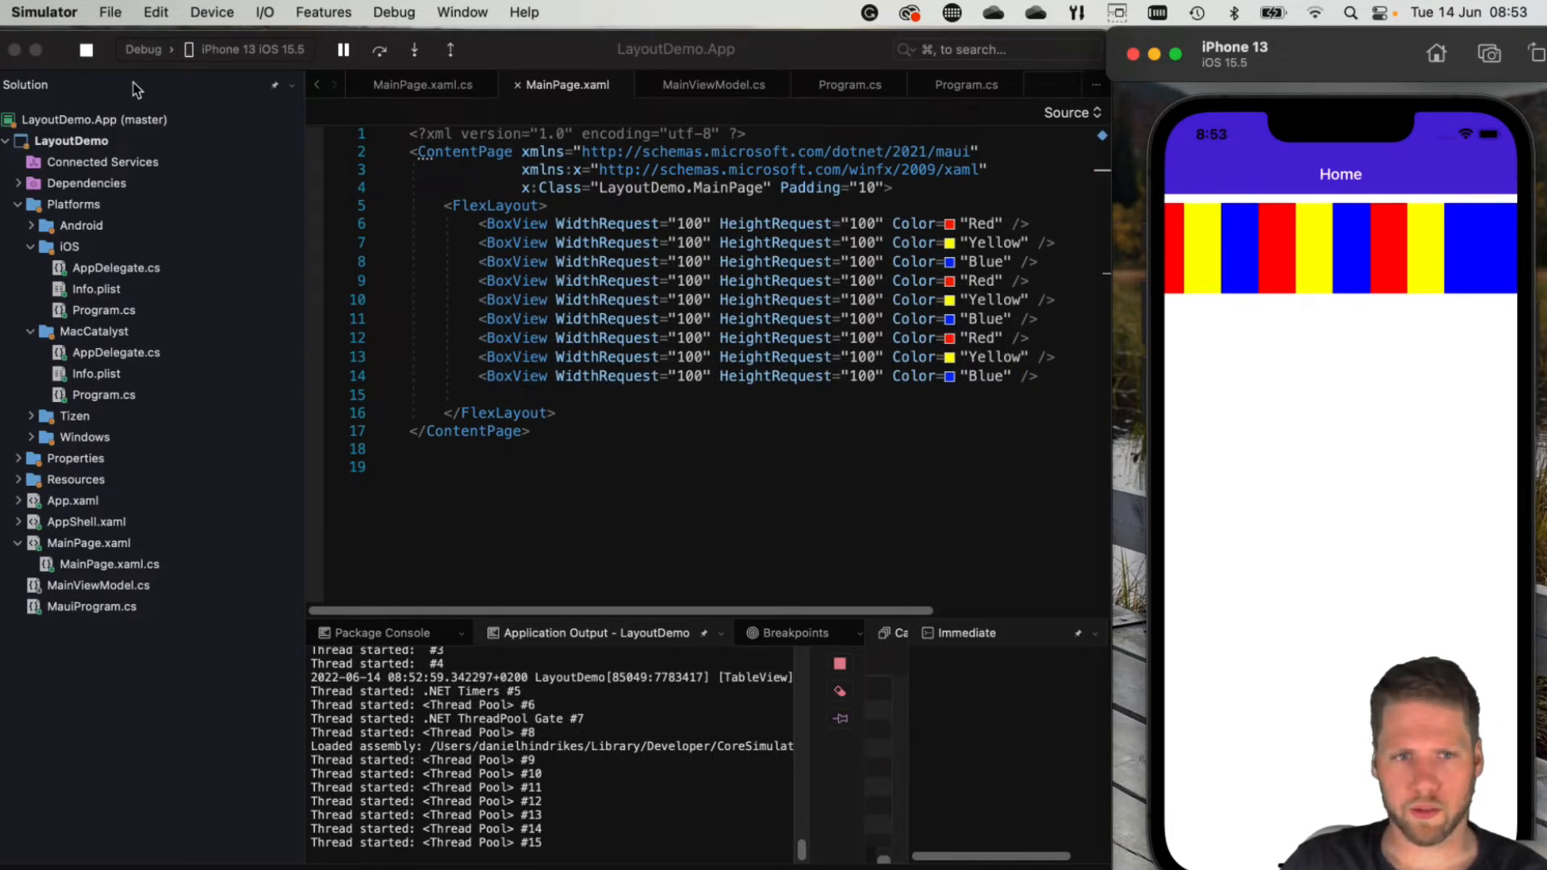
mouse_move(170, 77)
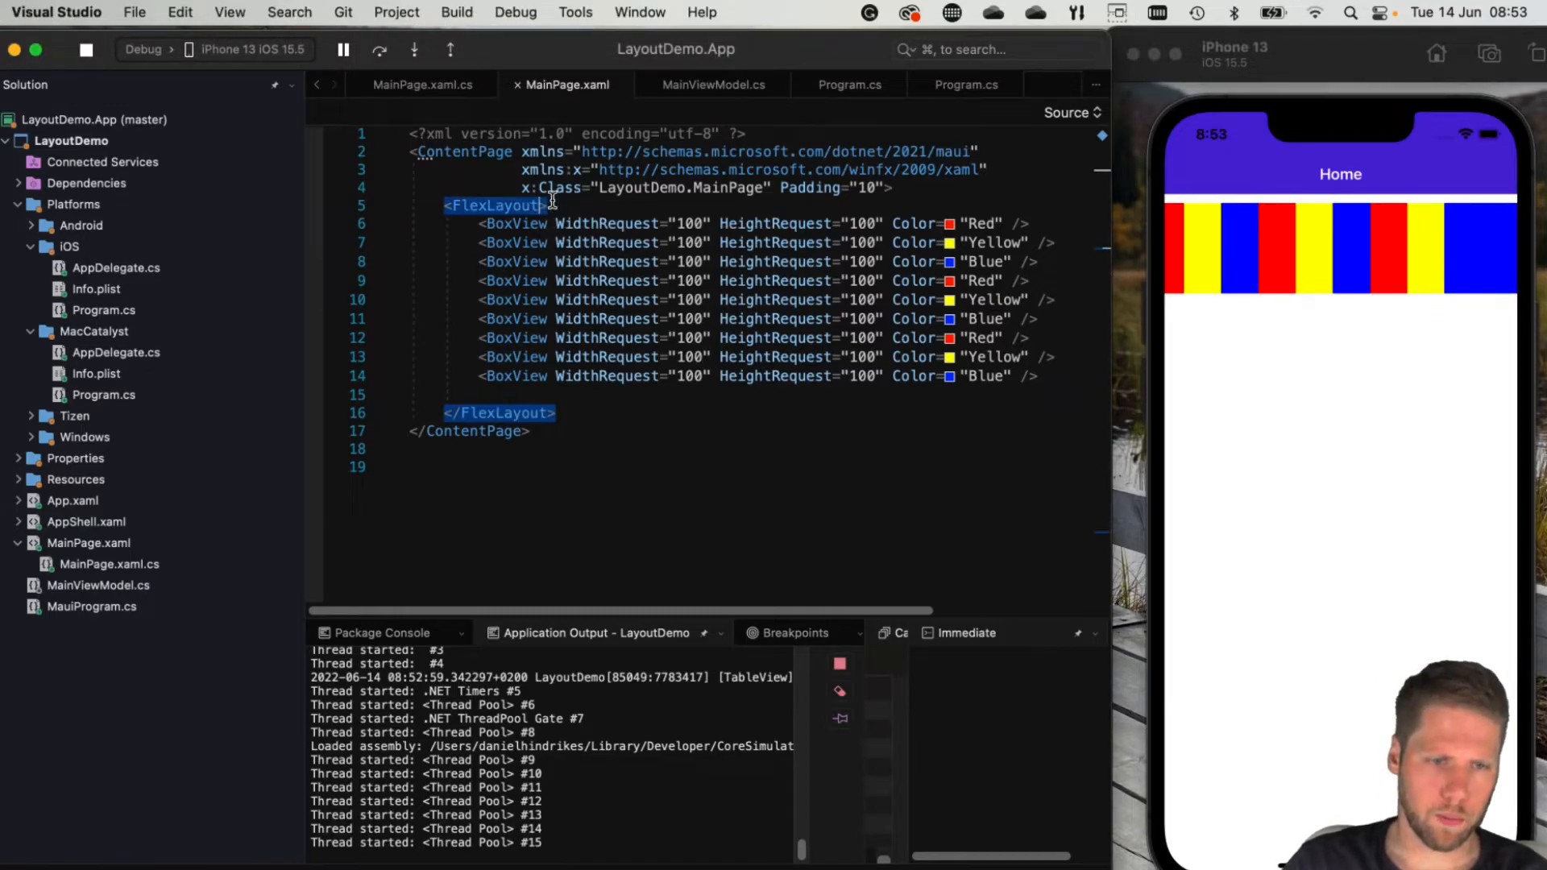
type("Wrap=\"\"")
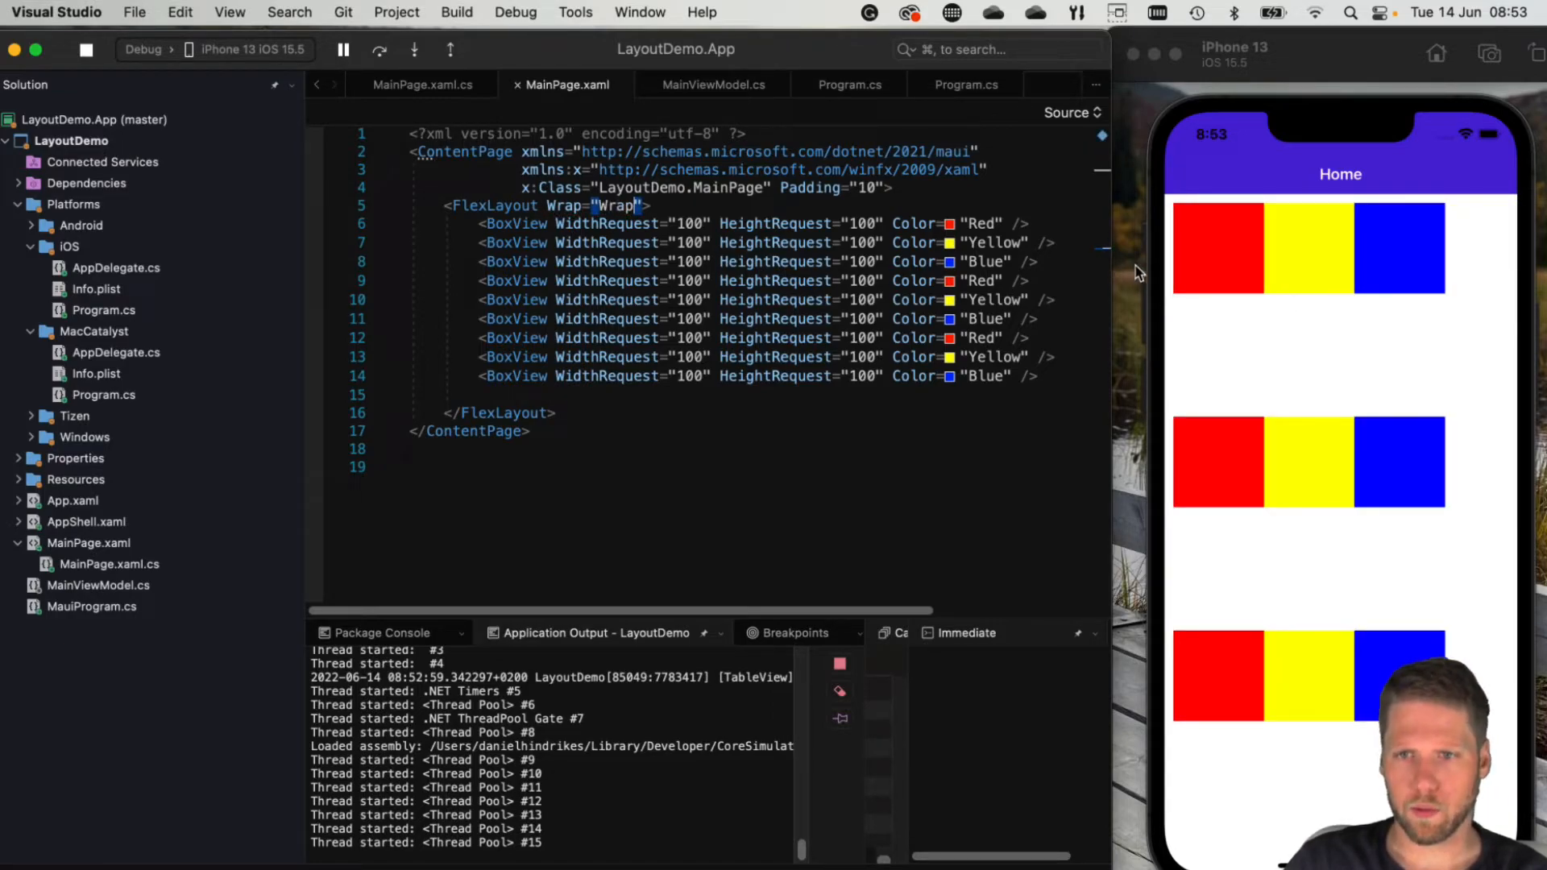
mouse_move(1318, 263)
type(" JustifyContent=\"")
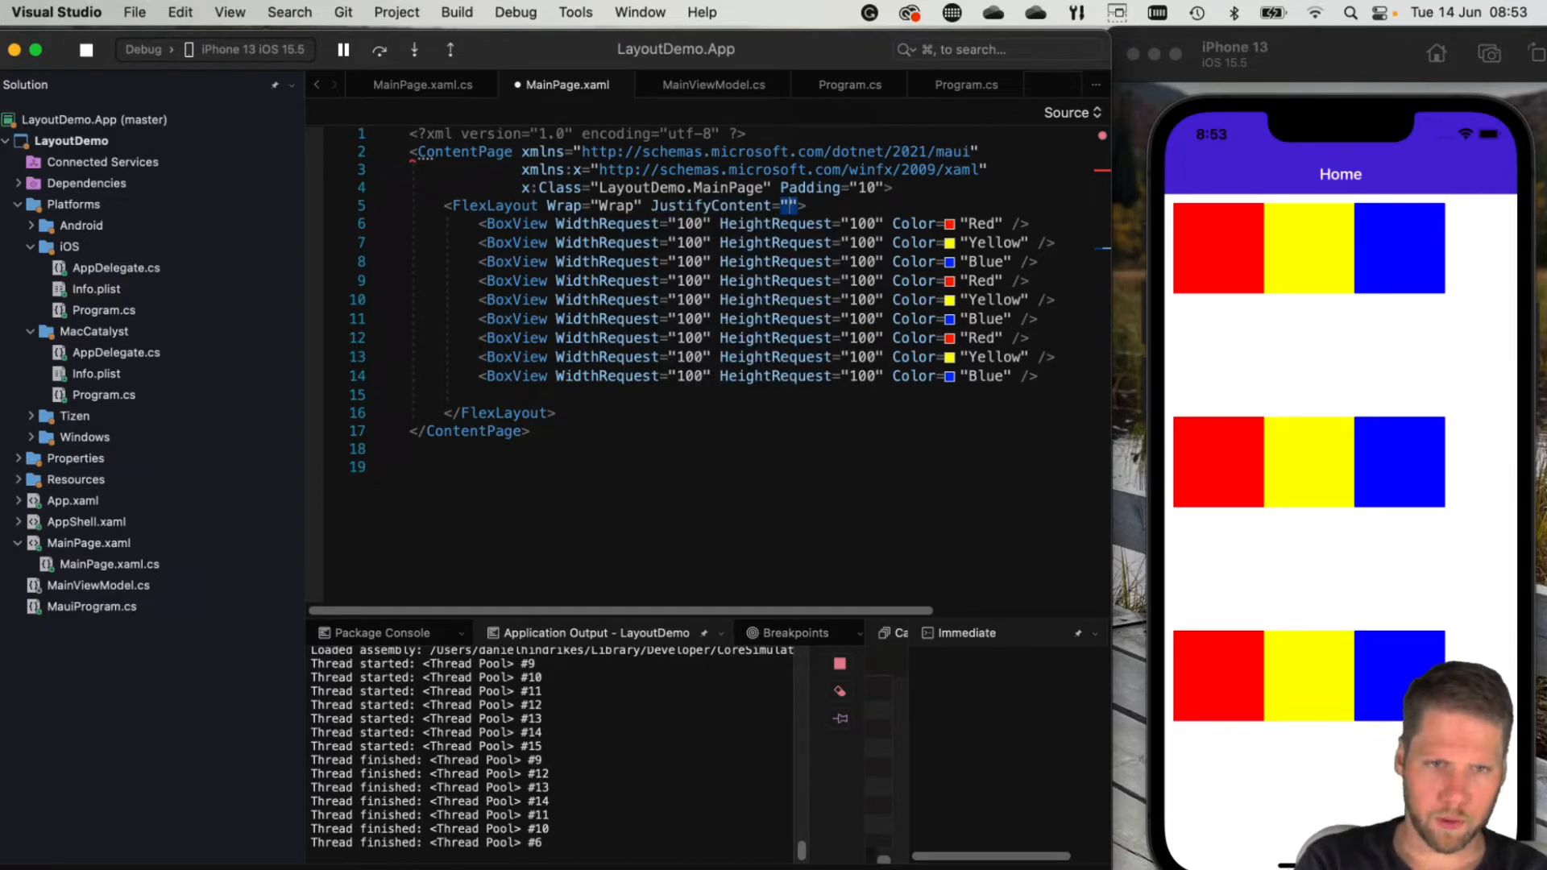
Set FlexLayout JustifyContent to SpaceBetween, SpaceAround, Center, Start, End, then SpaceEvenly
type("SpaceBetween")
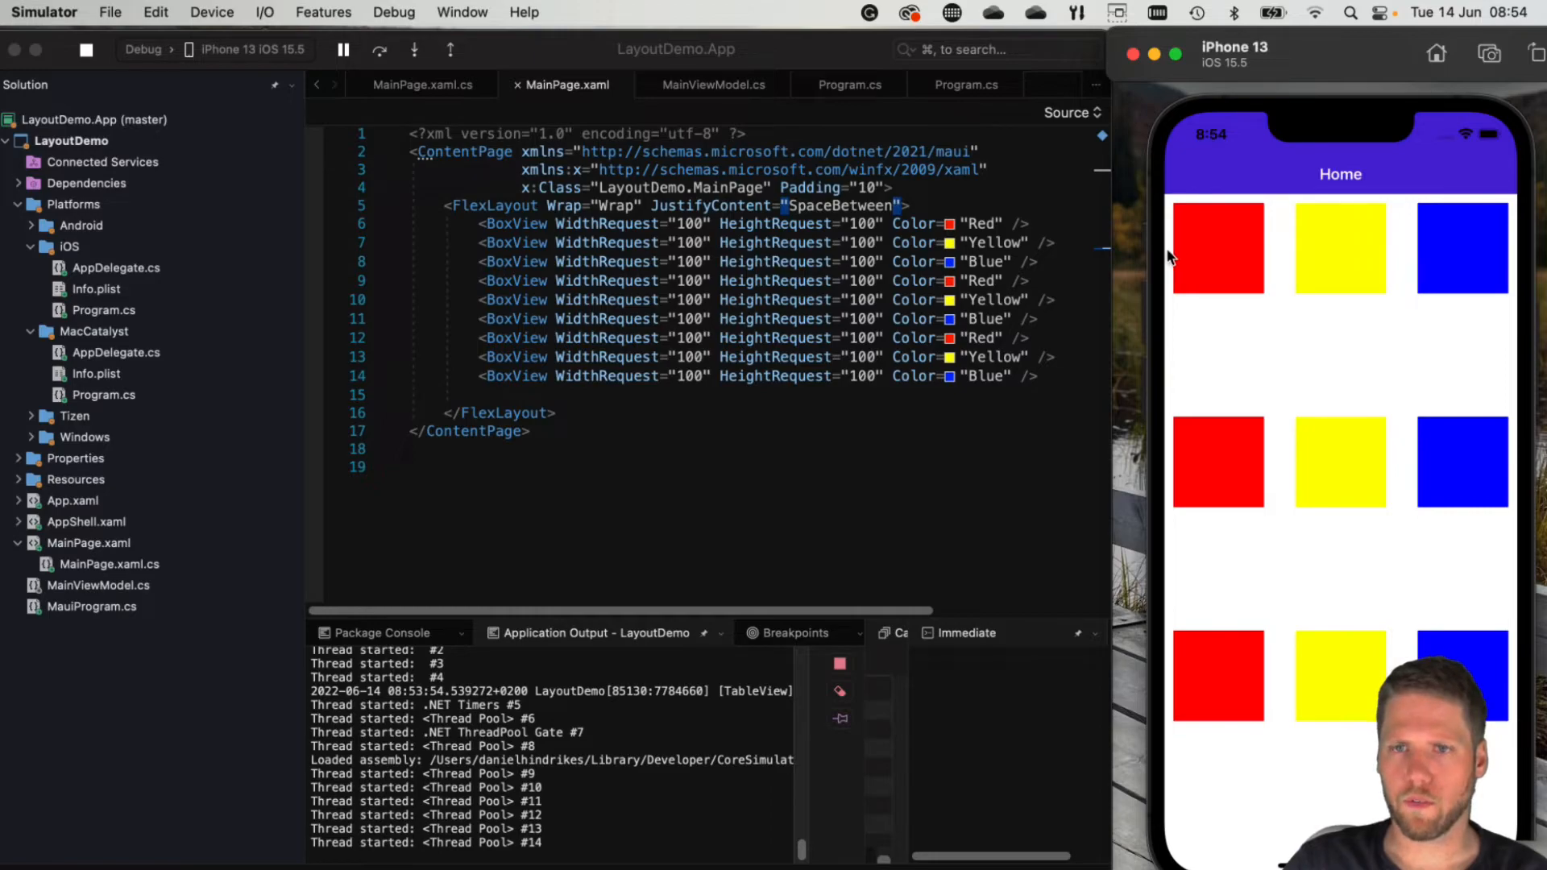
mouse_move(873, 215)
type("Around")
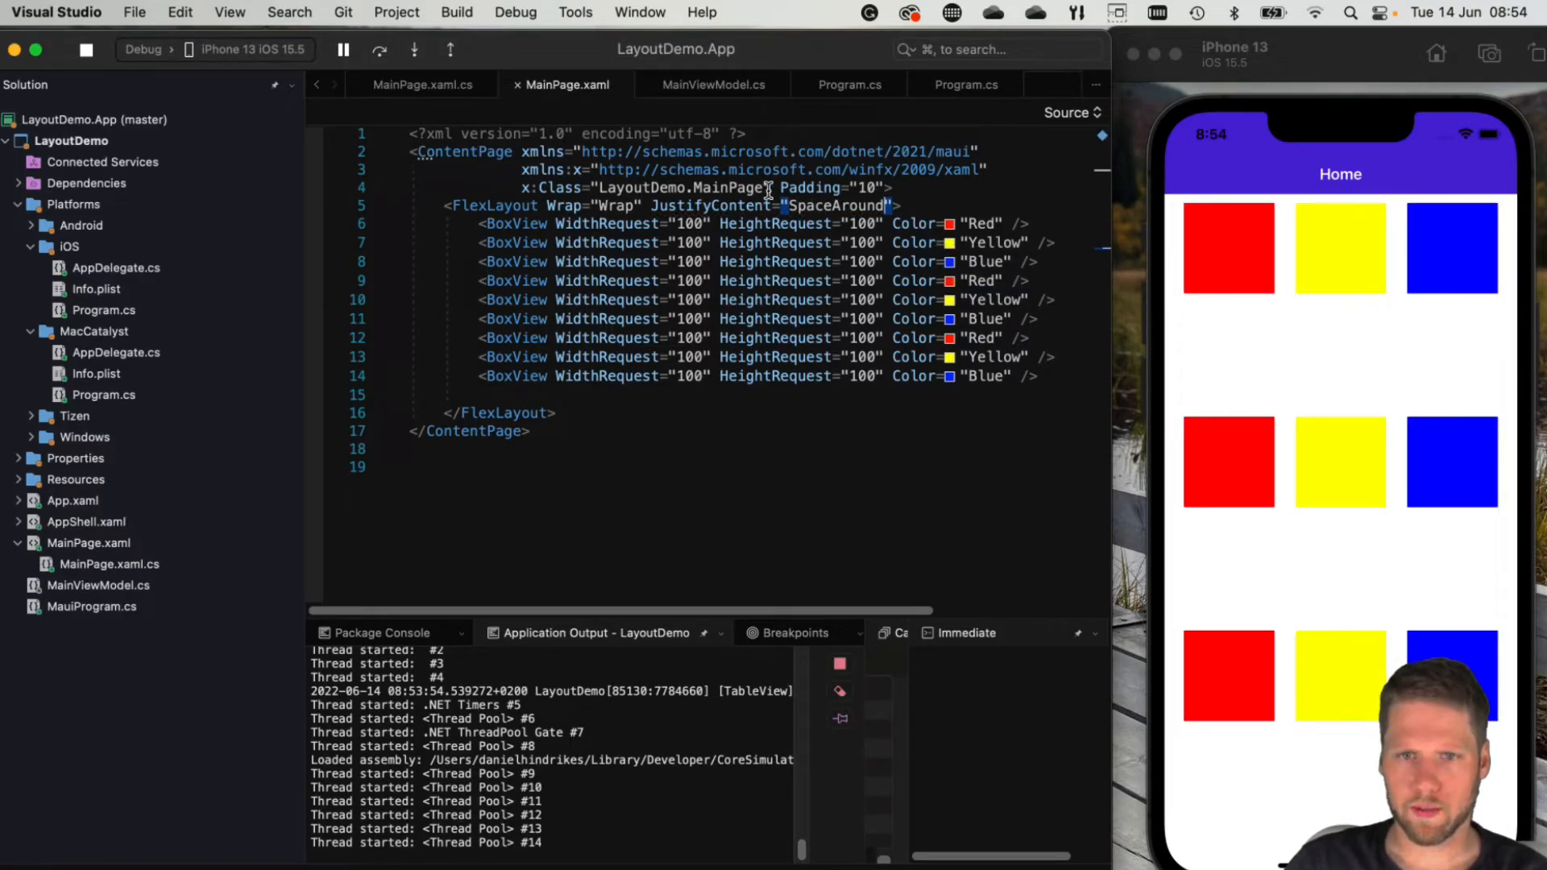
type("Center")
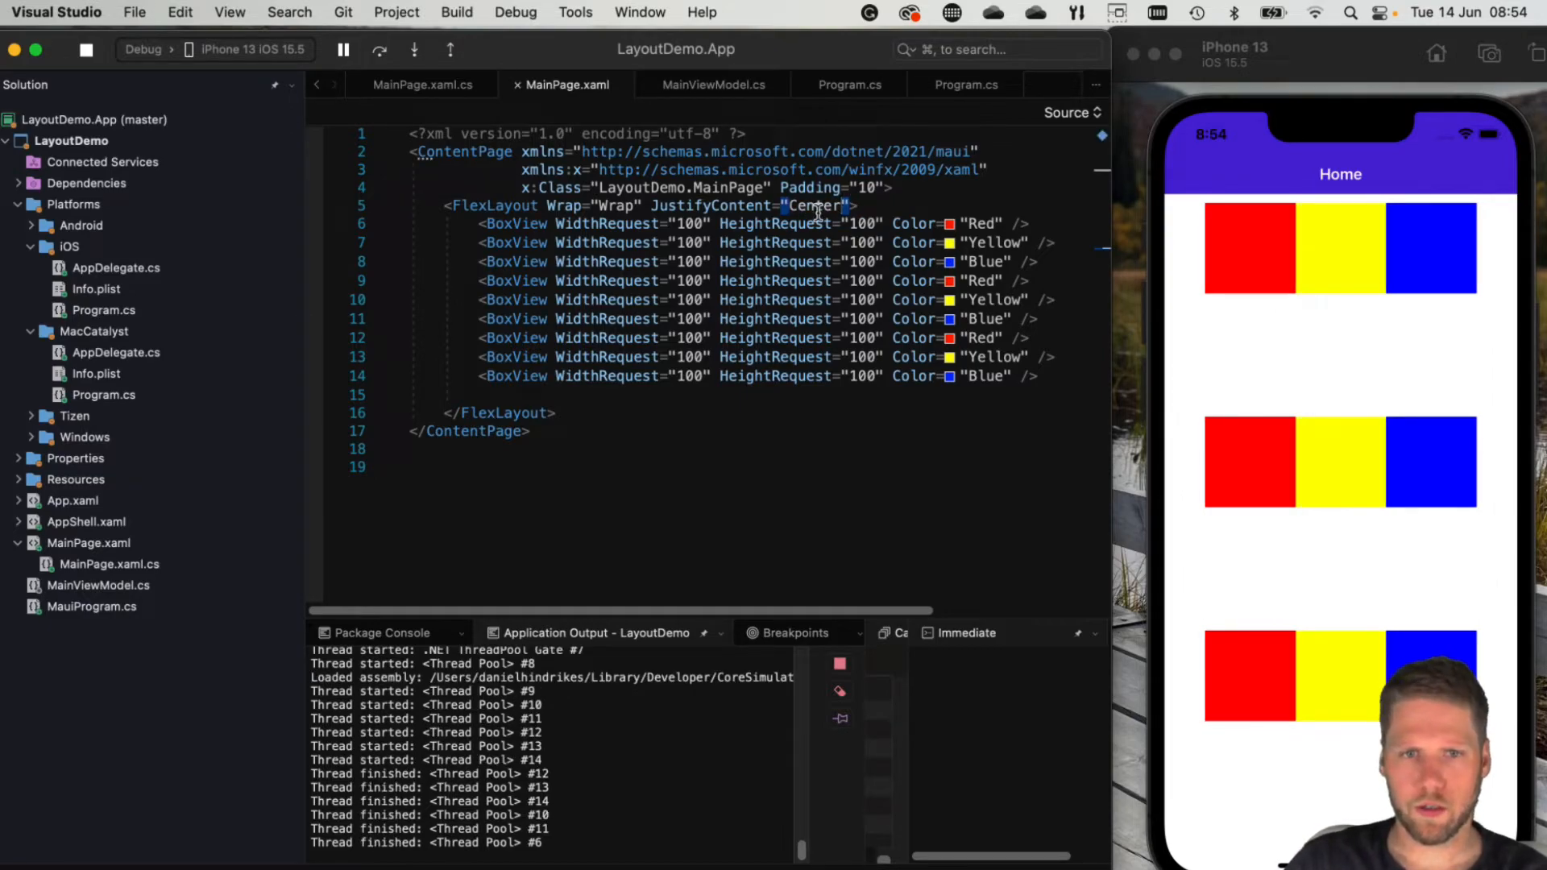
type("Start")
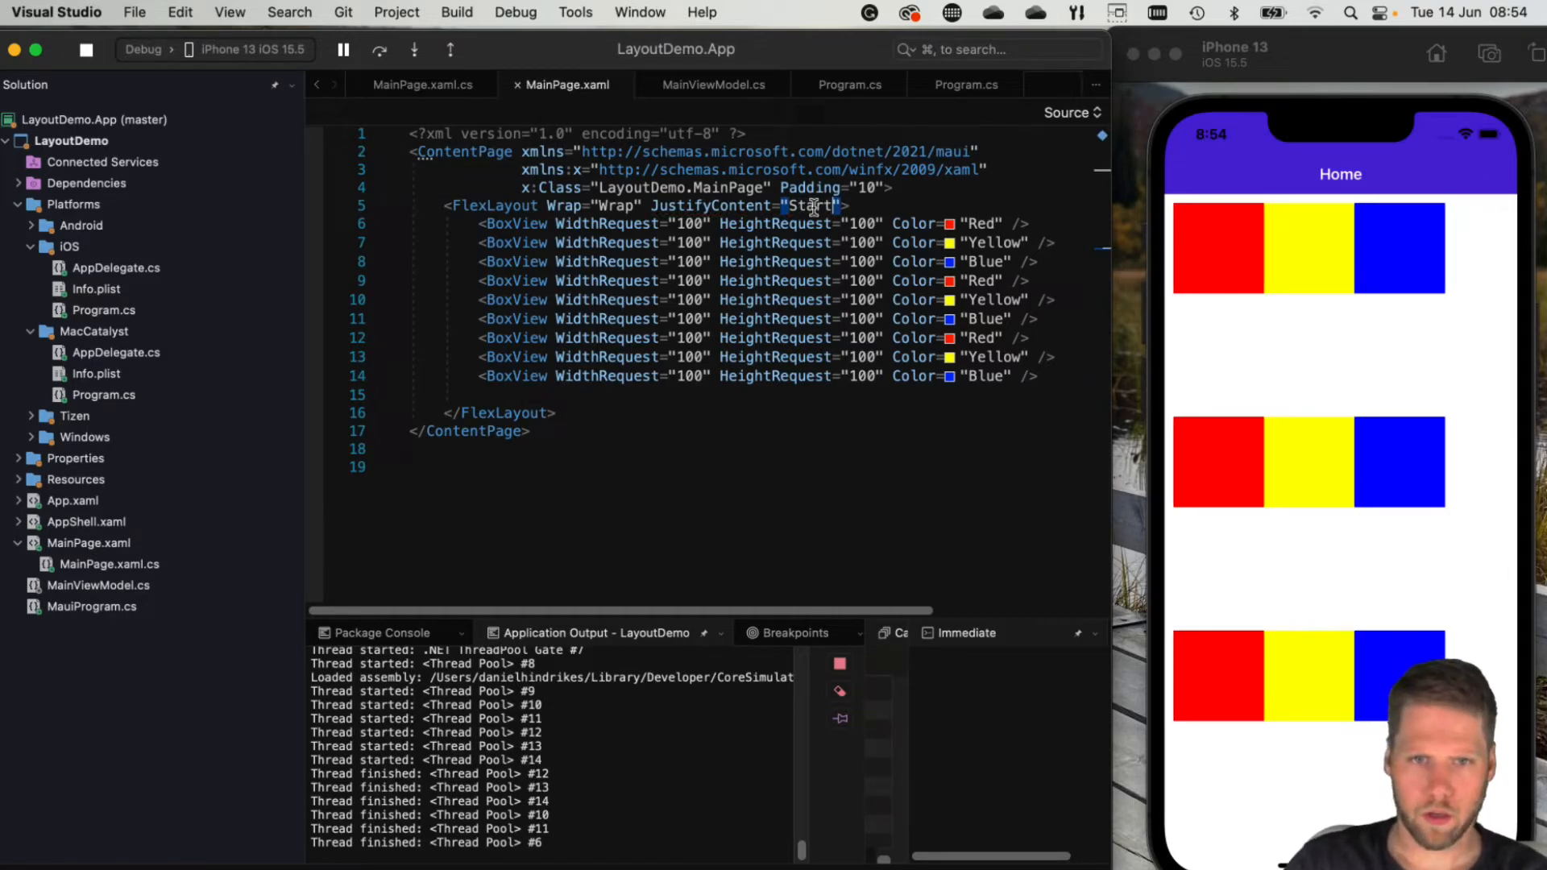
type("End")
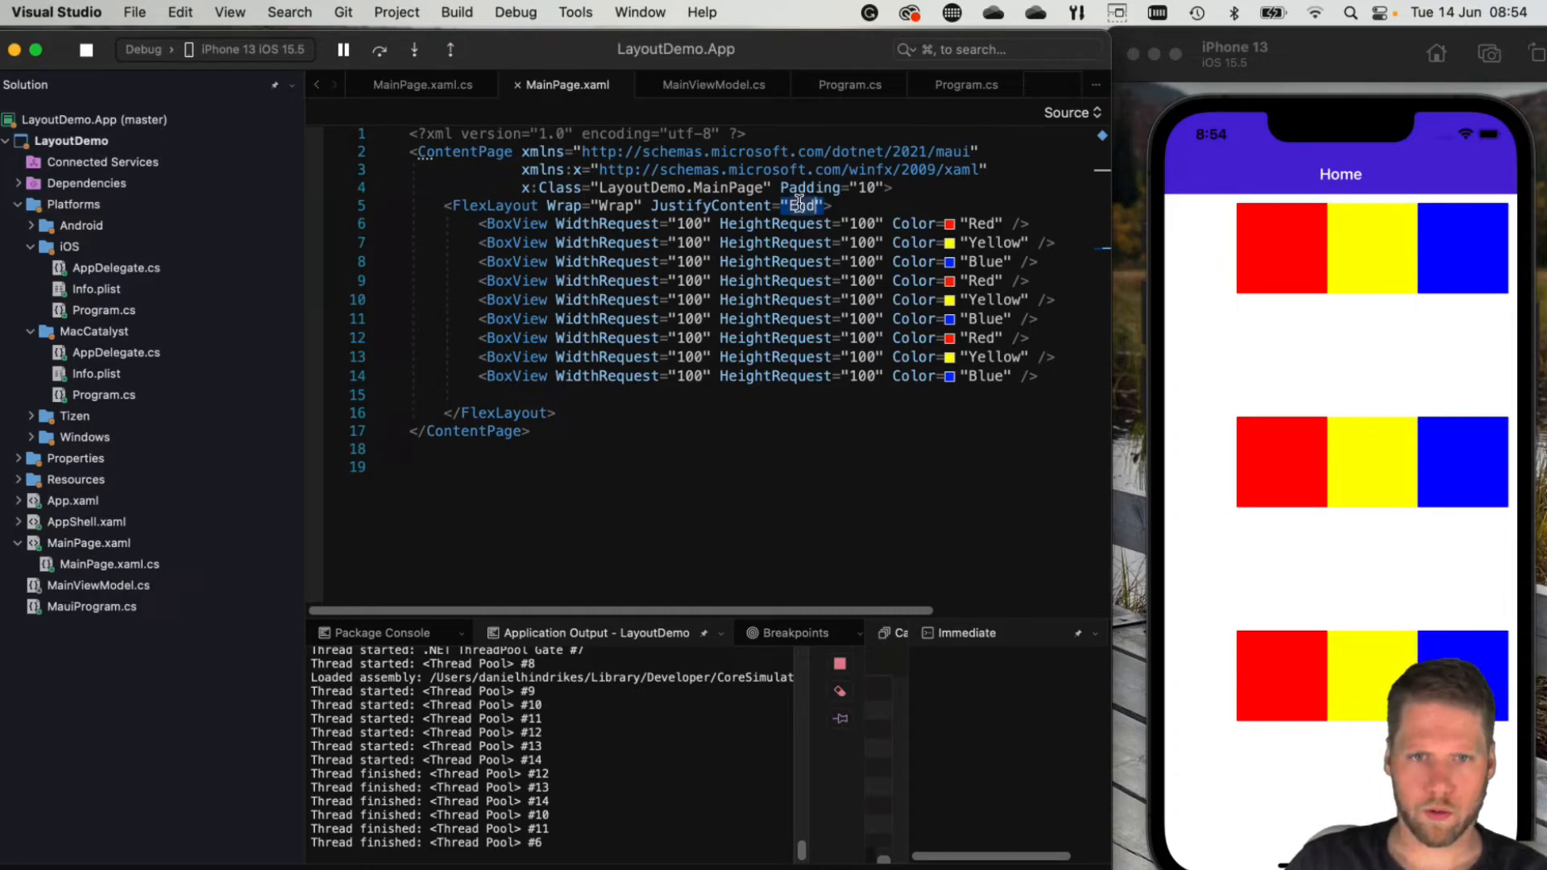
type("SpaceE")
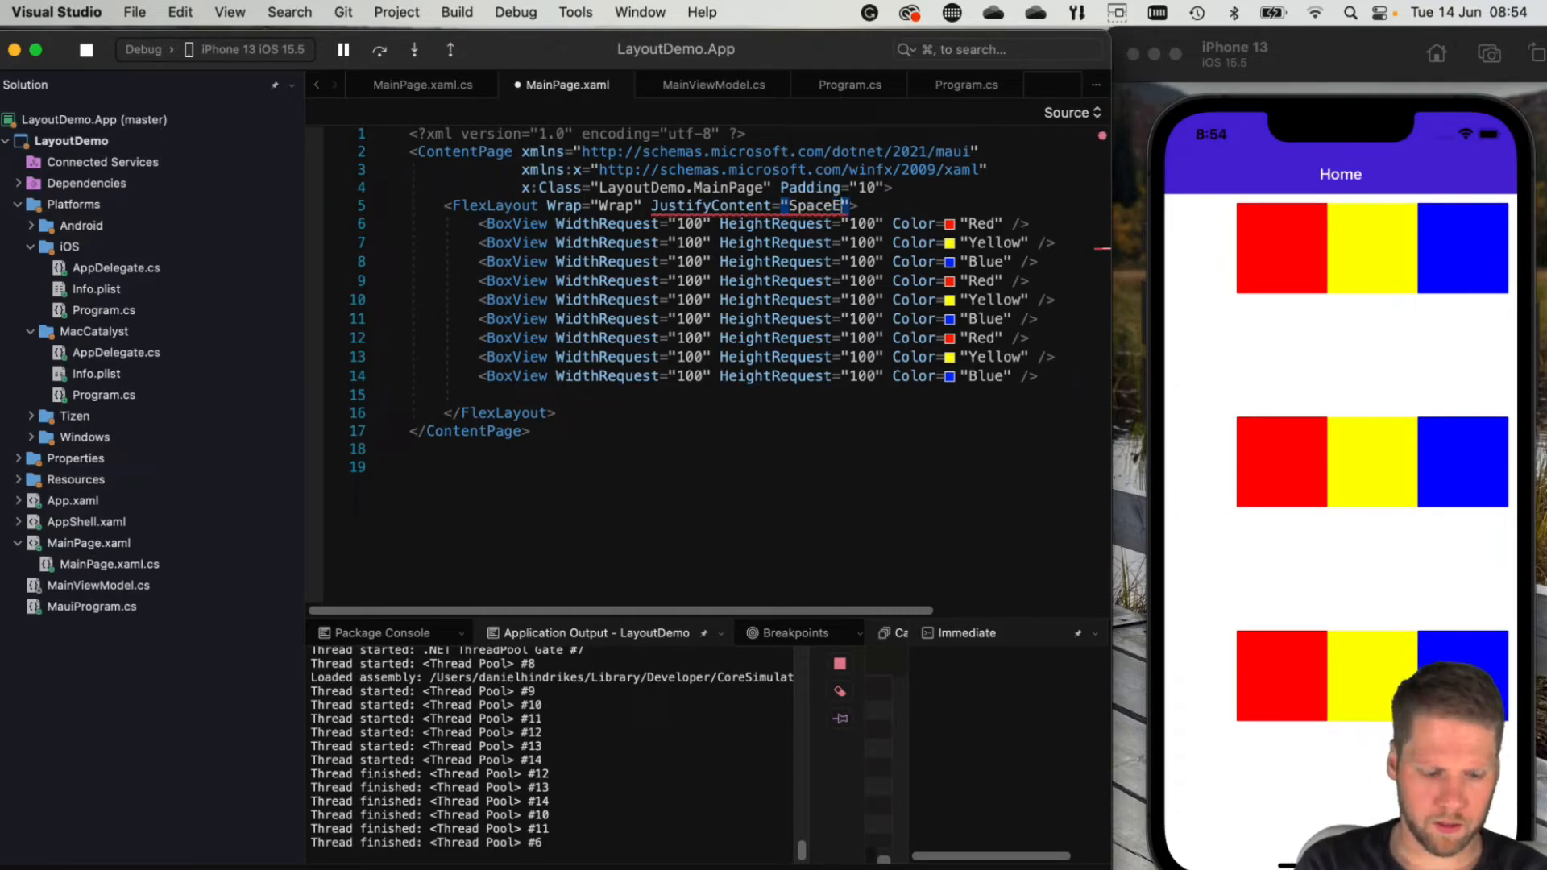
type("ven")
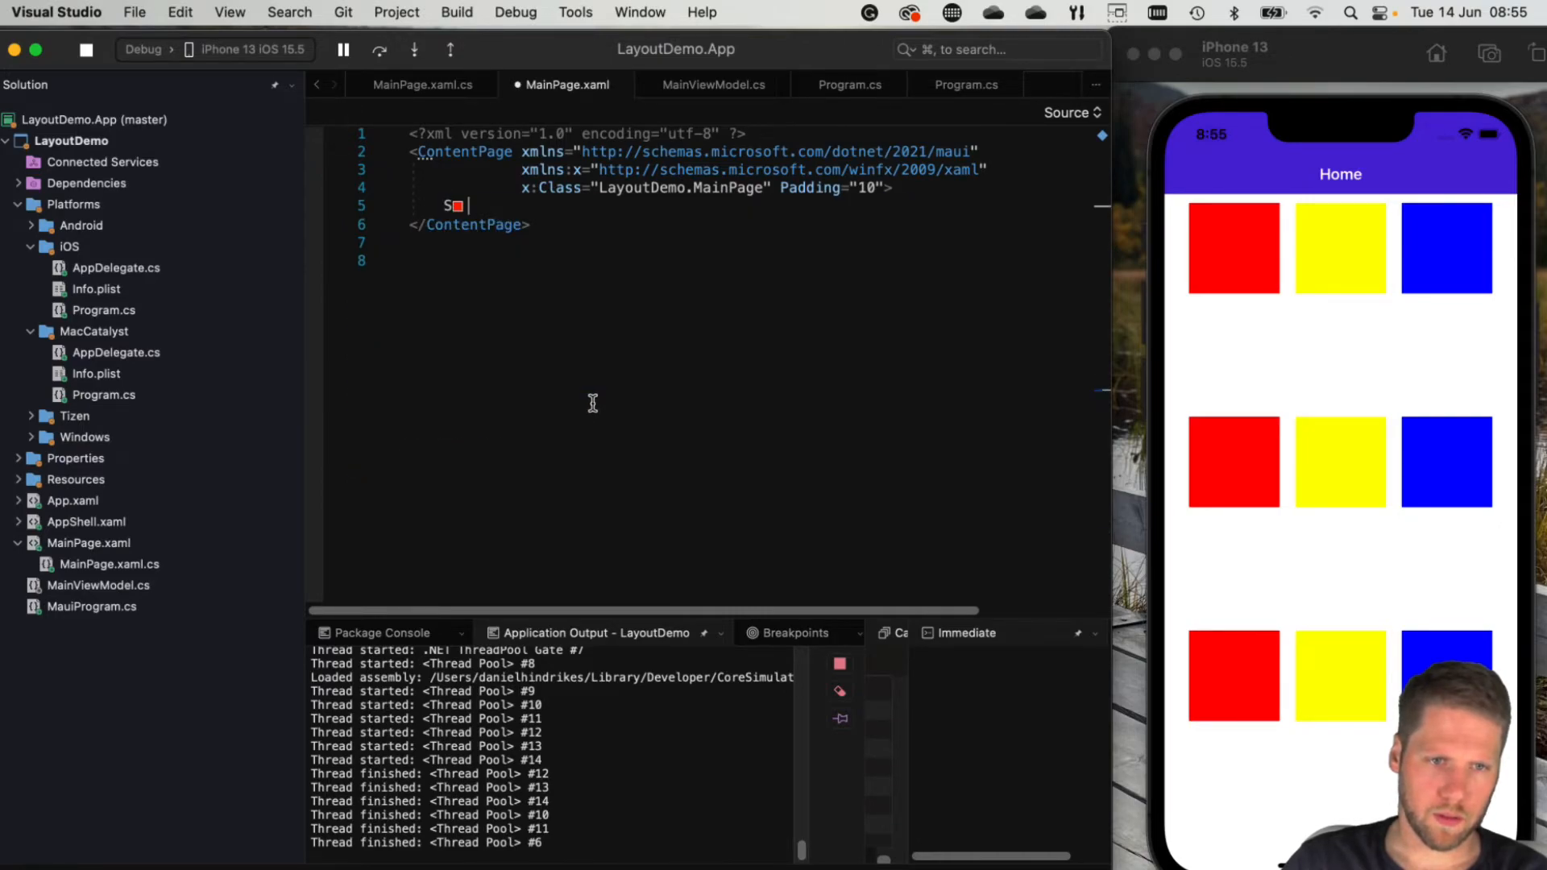
Add a VerticalStackLayout with BindableLayout.ItemsSource="{Binding Cars}"
type("VerticalStackLayout>")
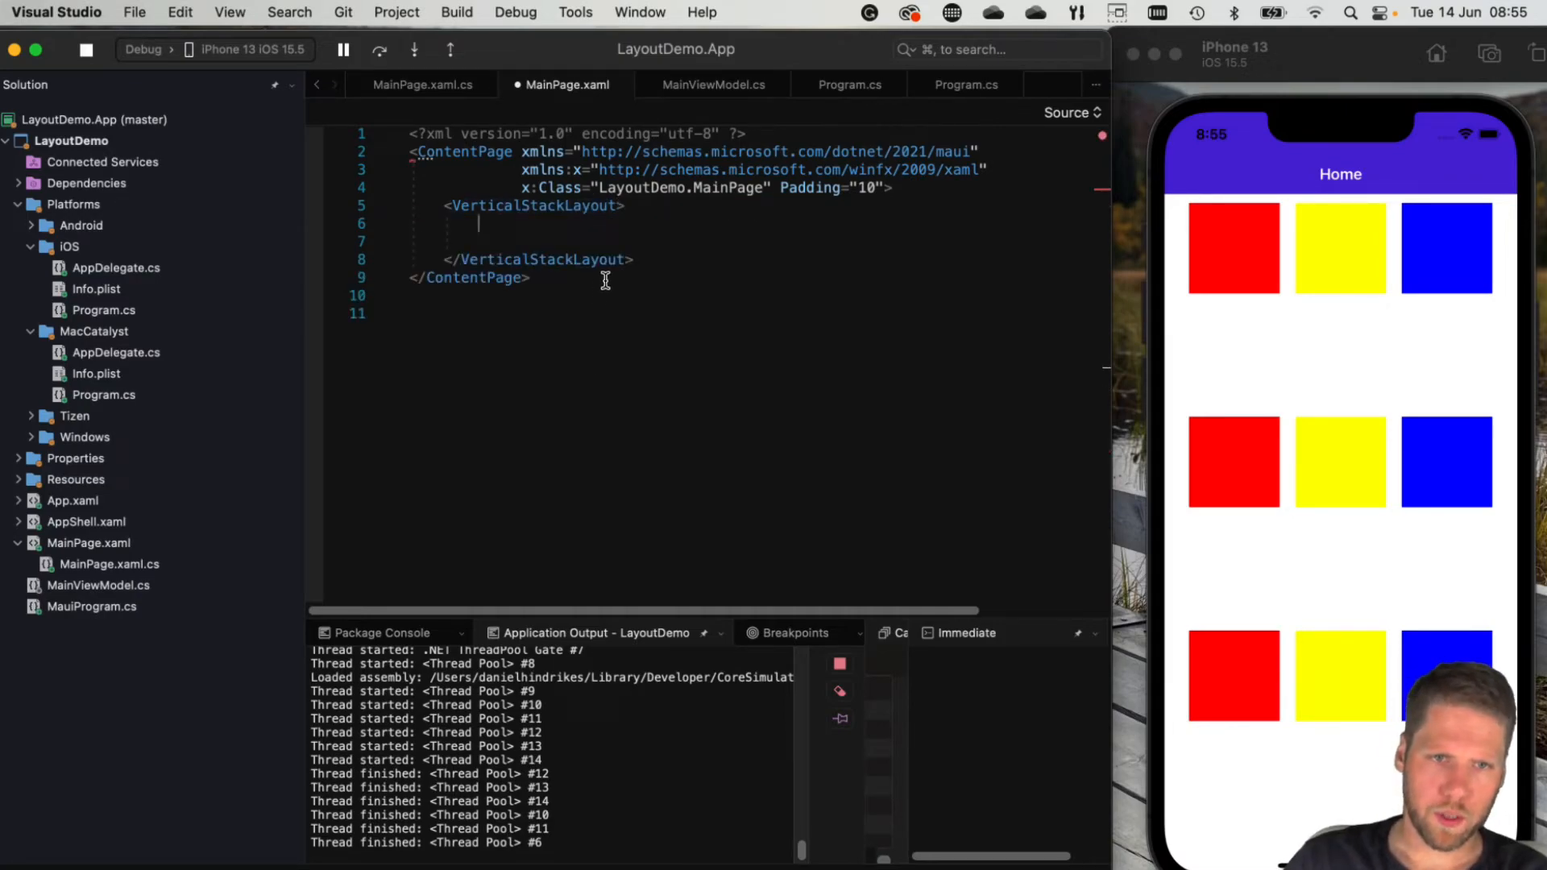
type("B")
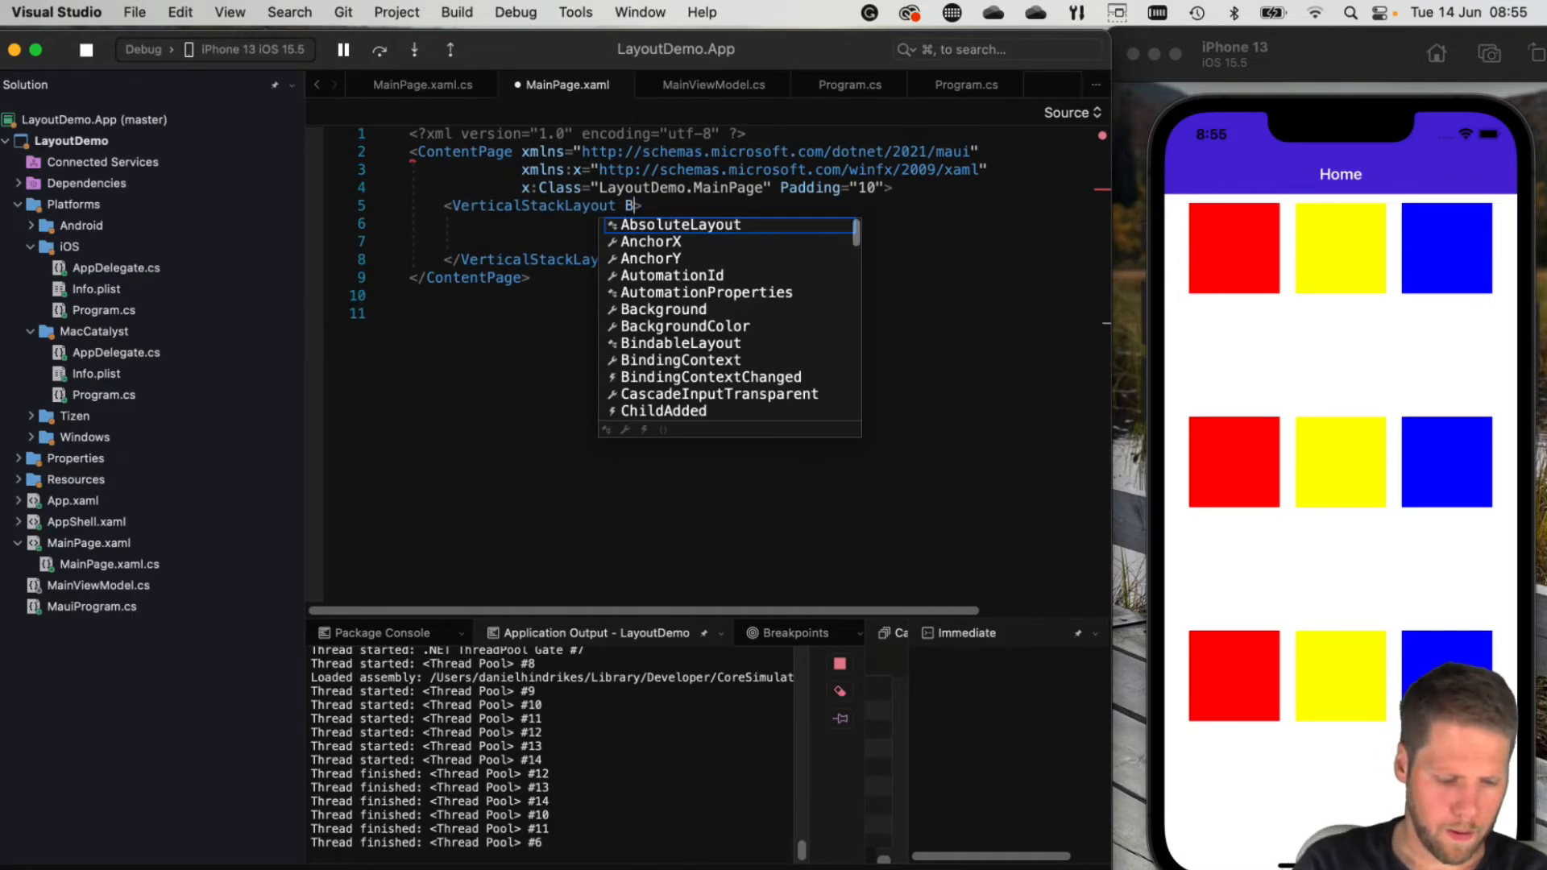
type("indableLayout.ItemsSource=\"")
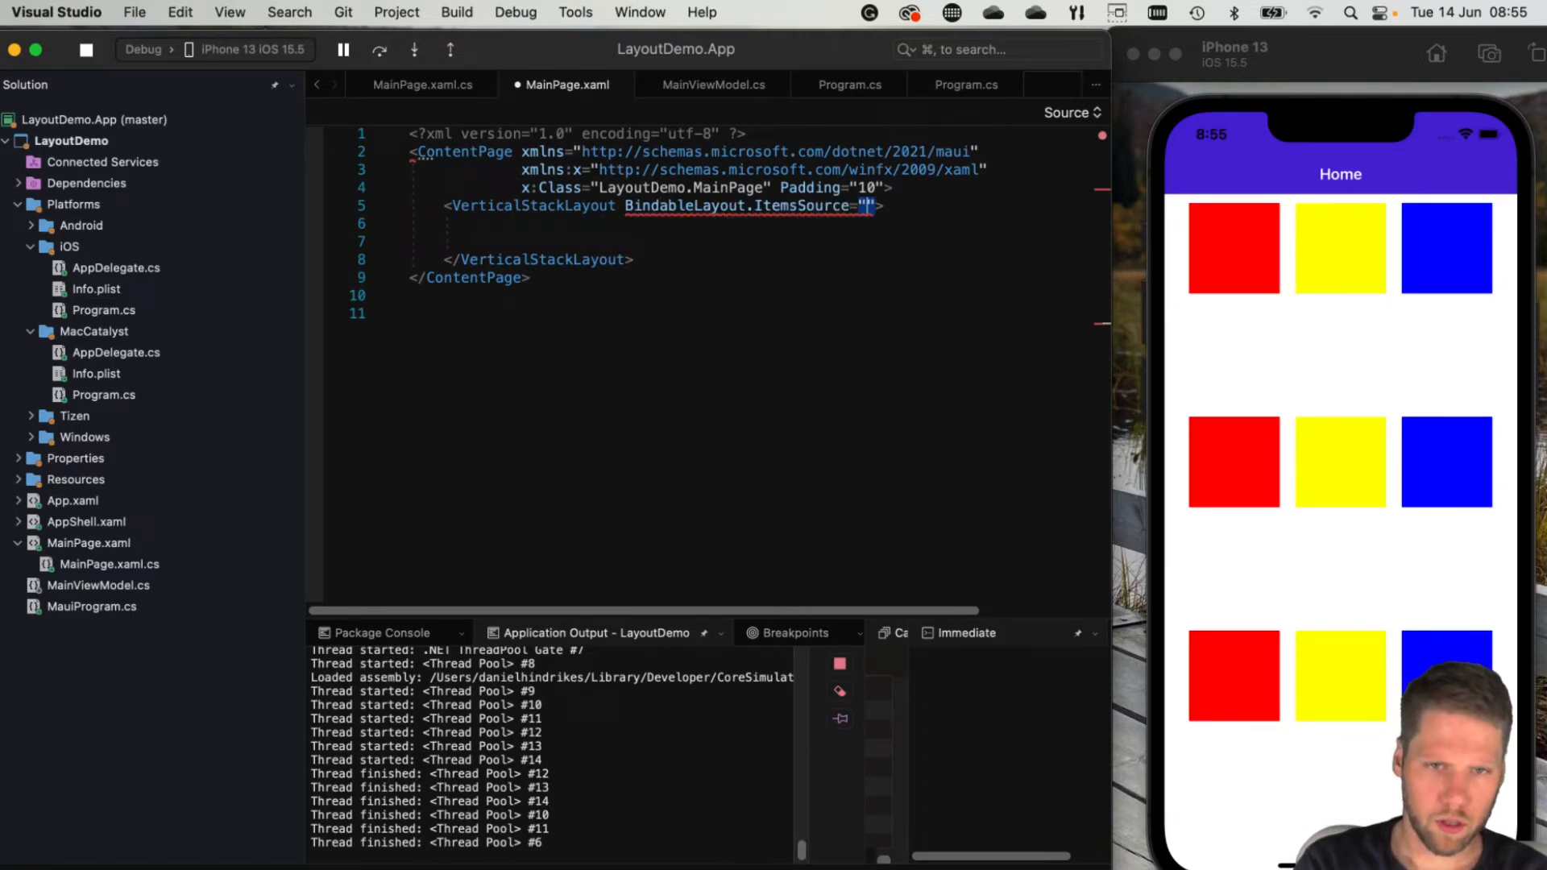
type("Binding Cars}")
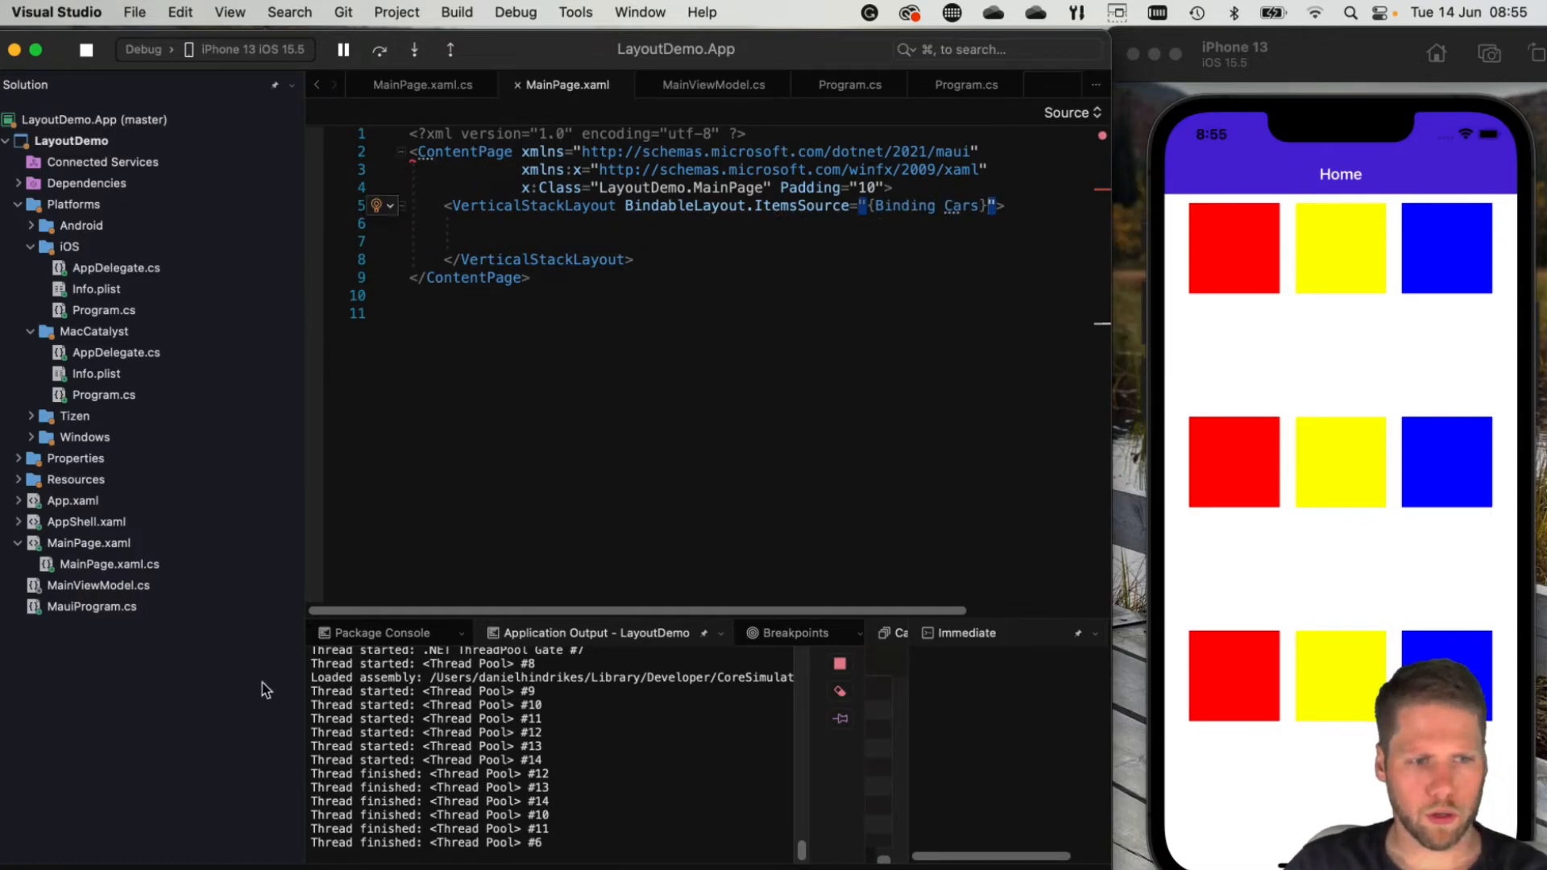
Check the Cars property in MainViewModel.cs, then return to MainPage.xaml
left_click(711, 84)
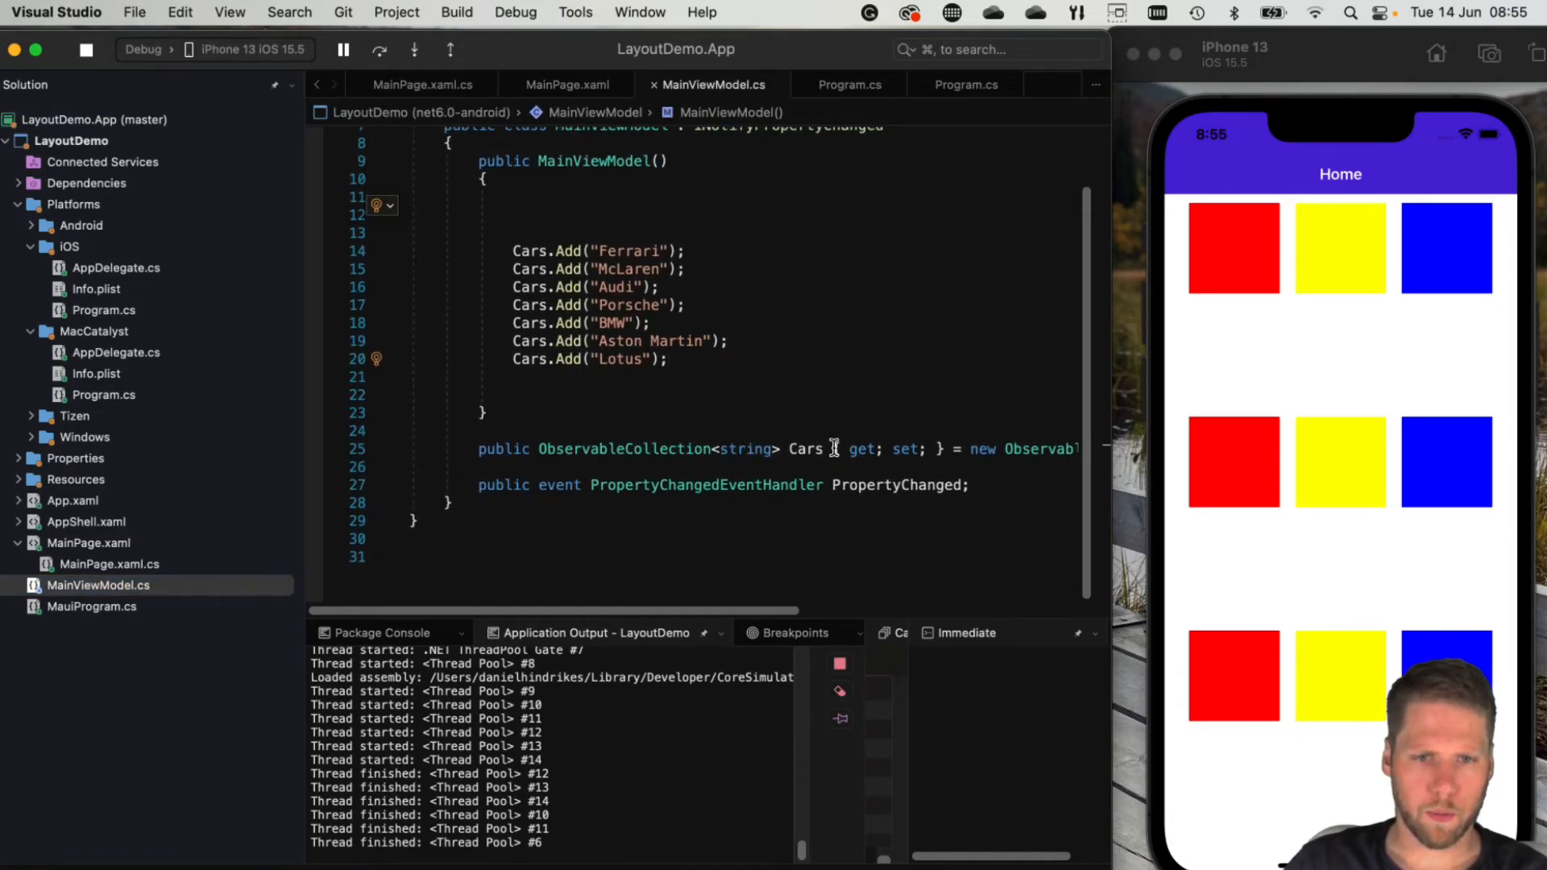
double_click(805, 448)
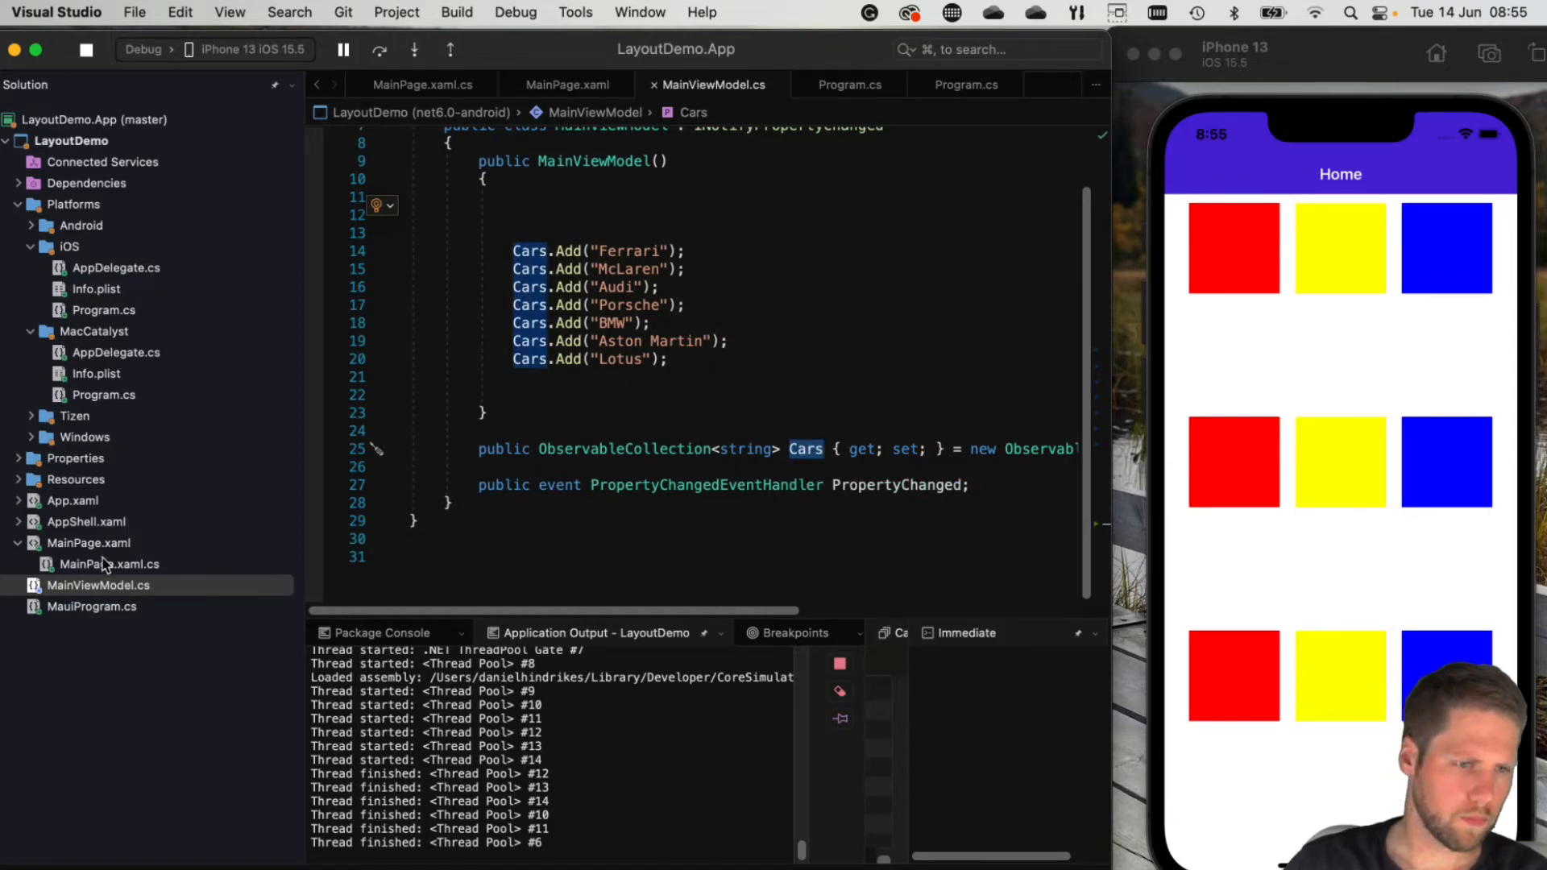
left_click(566, 84)
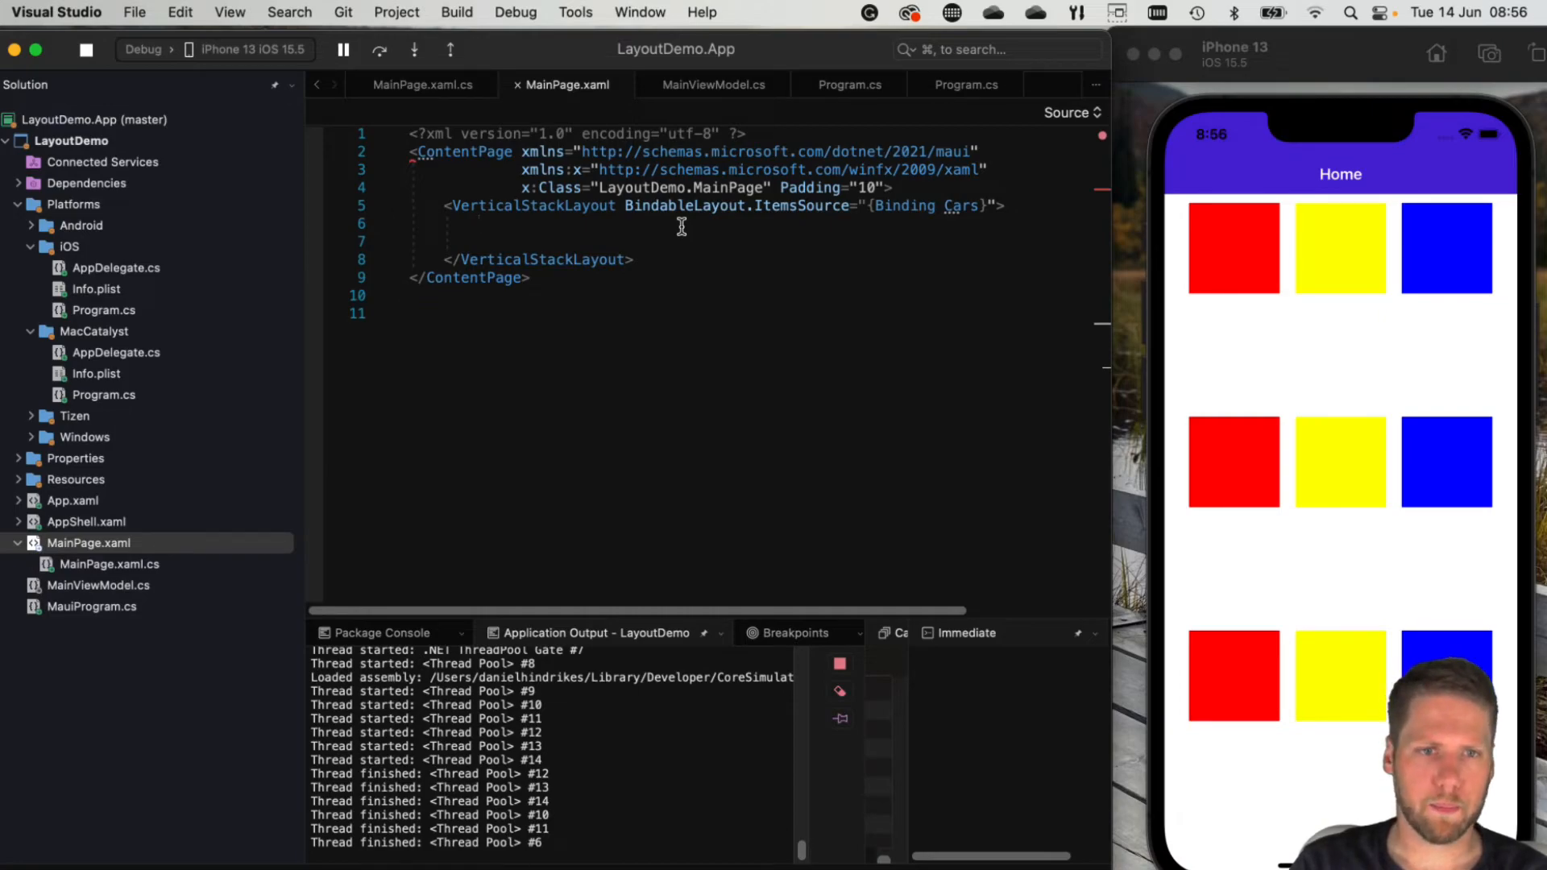
Add an ItemTemplate DataTemplate with ContentView Padding="10" and Label Text="{Binding}"
type("<V")
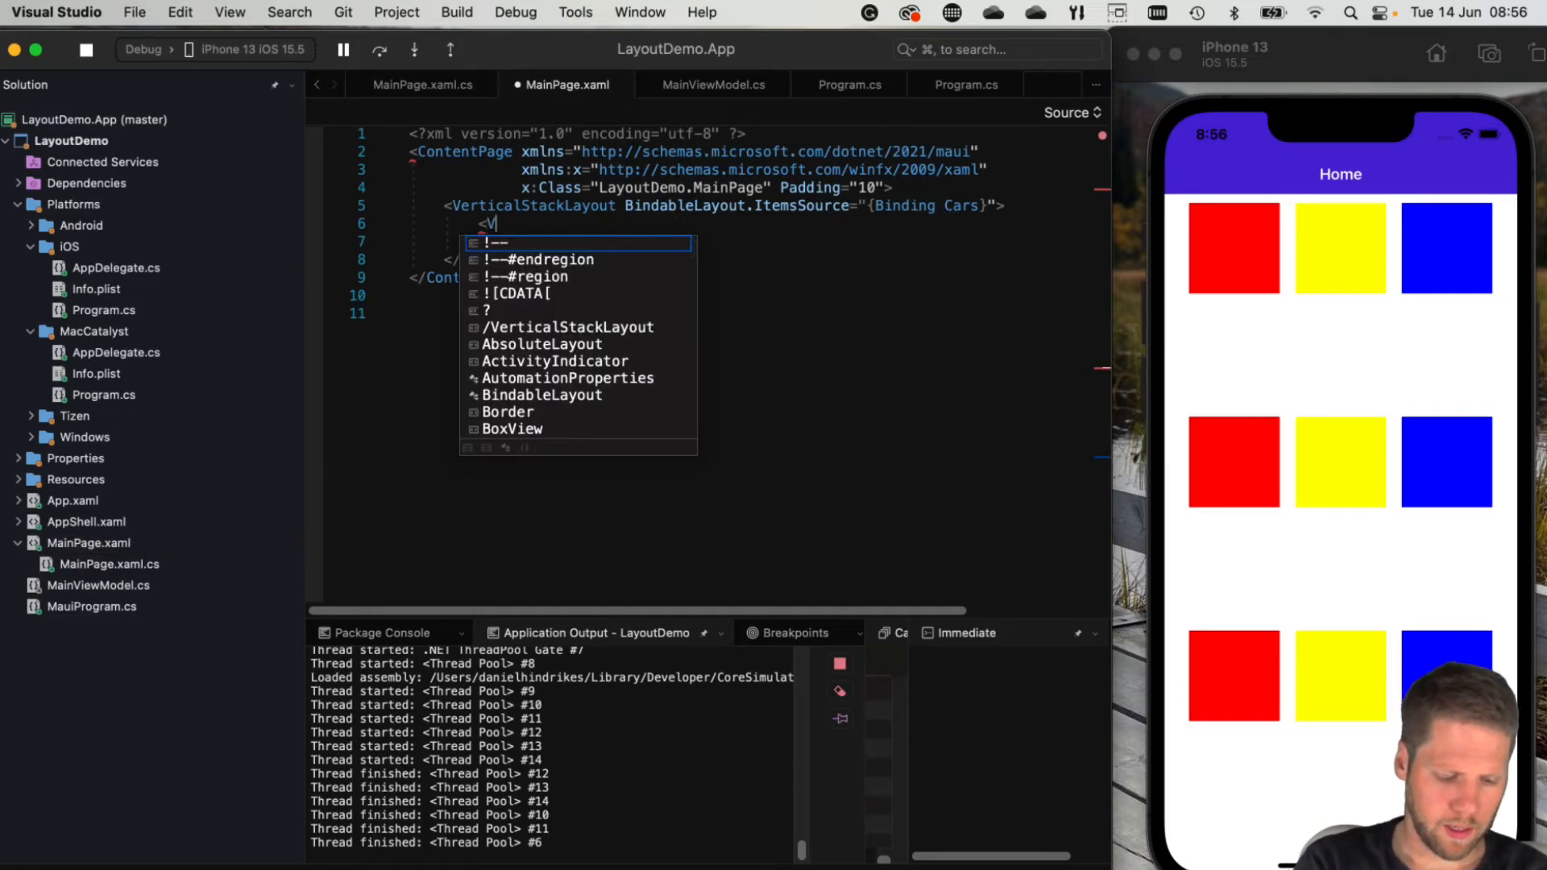
type("BindableLayout.")
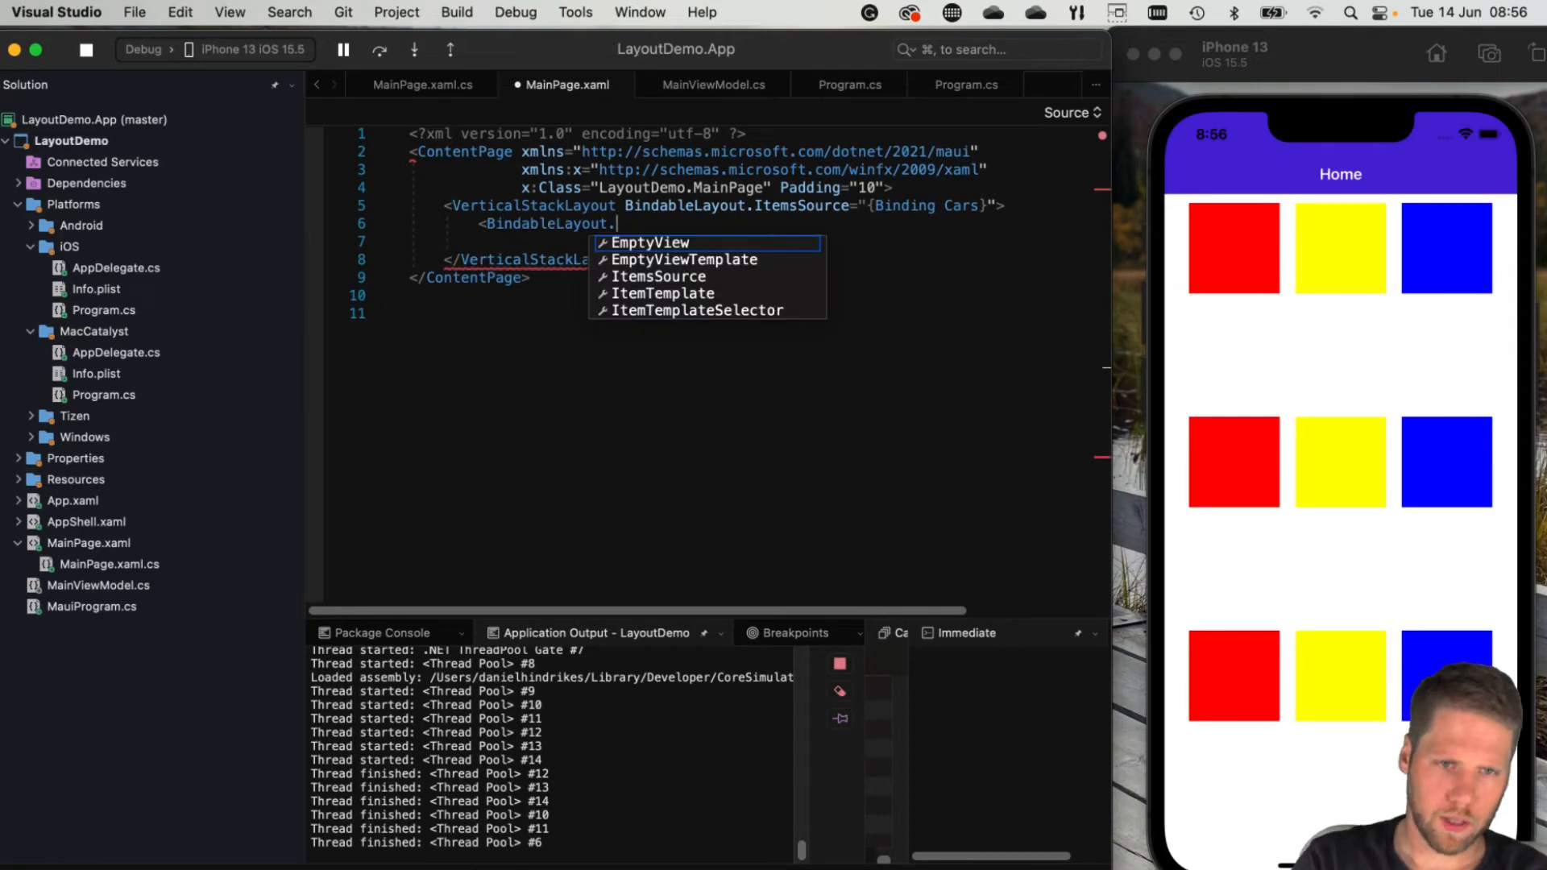
left_click(663, 293)
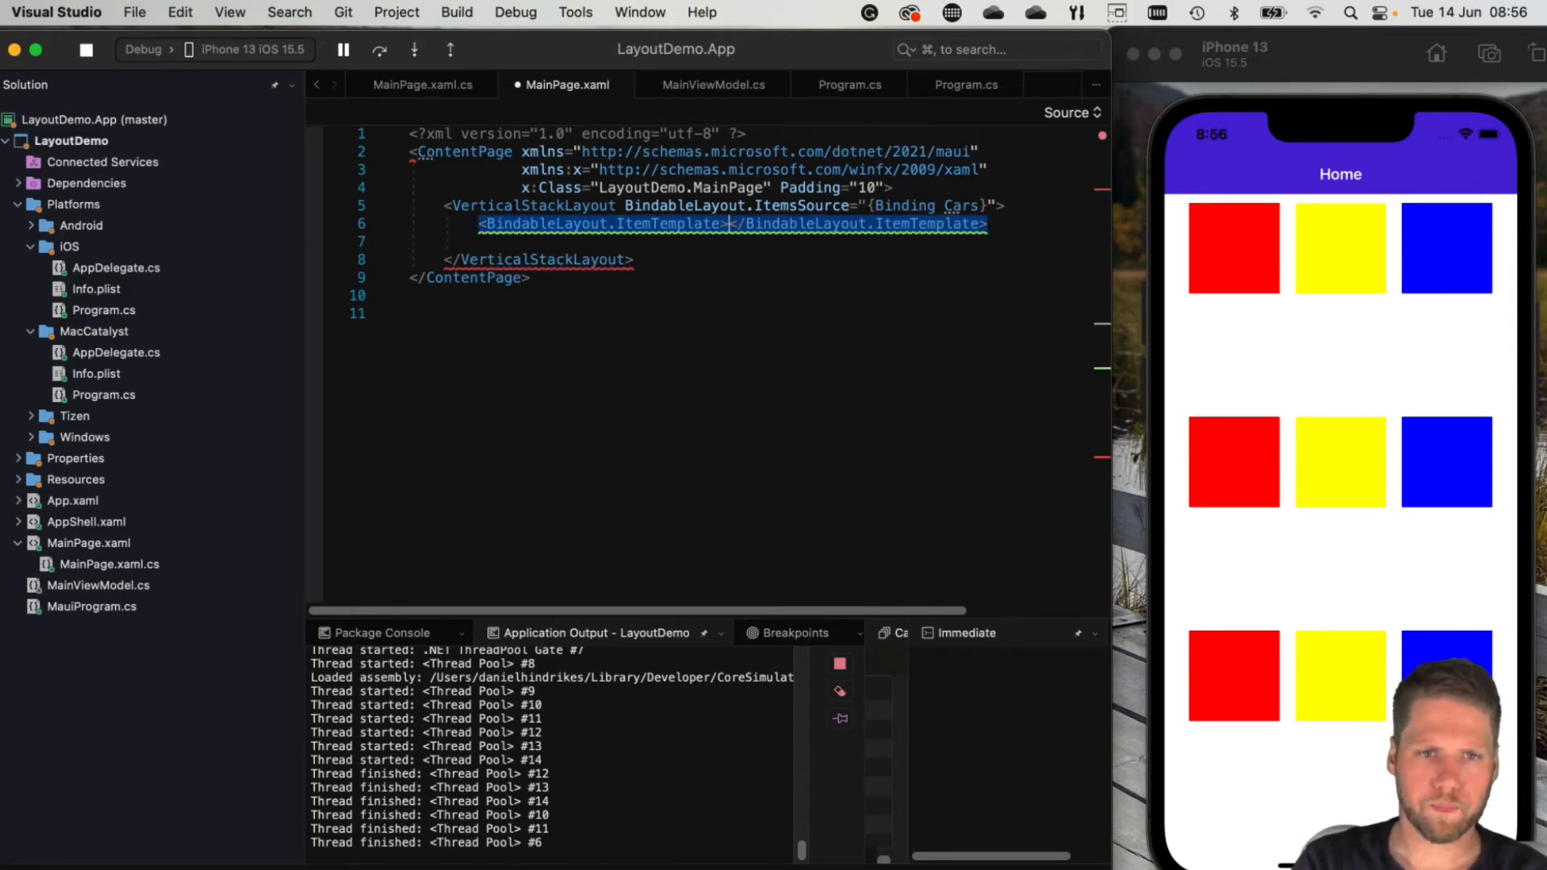
type("<DataTemplate>")
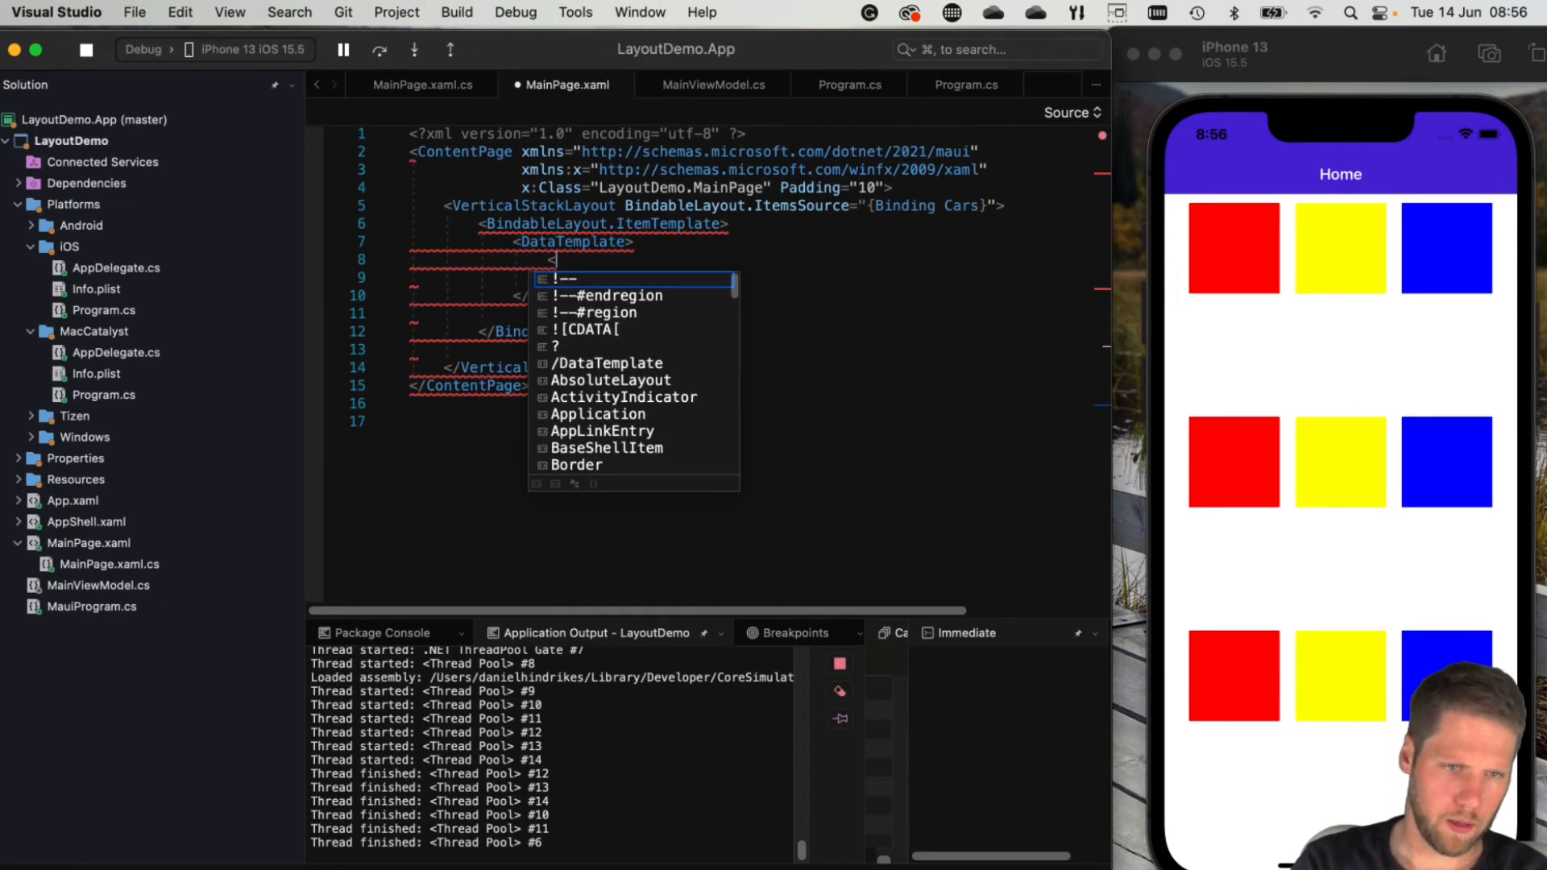
type("ContentView Padding=\"10")
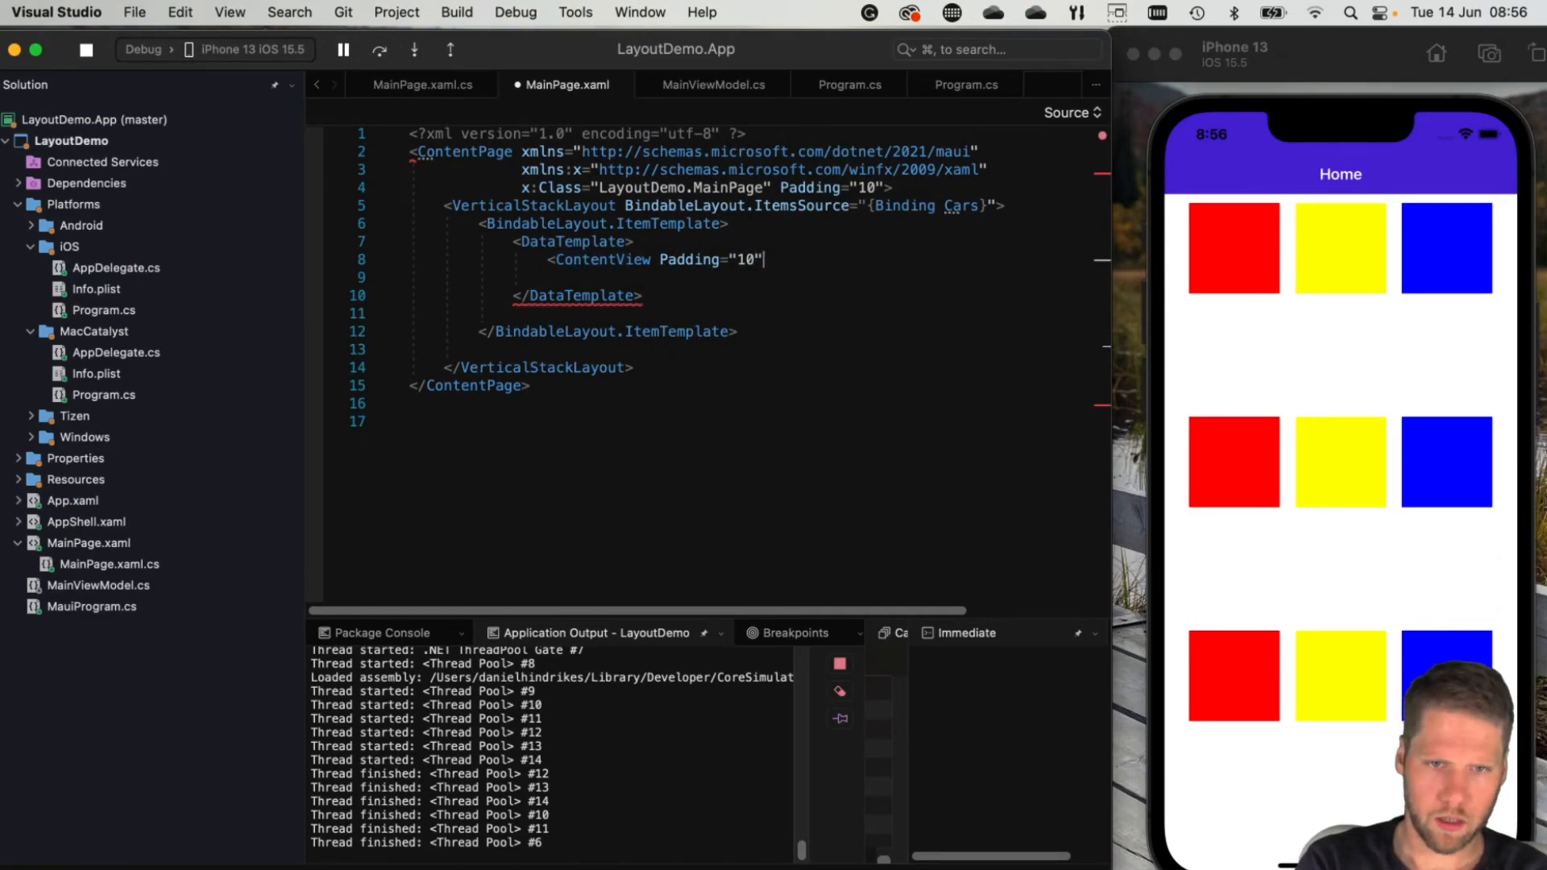
type("</ContentView>")
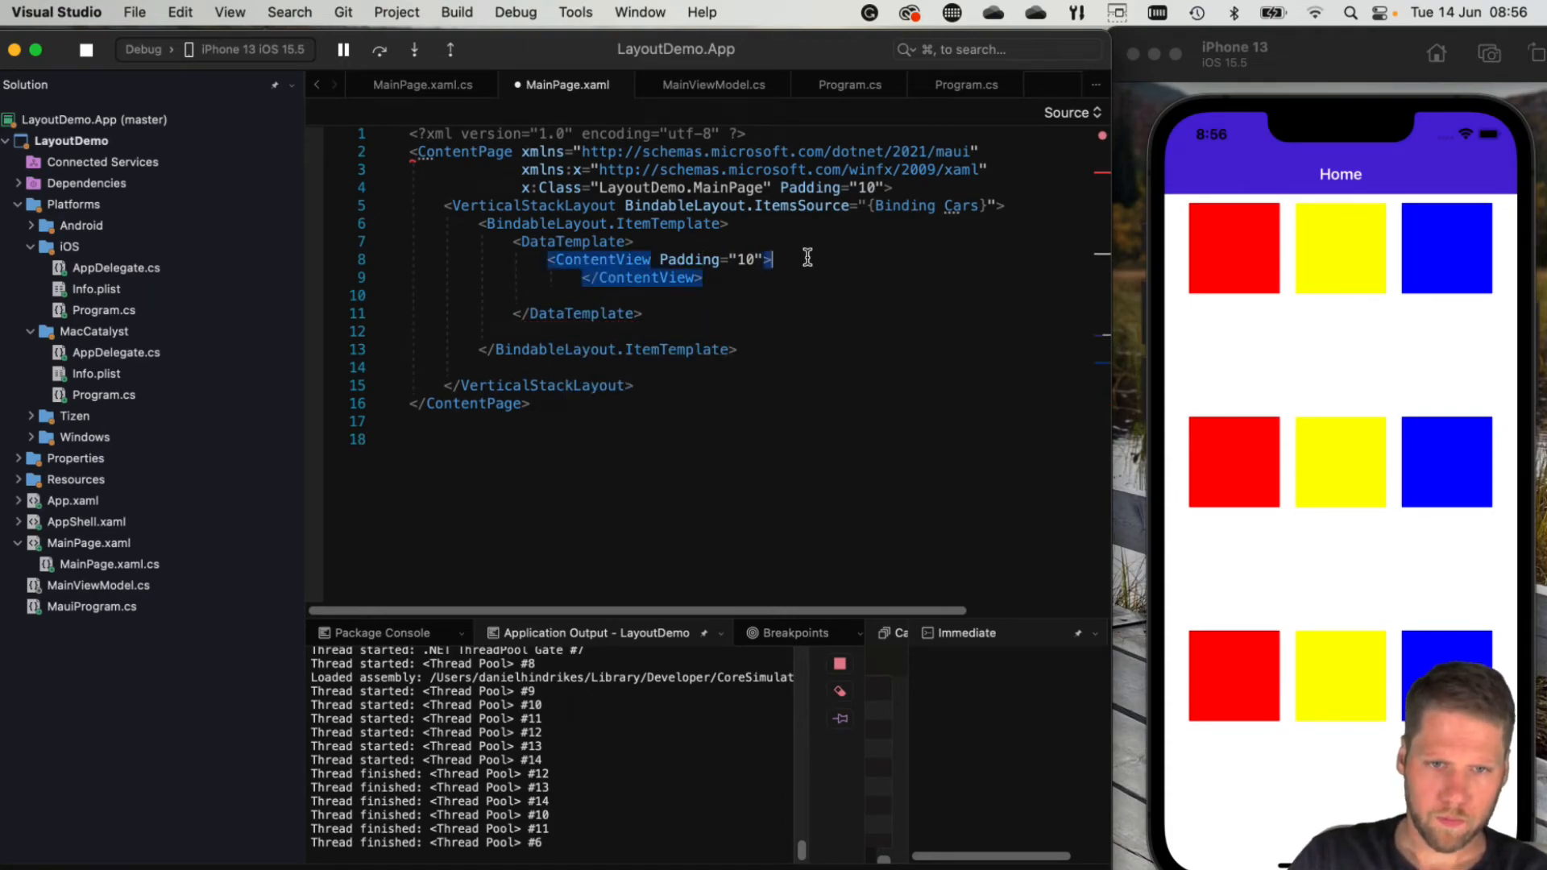
type("<Label Text=\"")
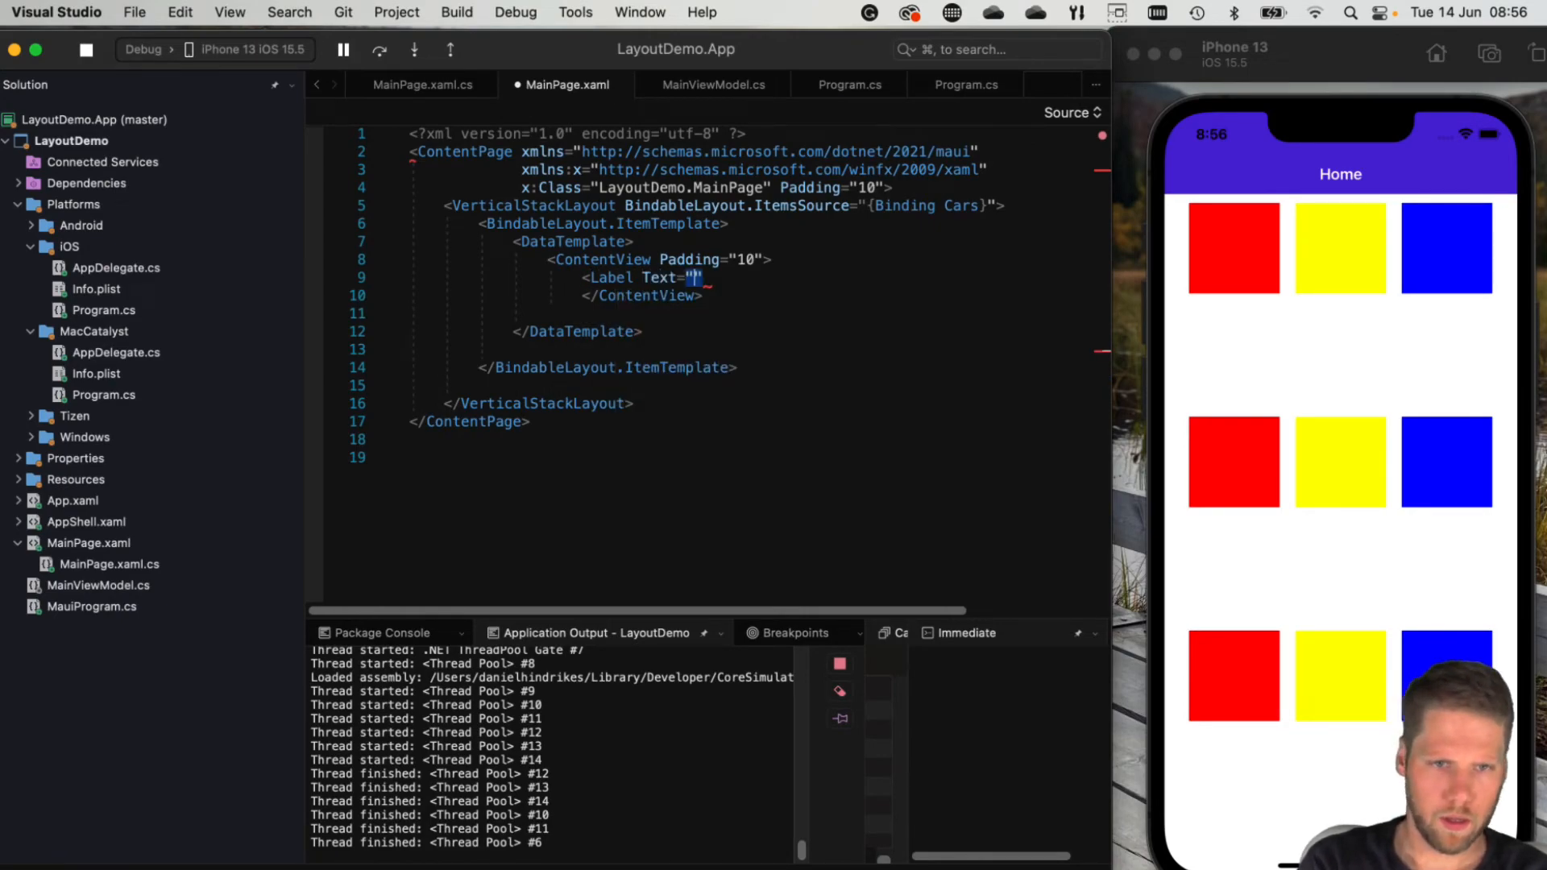
type("{Binding")
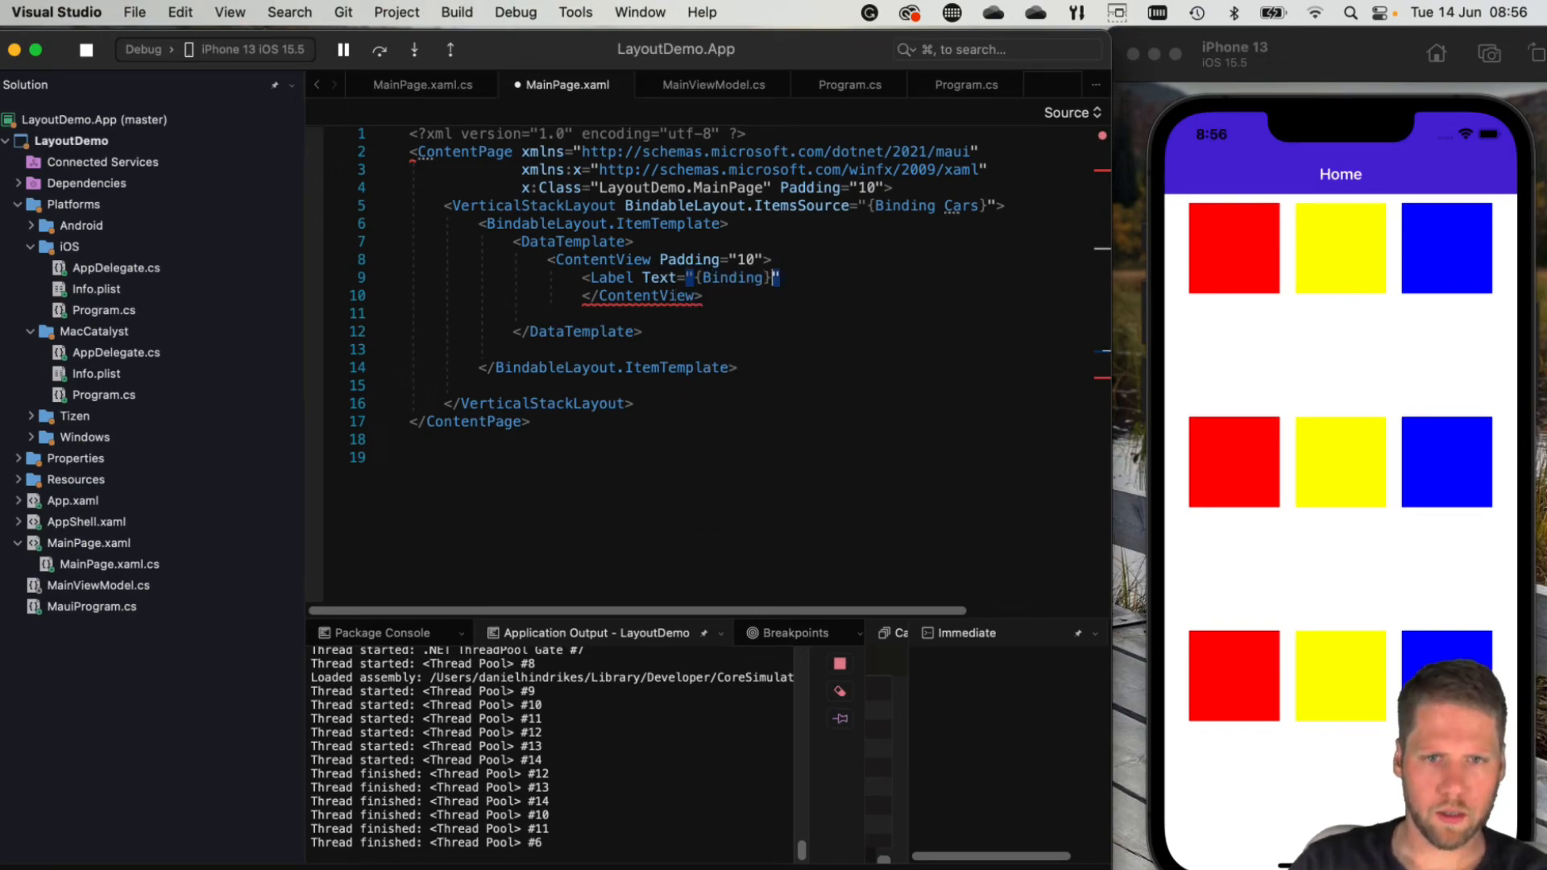
type("\" \"")
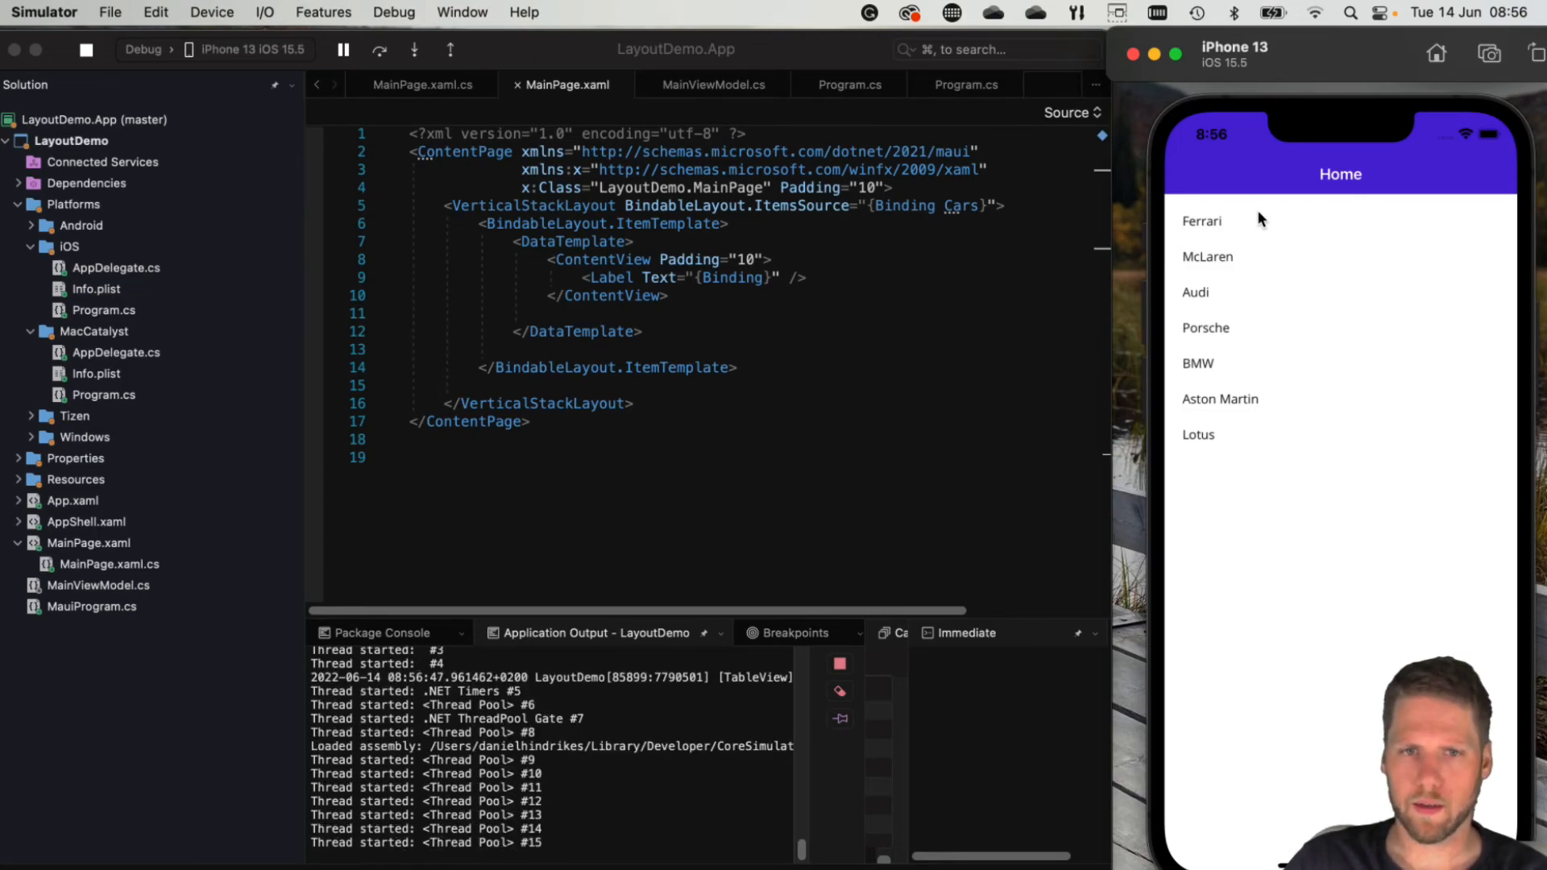
mouse_move(1200, 456)
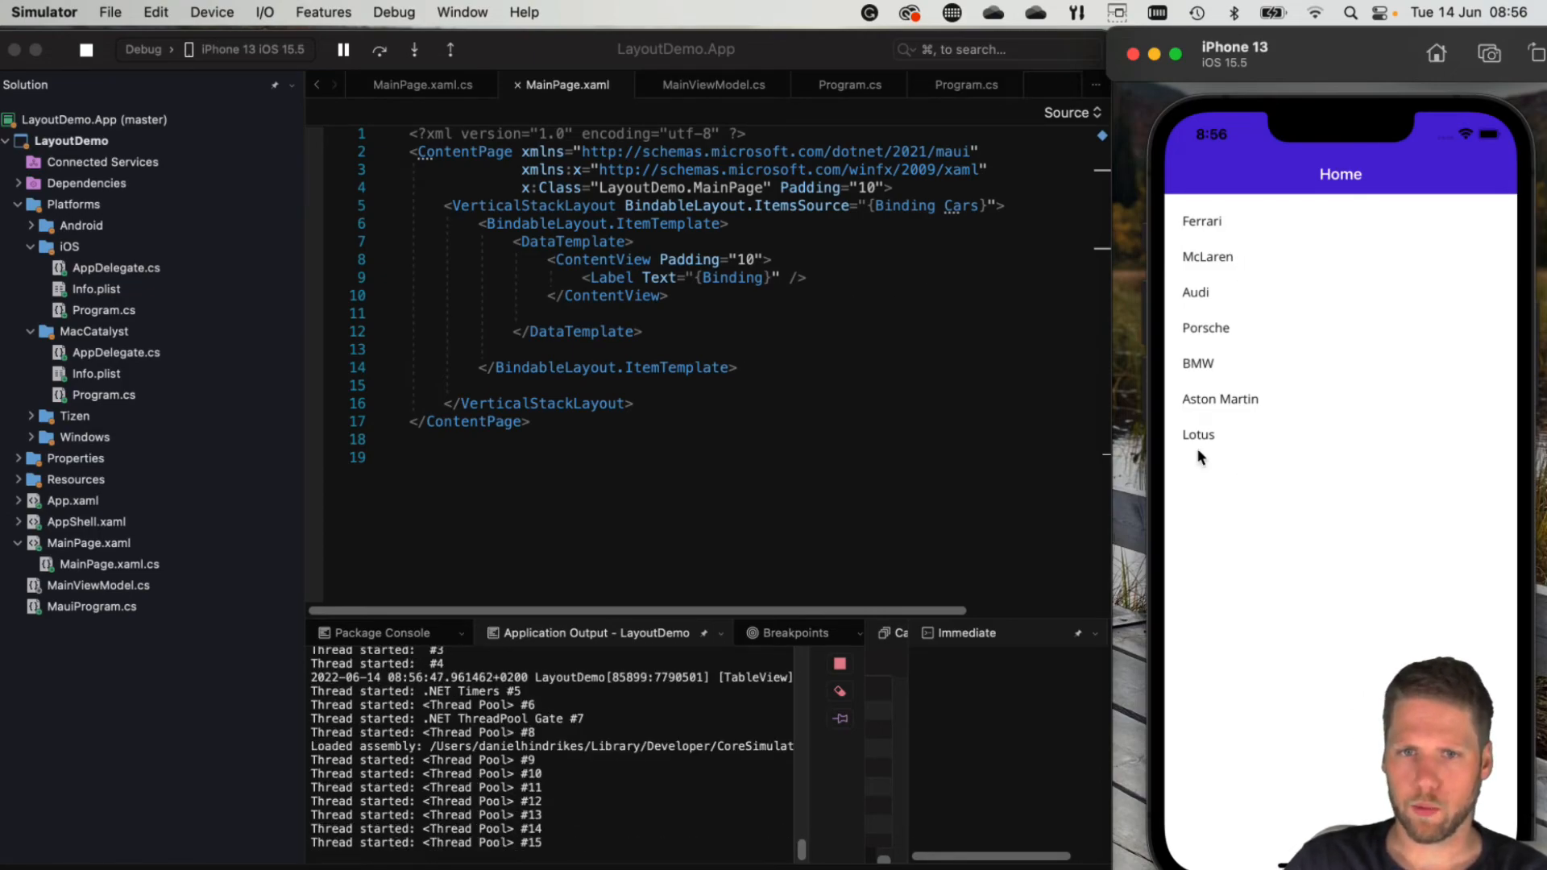
mouse_move(511, 260)
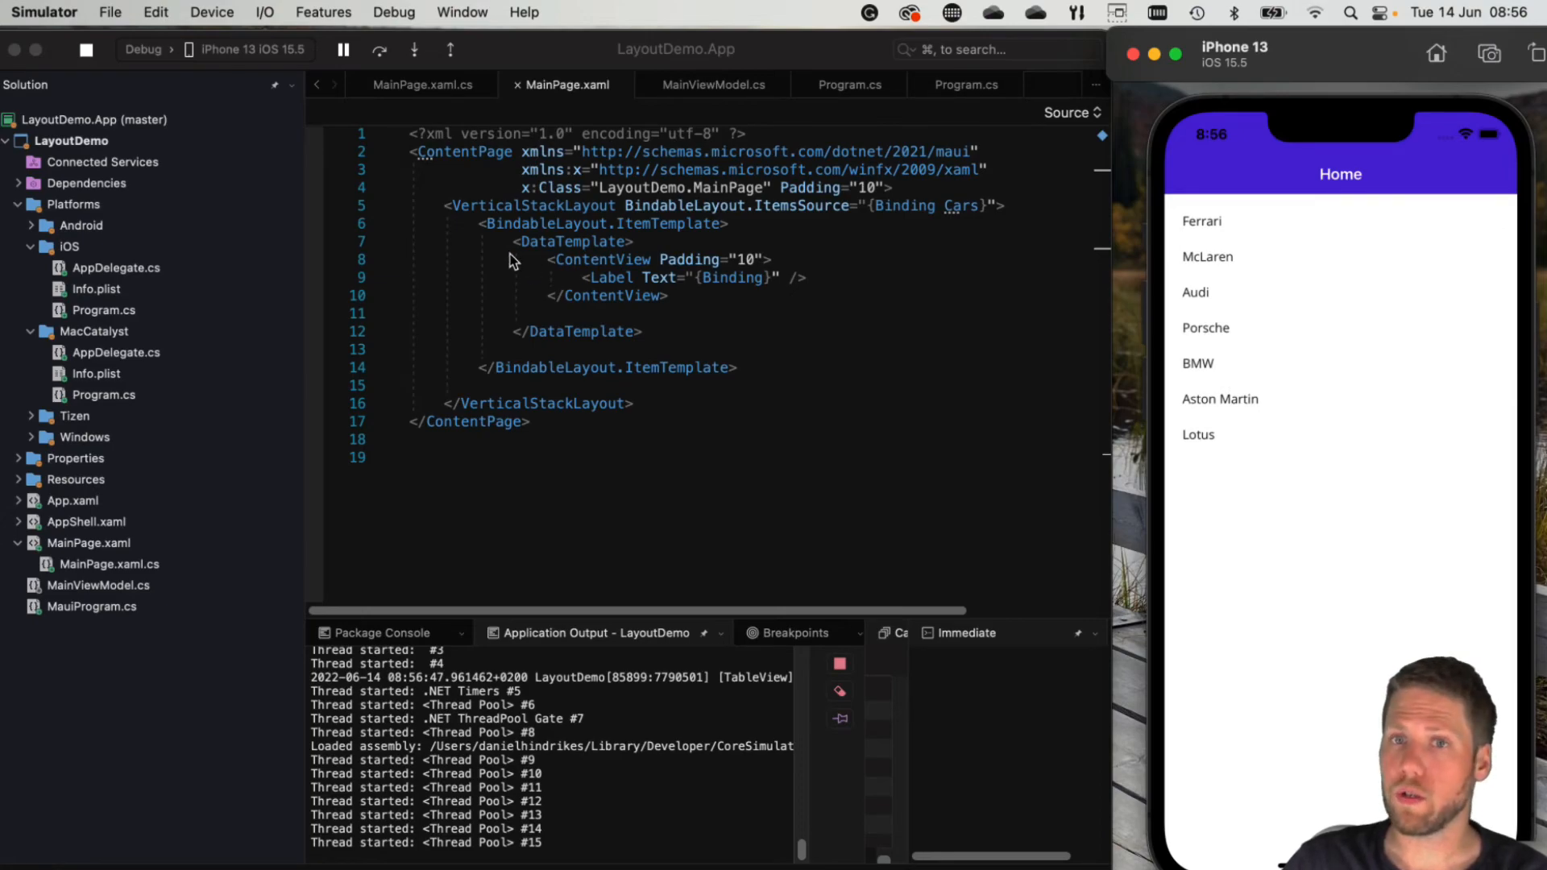
mouse_move(729, 251)
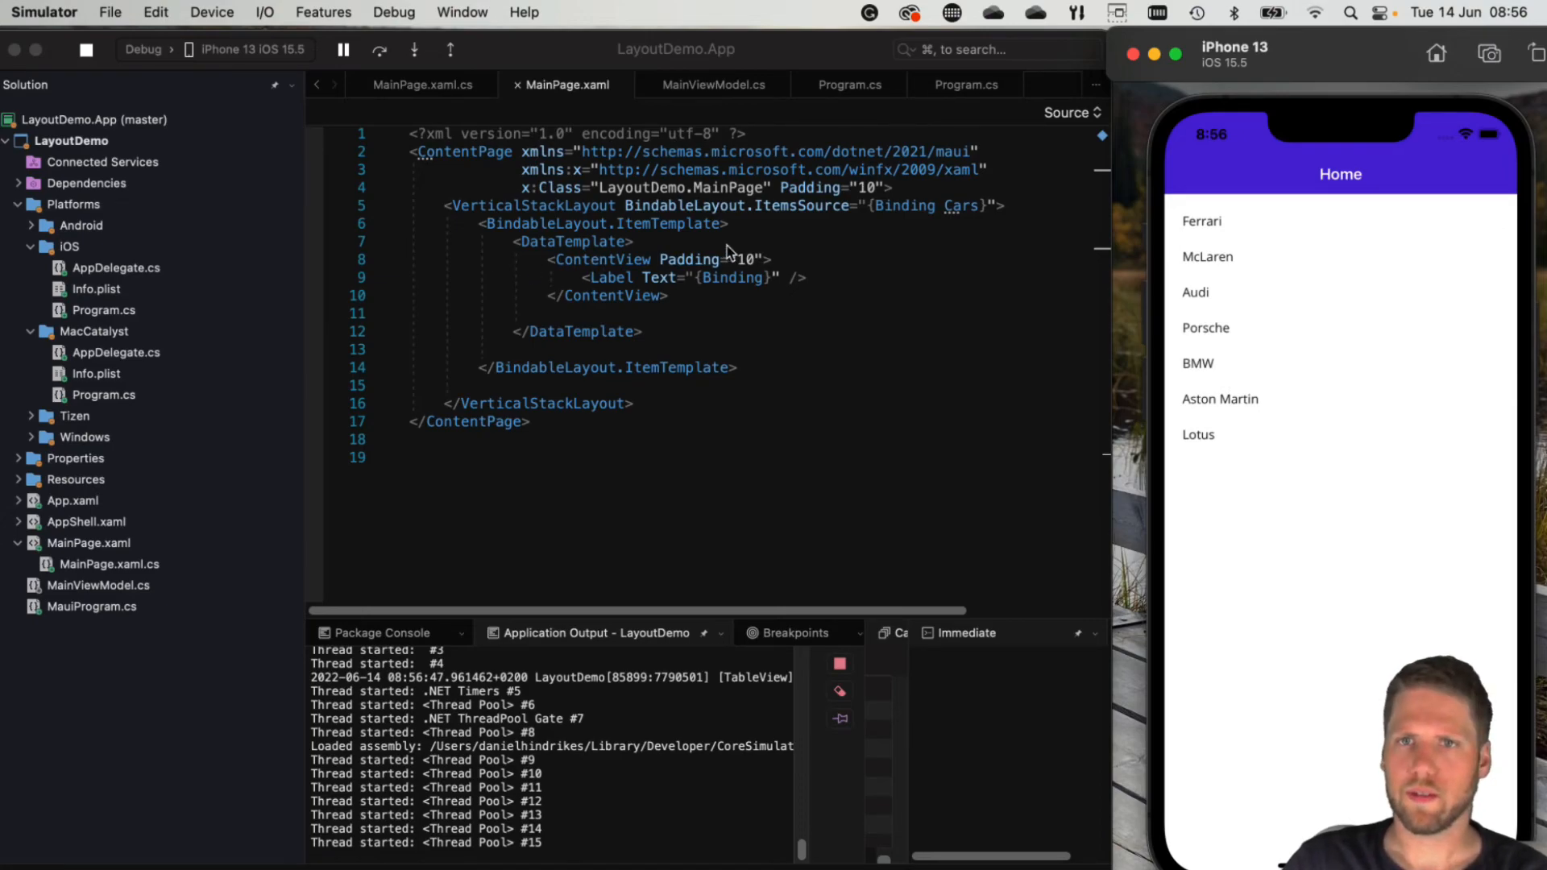